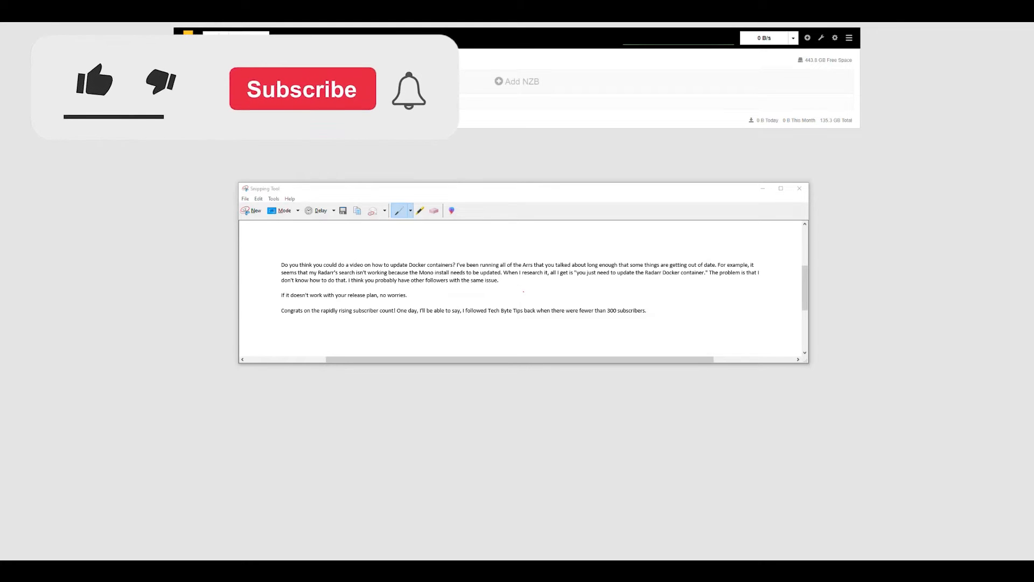
Read the captured viewer question about updating Docker containers, then close Snipping Tool
click(93, 80)
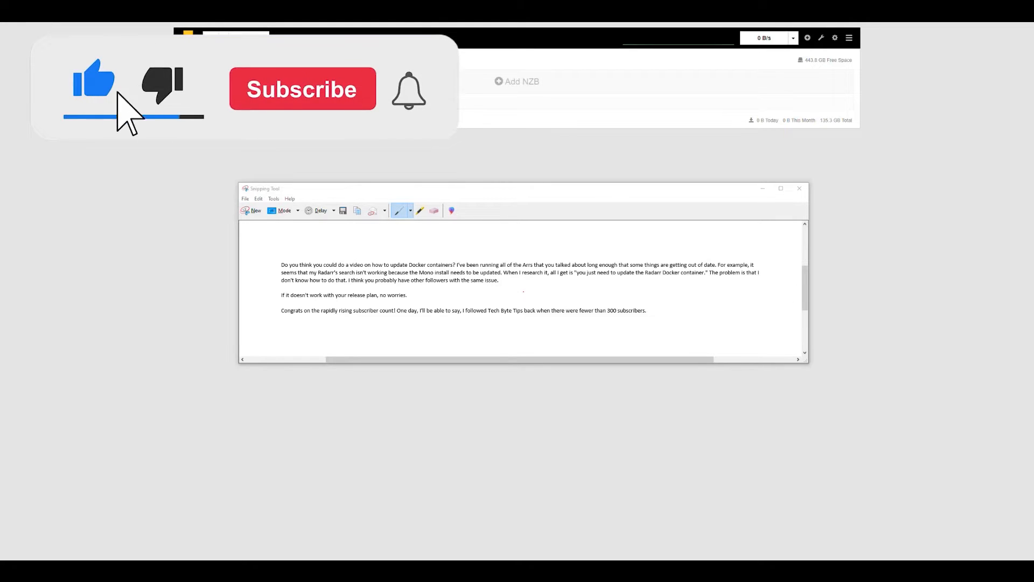
click(303, 88)
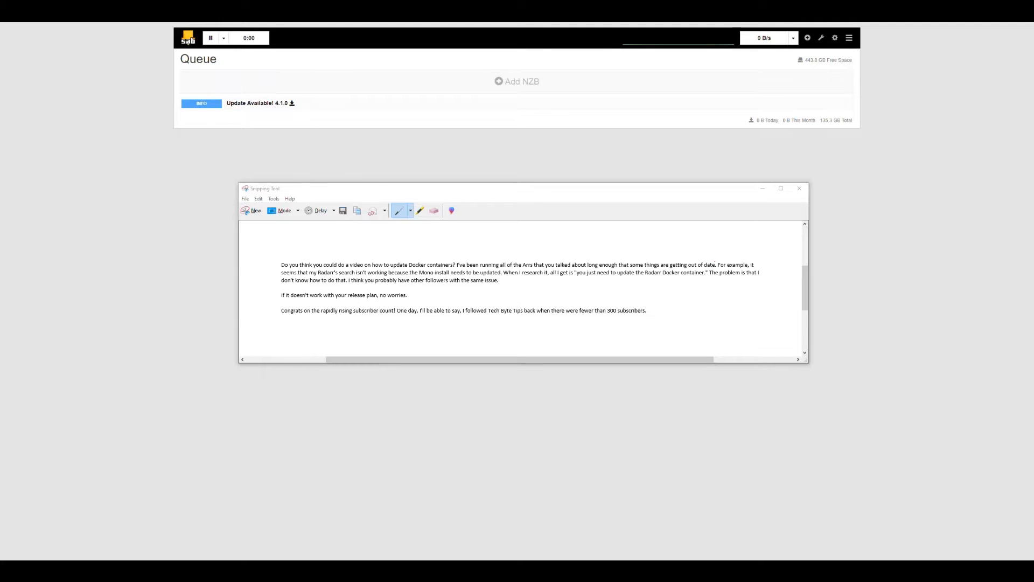
click(799, 188)
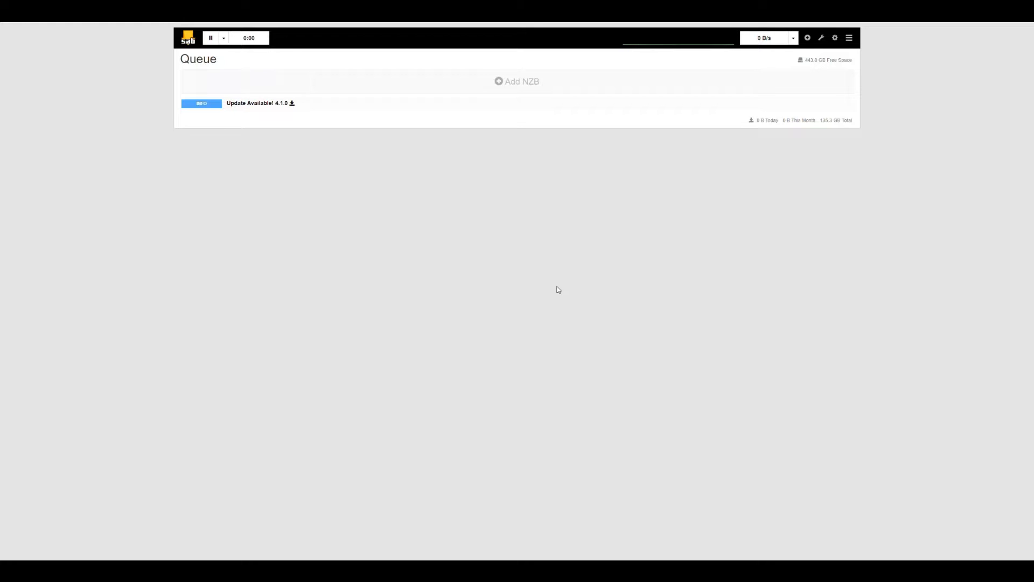
mouse_move(241, 136)
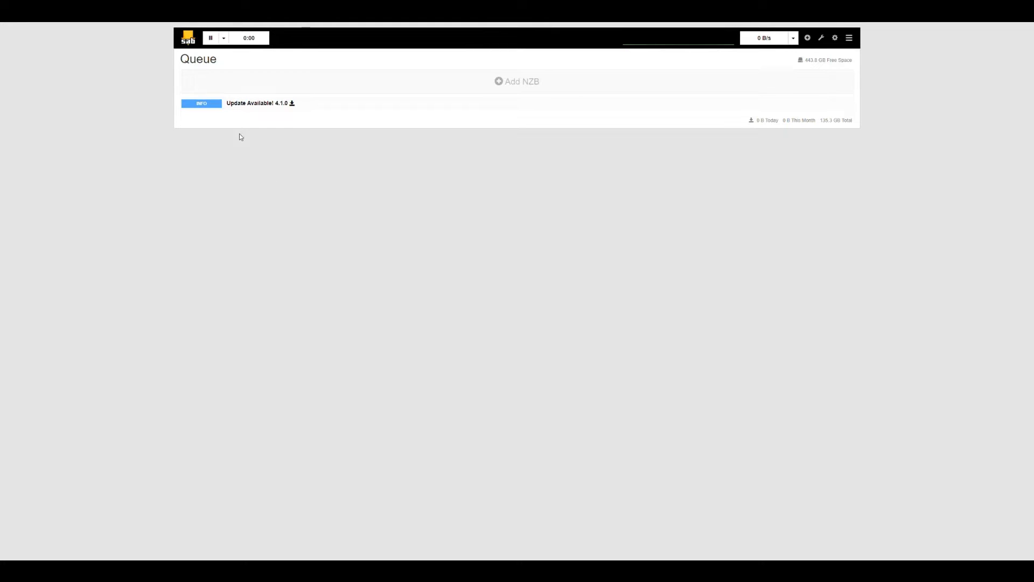
mouse_move(443, 218)
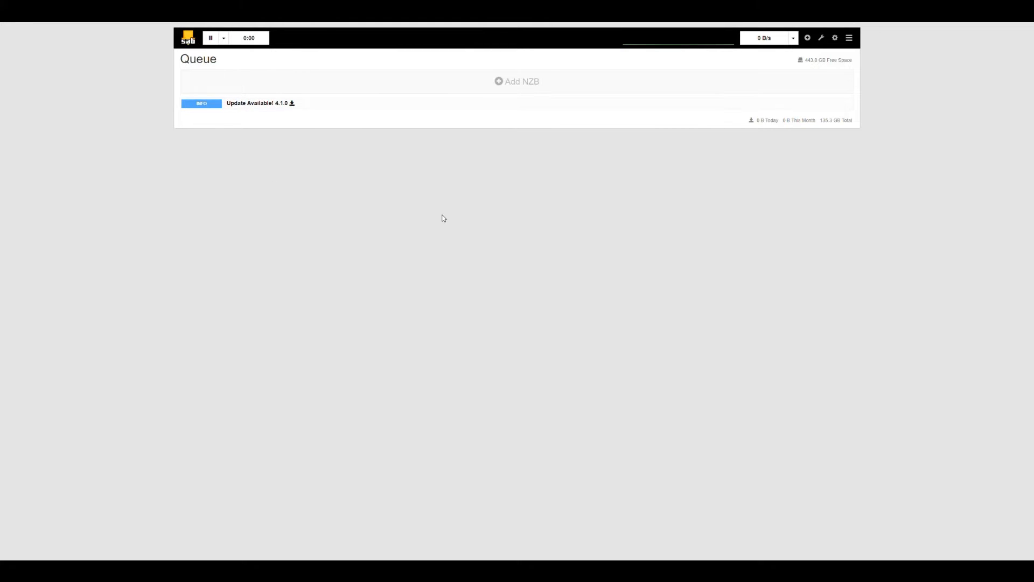
mouse_move(483, 310)
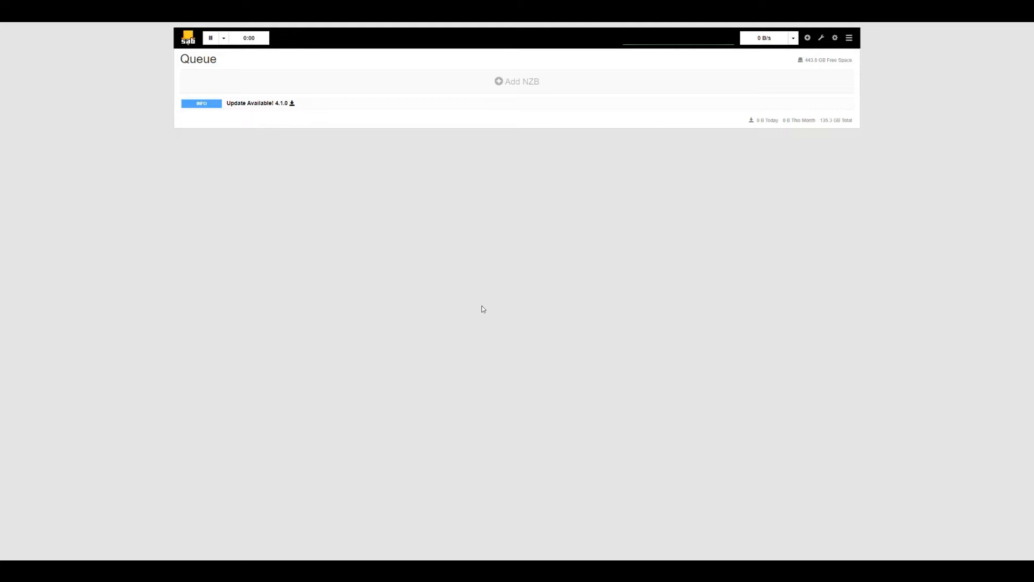
mouse_move(242, 110)
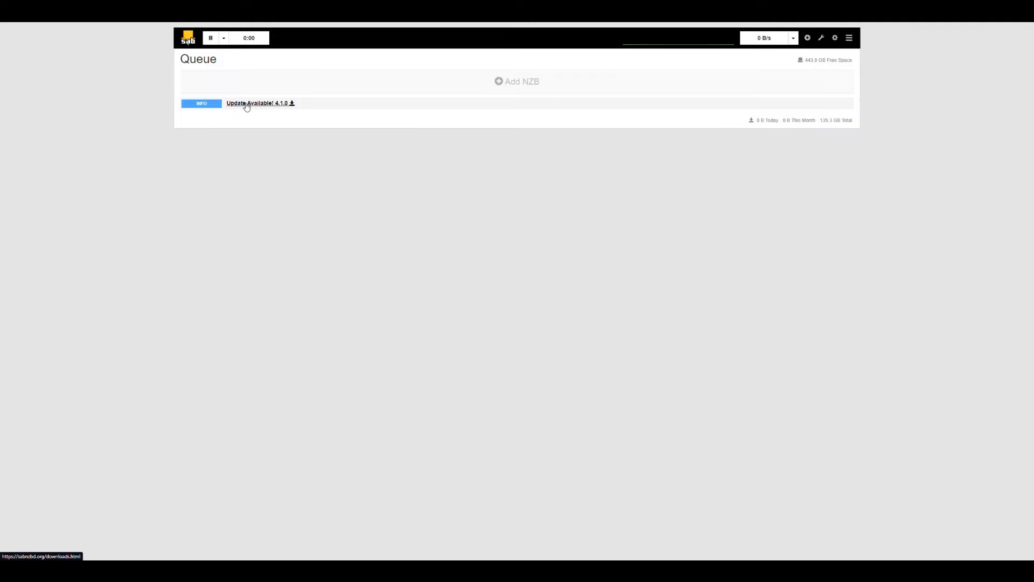
mouse_move(288, 110)
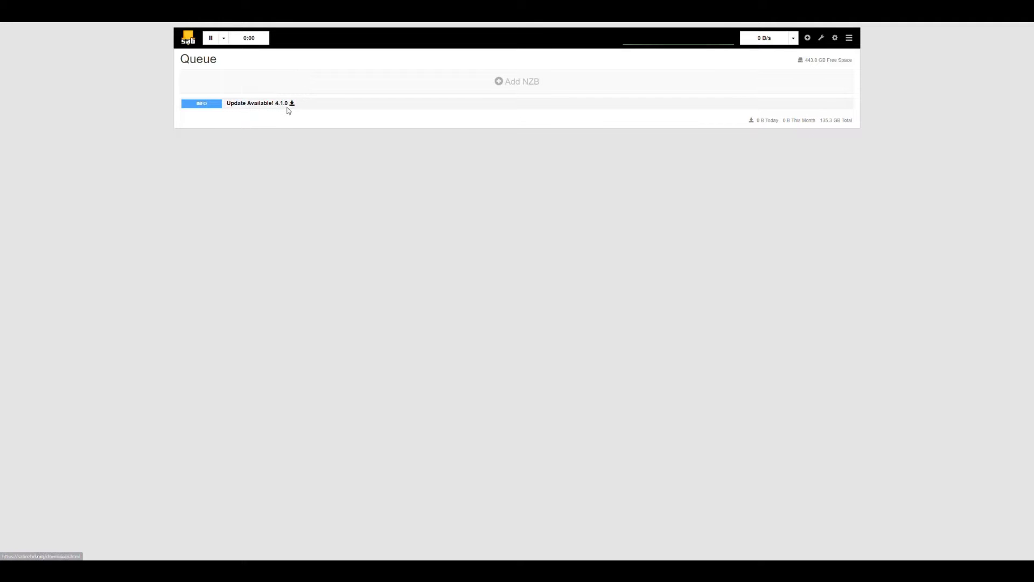
mouse_move(446, 197)
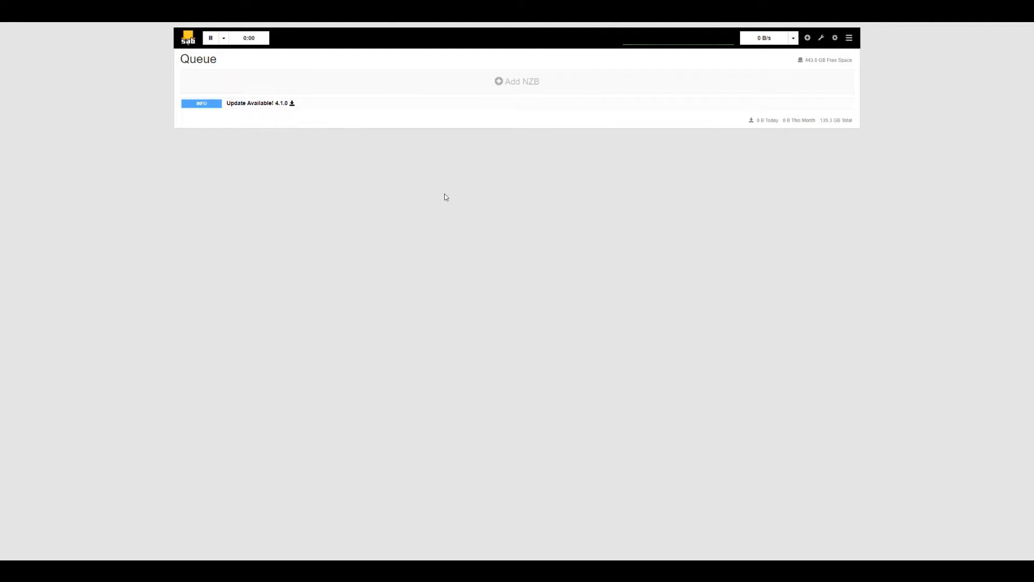
mouse_move(527, 201)
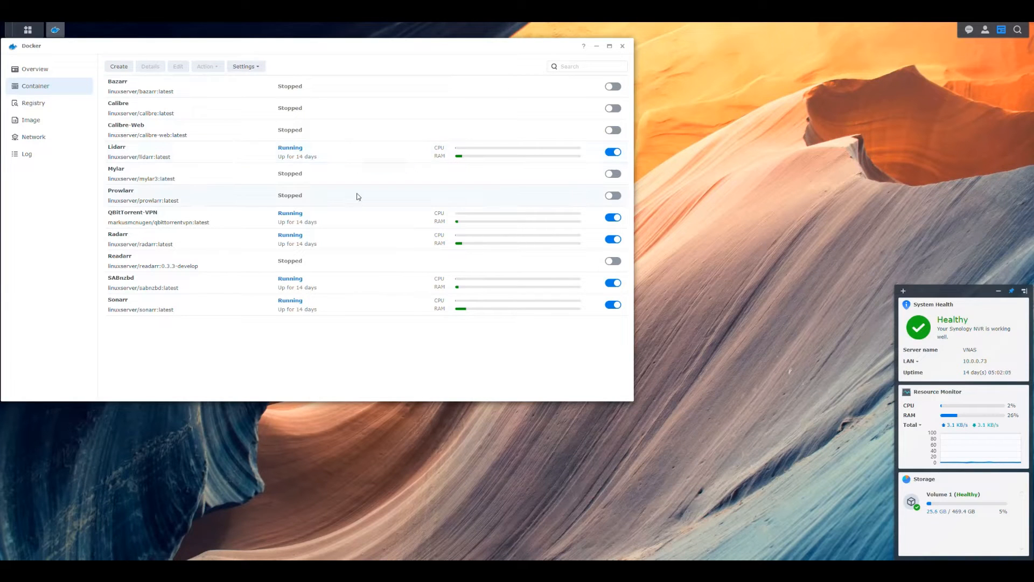
mouse_move(157, 213)
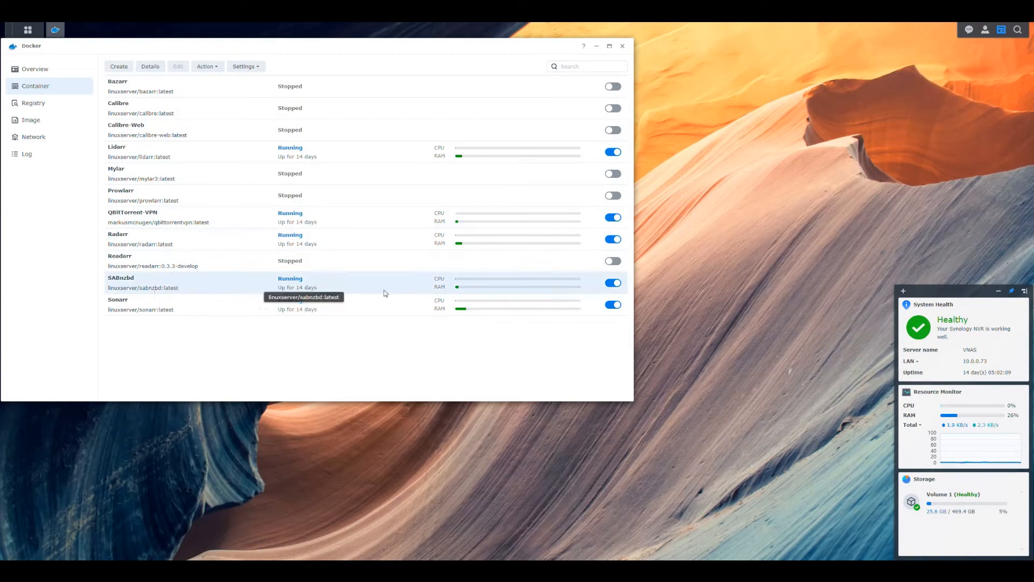
mouse_move(298, 351)
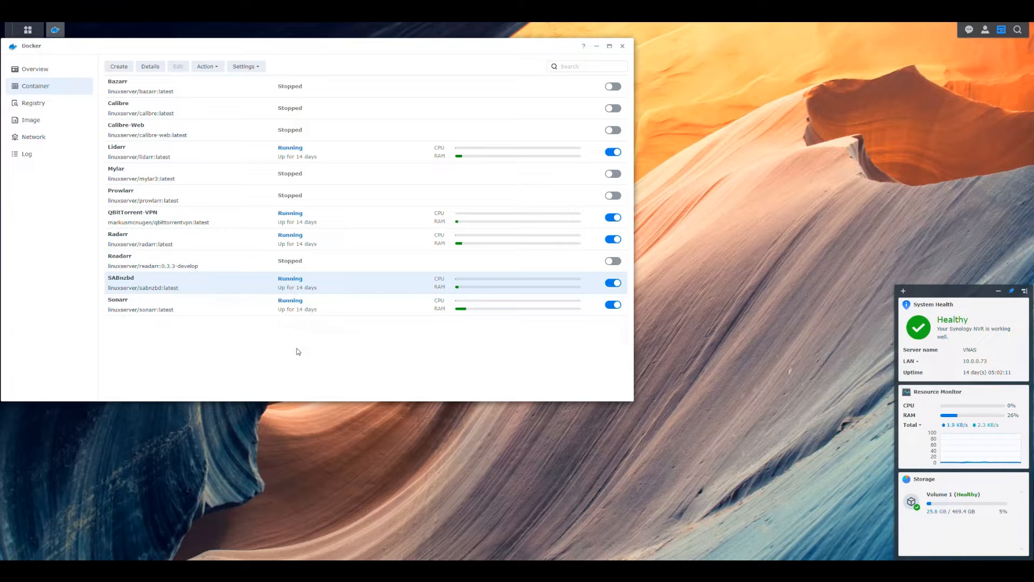
mouse_move(341, 337)
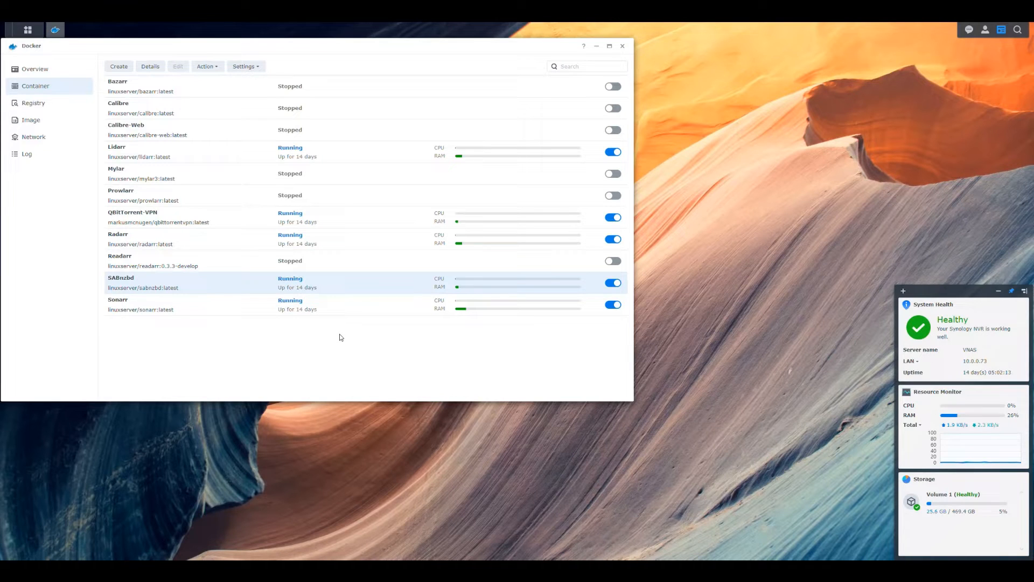
mouse_move(166, 295)
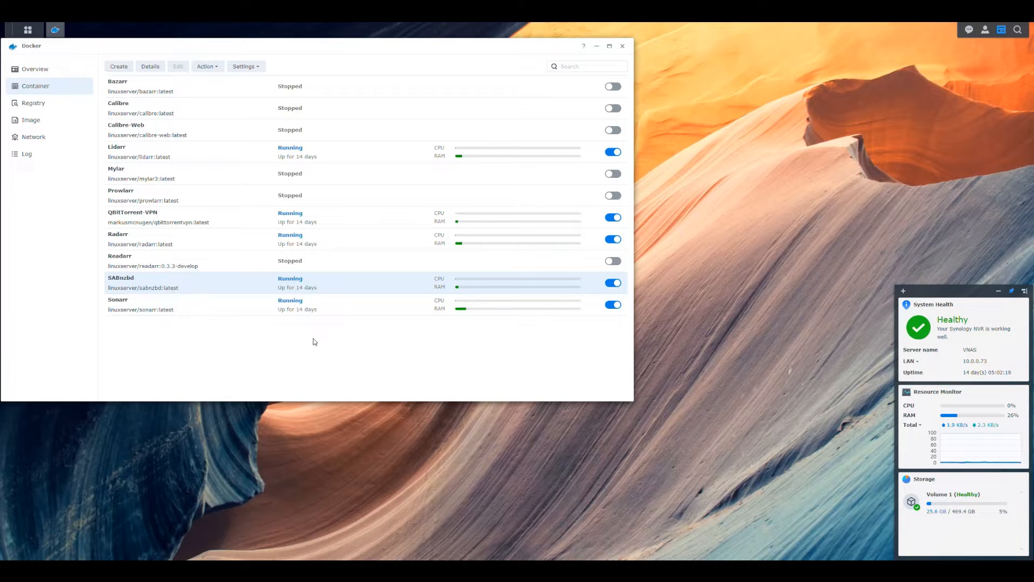
mouse_move(307, 349)
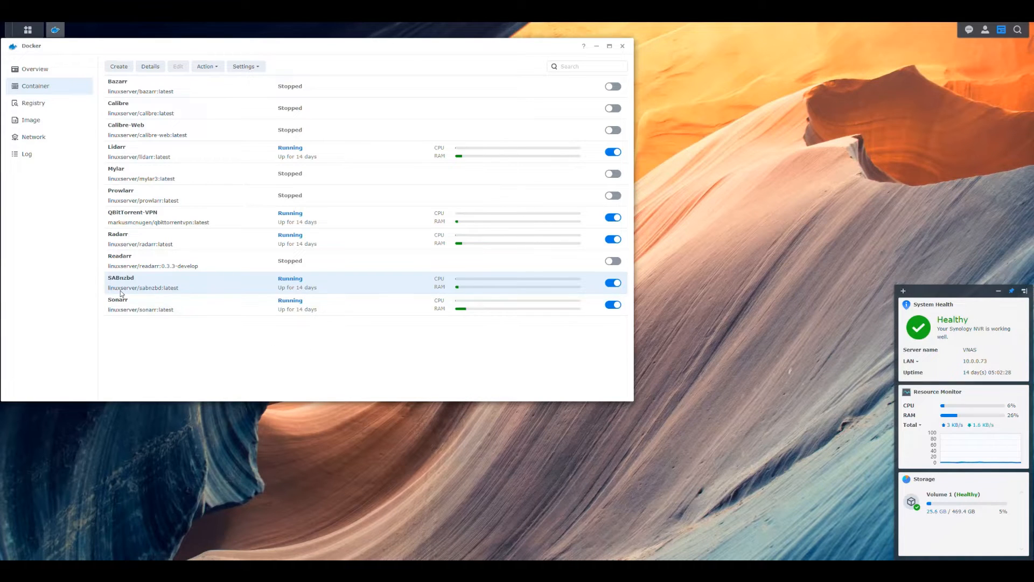
mouse_move(149, 293)
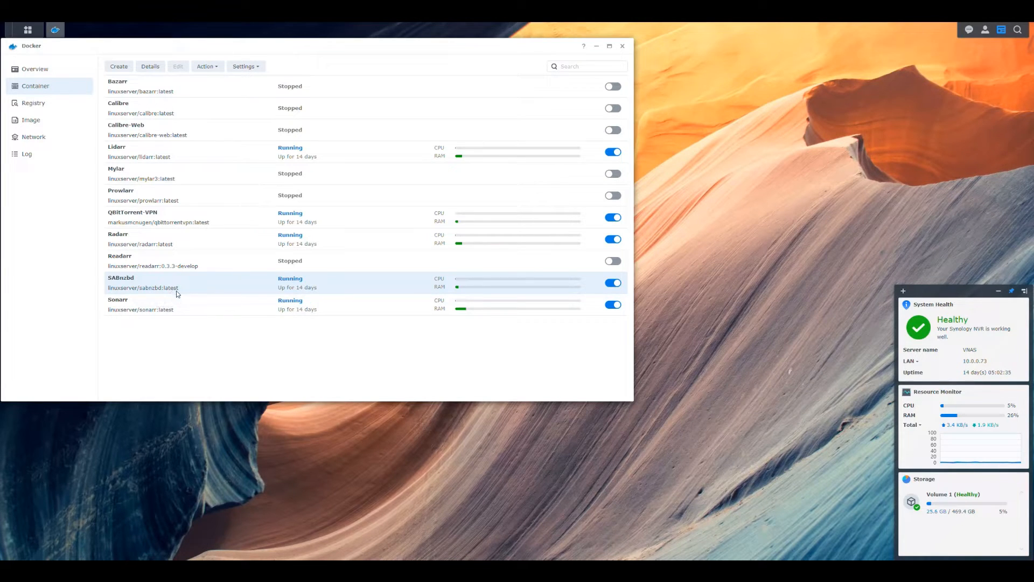
mouse_move(196, 291)
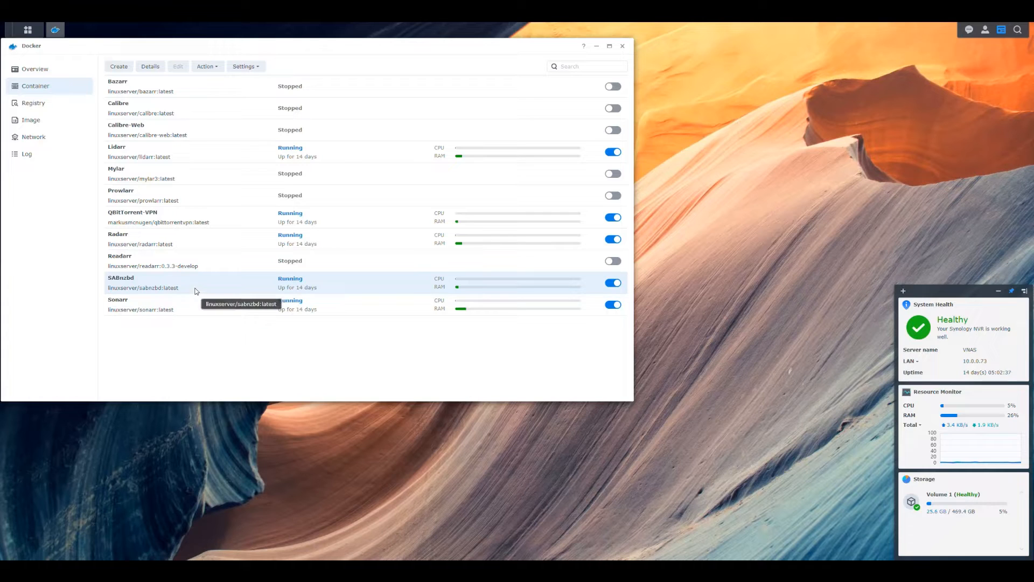
mouse_move(178, 291)
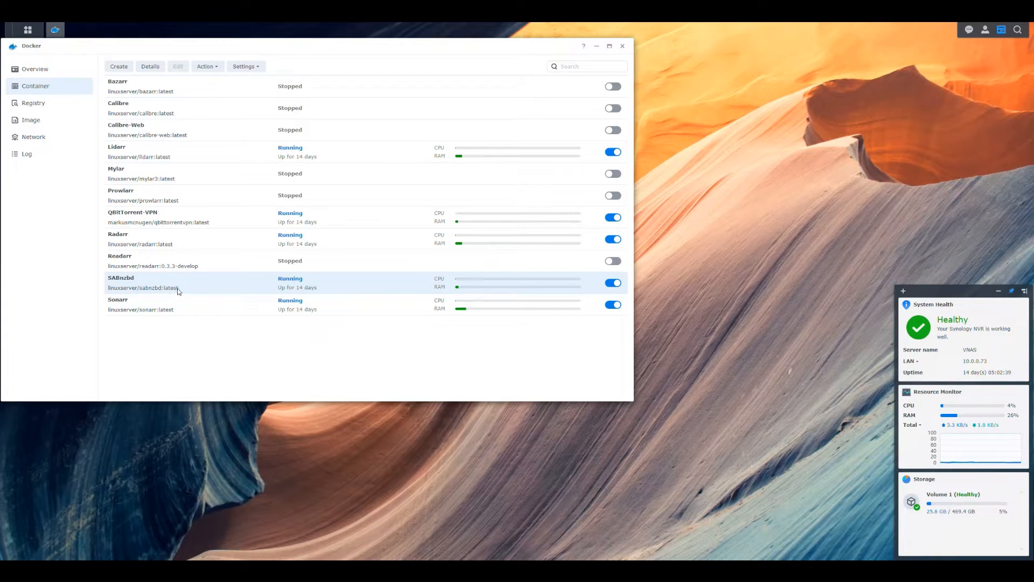
mouse_move(160, 294)
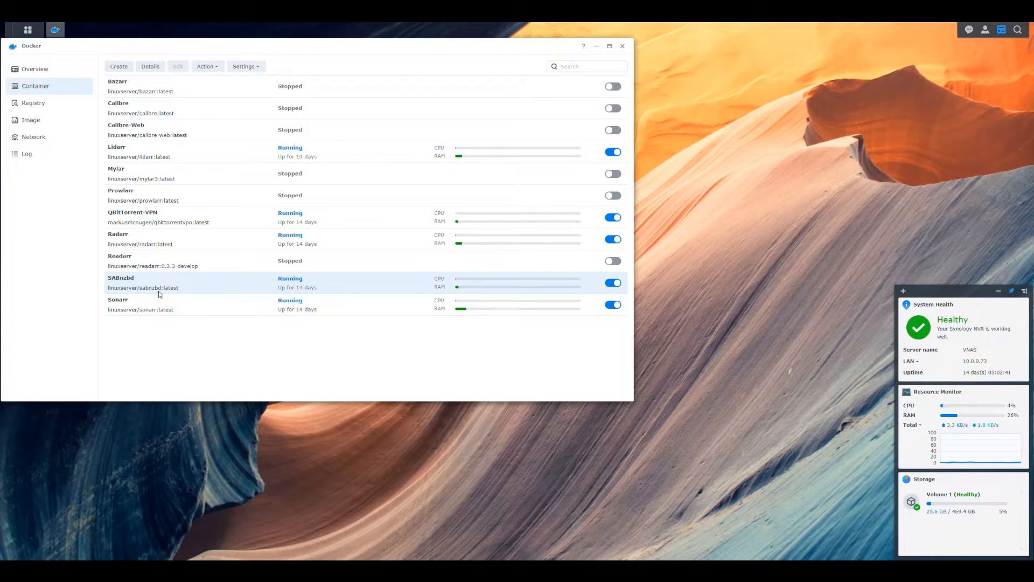
mouse_move(159, 294)
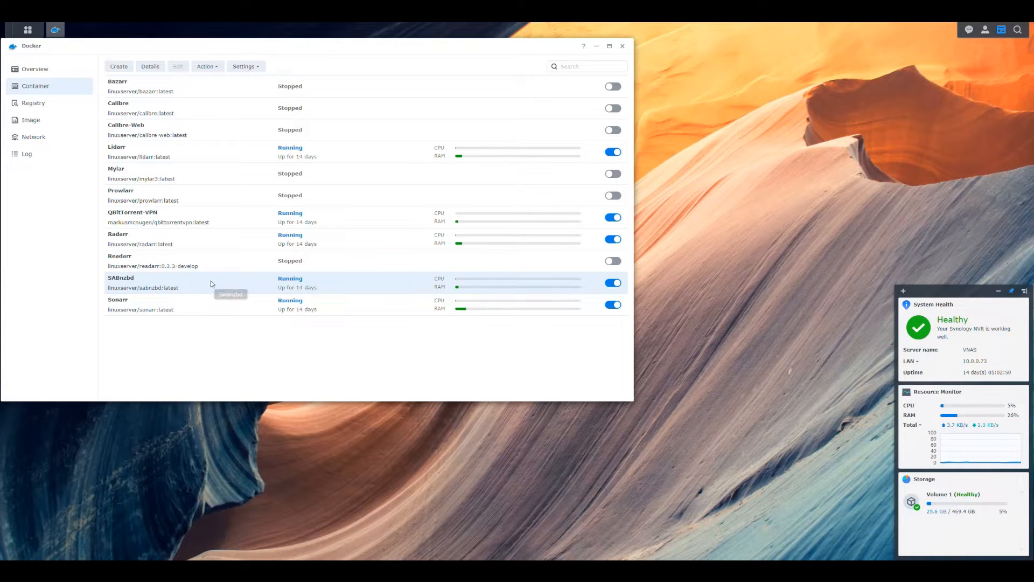
mouse_move(540, 292)
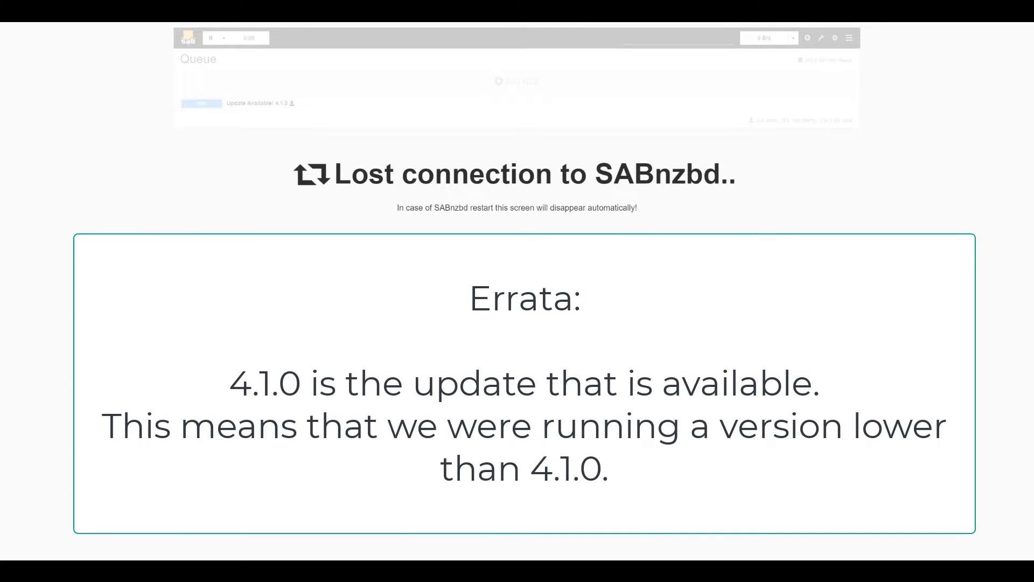
Stop the SABnzbd container and select its row in the container list
key(Win)
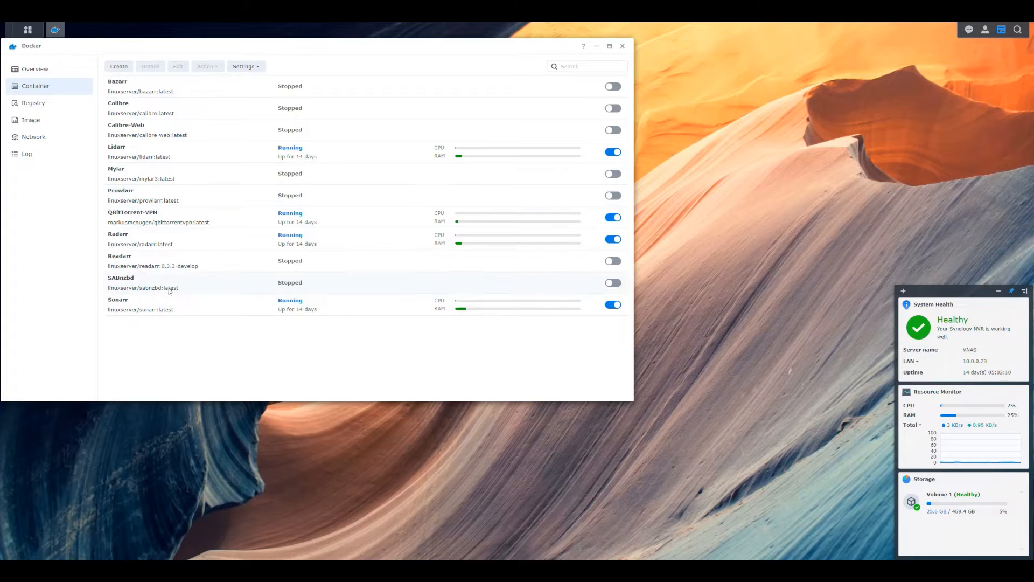
click(170, 282)
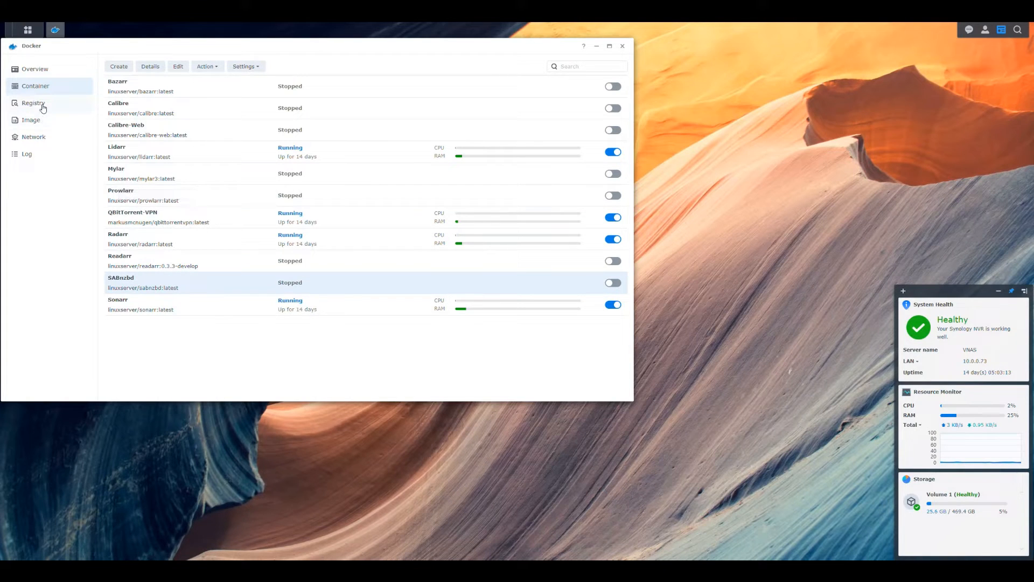
View the downloaded images, including linuxserver/sabnzbd:latest at 171 MB
click(33, 103)
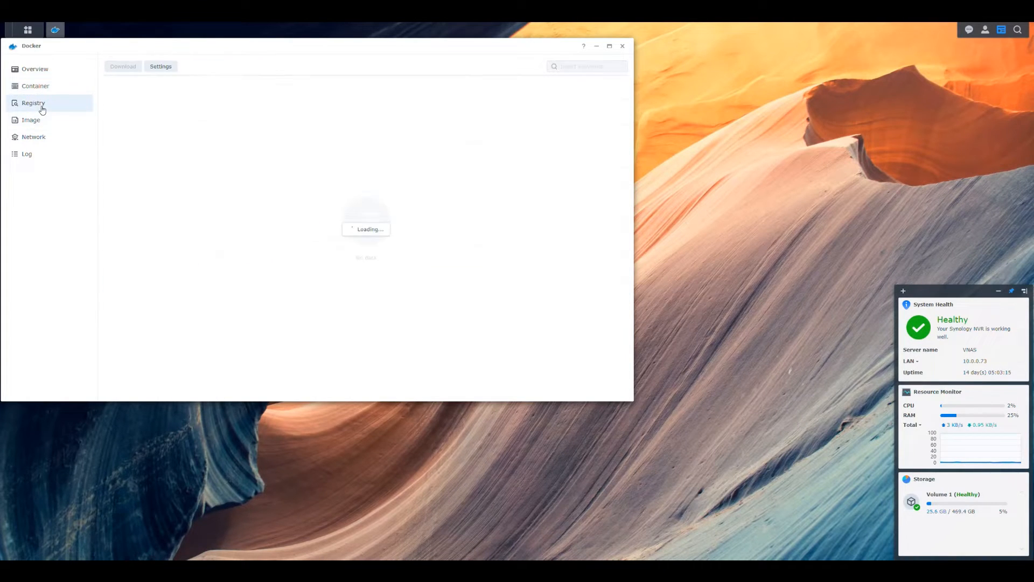
click(30, 119)
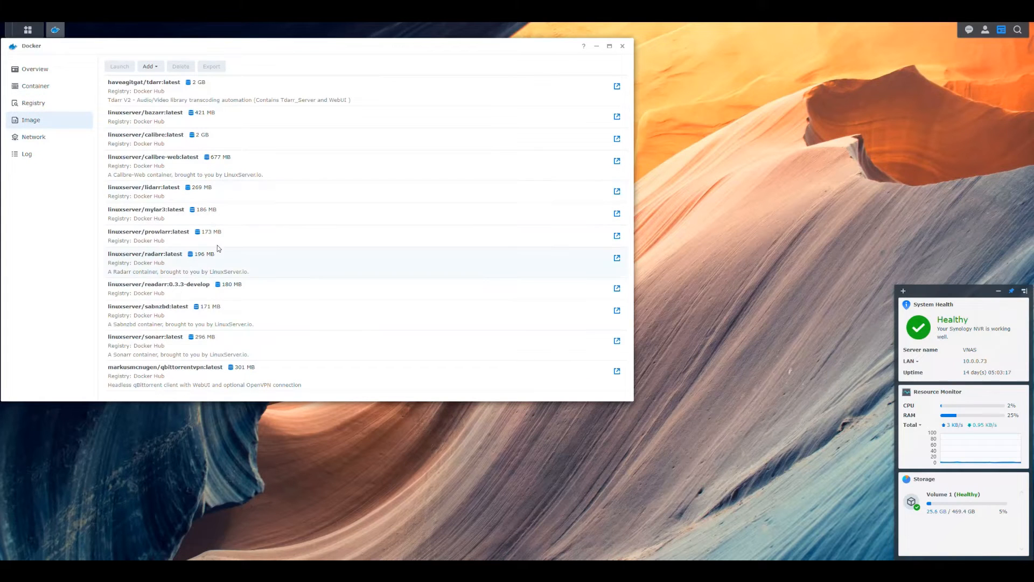
mouse_move(164, 181)
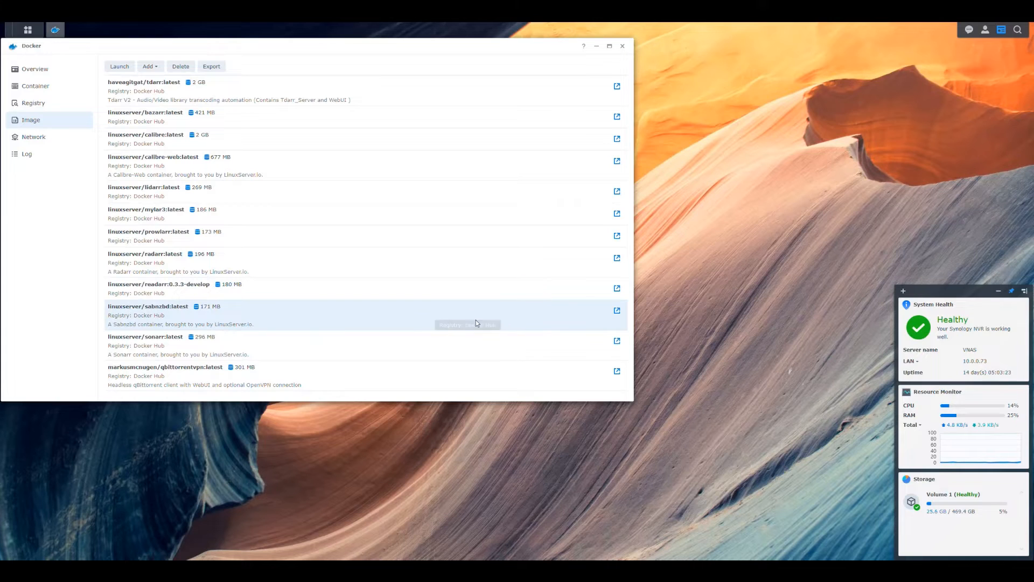
mouse_move(204, 311)
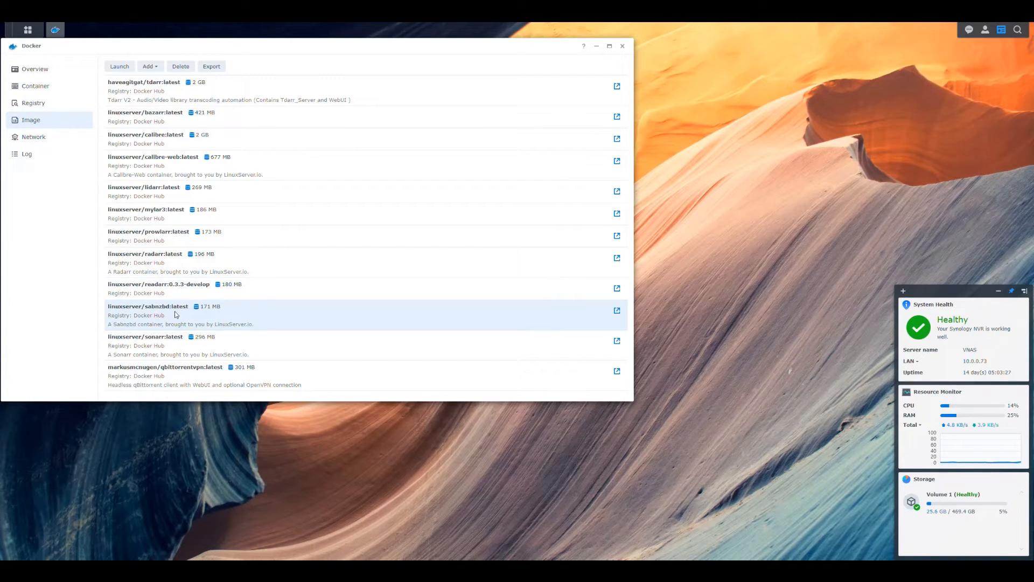
Search the registry for sabnzbd and download linuxserver/sabnzbd with the latest tag
click(34, 103)
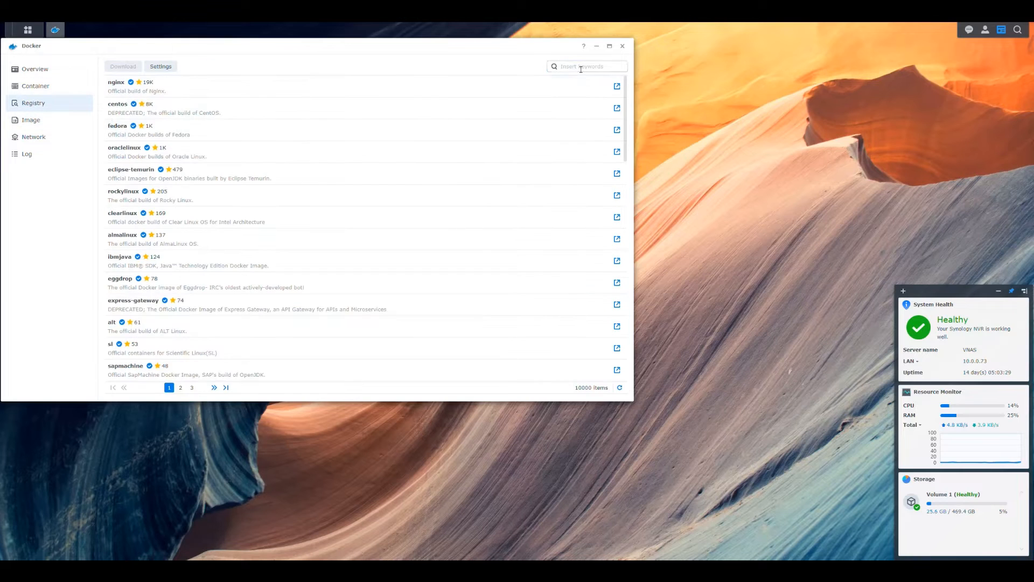
text(sati)
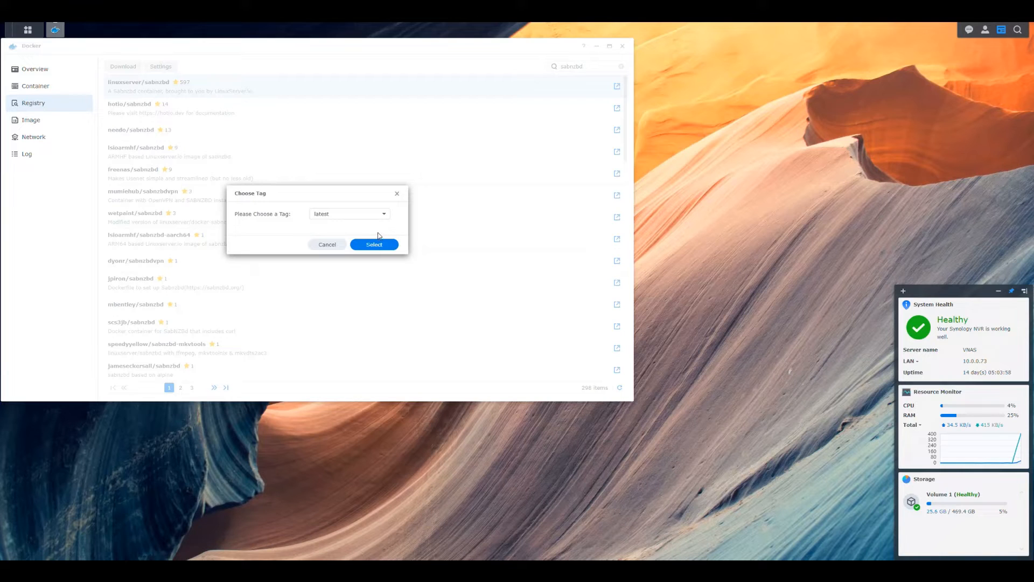
click(374, 244)
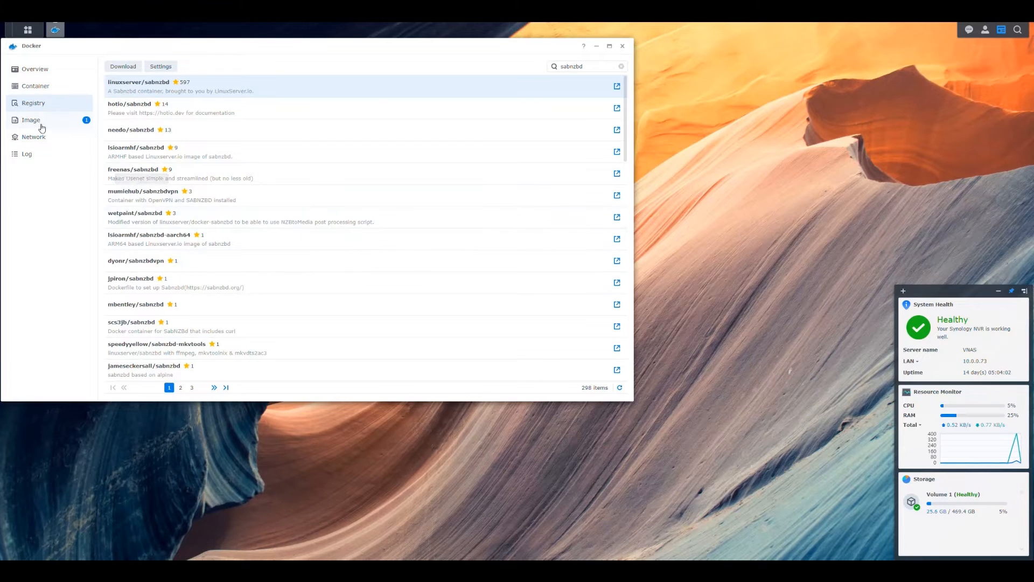
Return to the Image list while linuxserver/sabnzbd:latest re-downloads
click(30, 119)
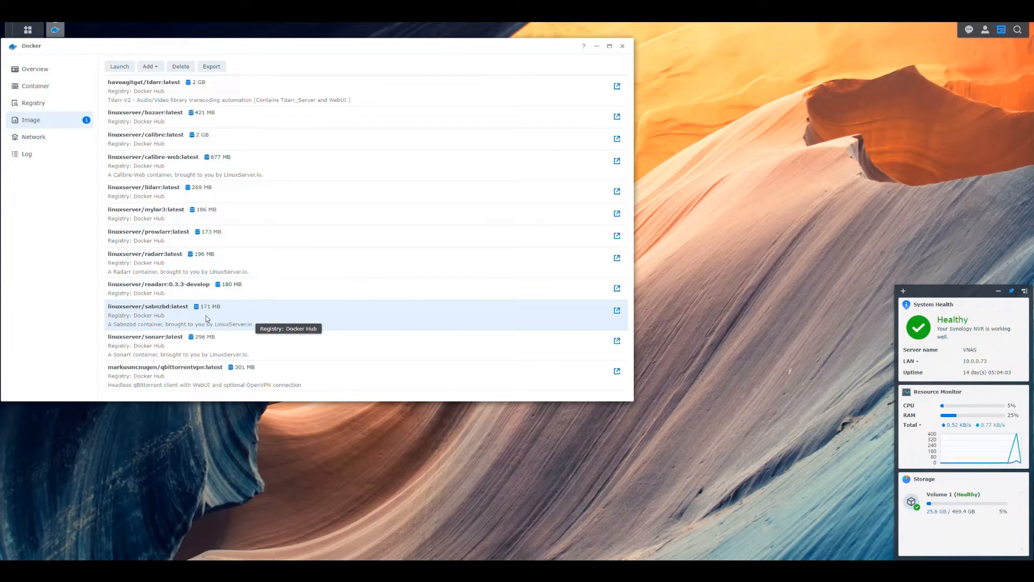
mouse_move(180, 315)
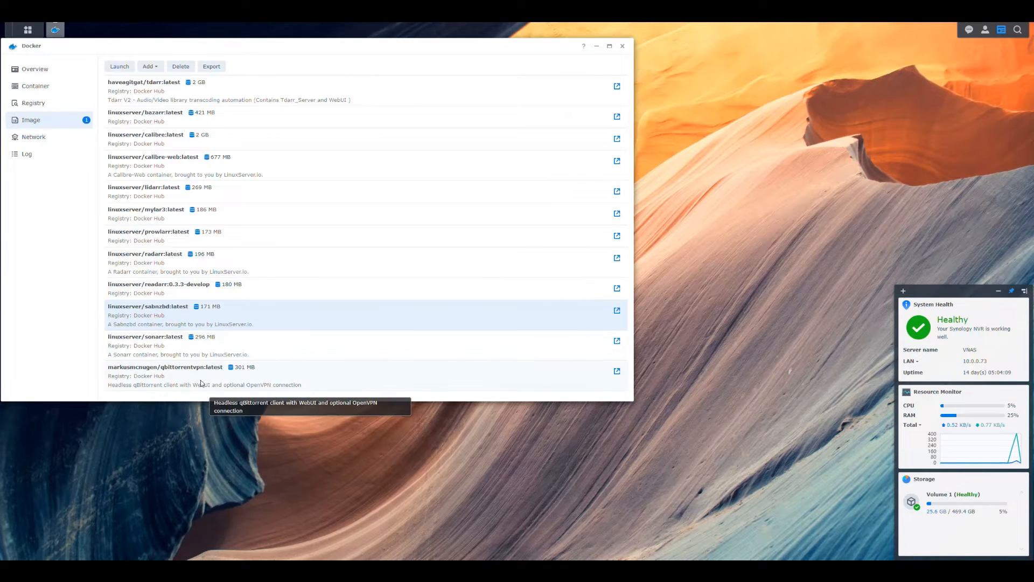
mouse_move(161, 309)
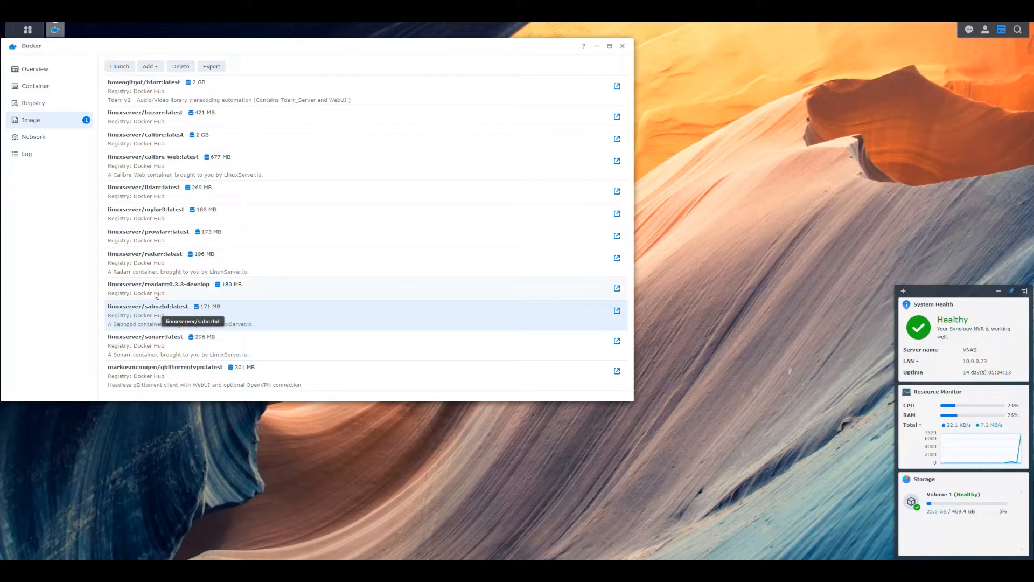
mouse_move(204, 313)
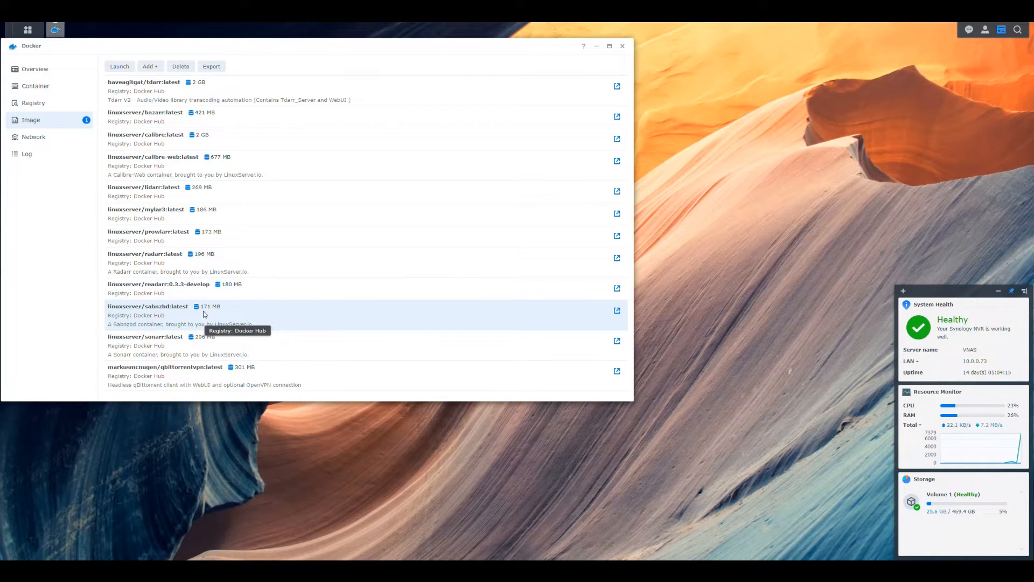
mouse_move(234, 320)
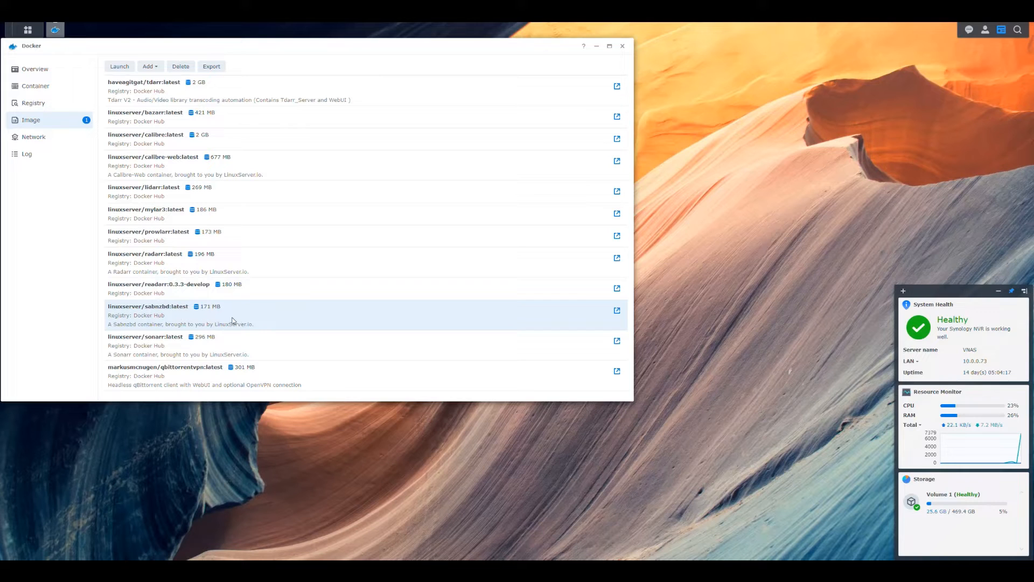
mouse_move(256, 312)
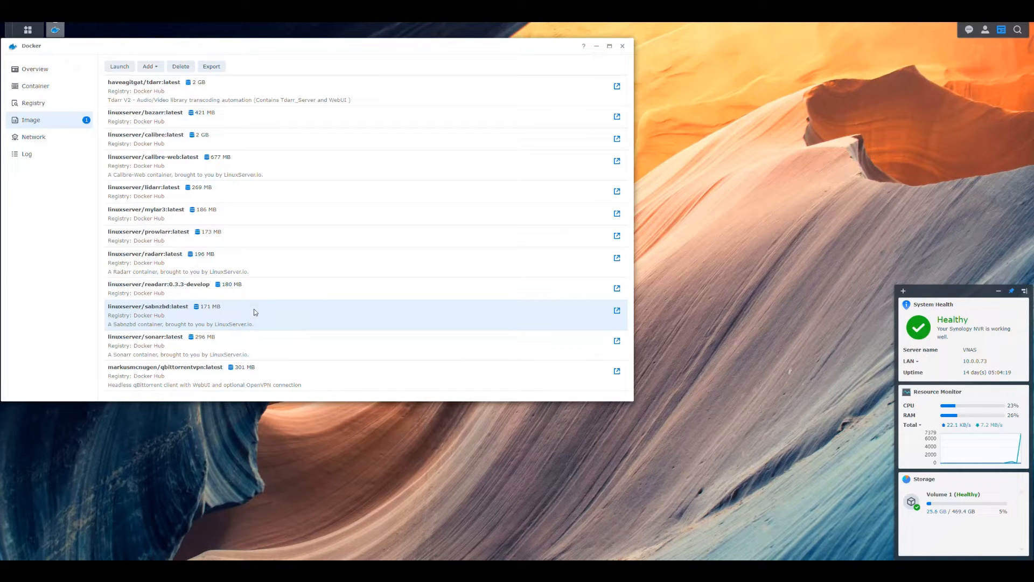
mouse_move(349, 293)
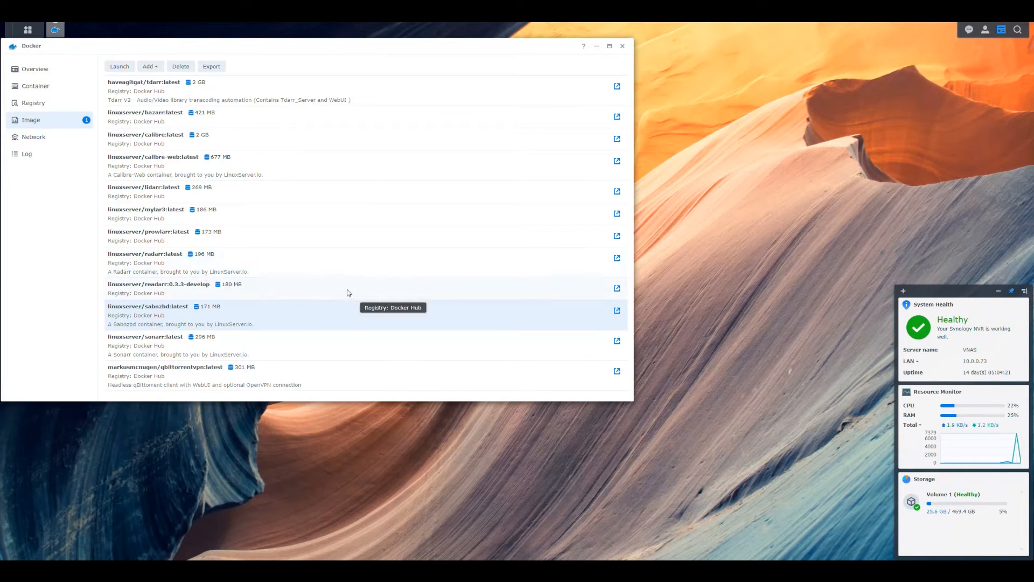
mouse_move(591, 241)
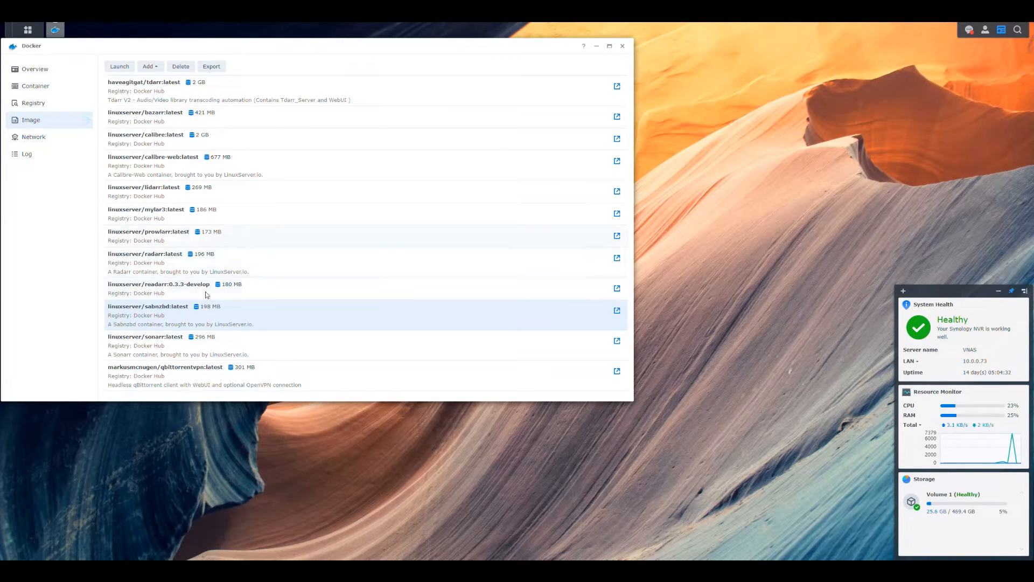
mouse_move(181, 216)
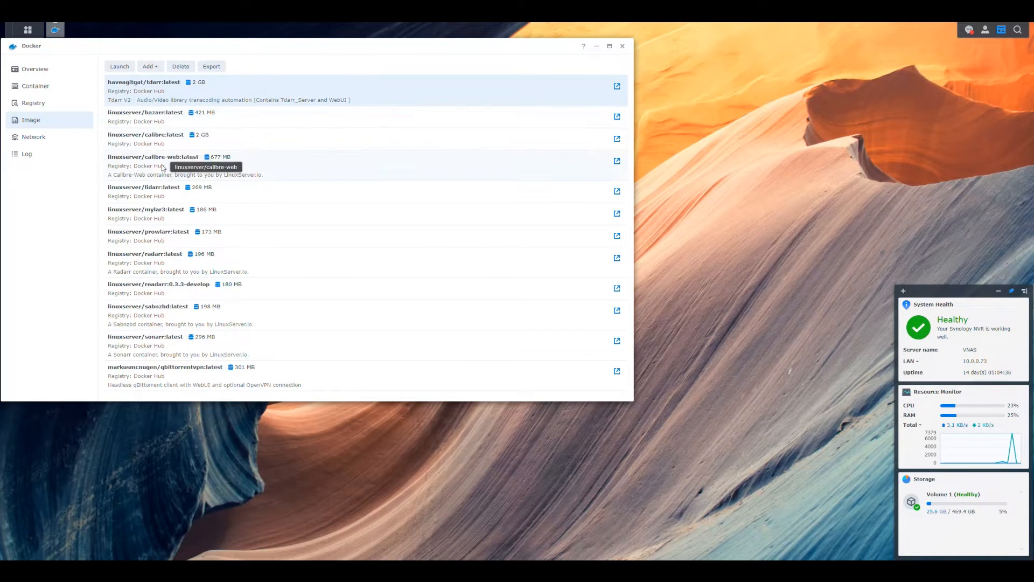
mouse_move(162, 323)
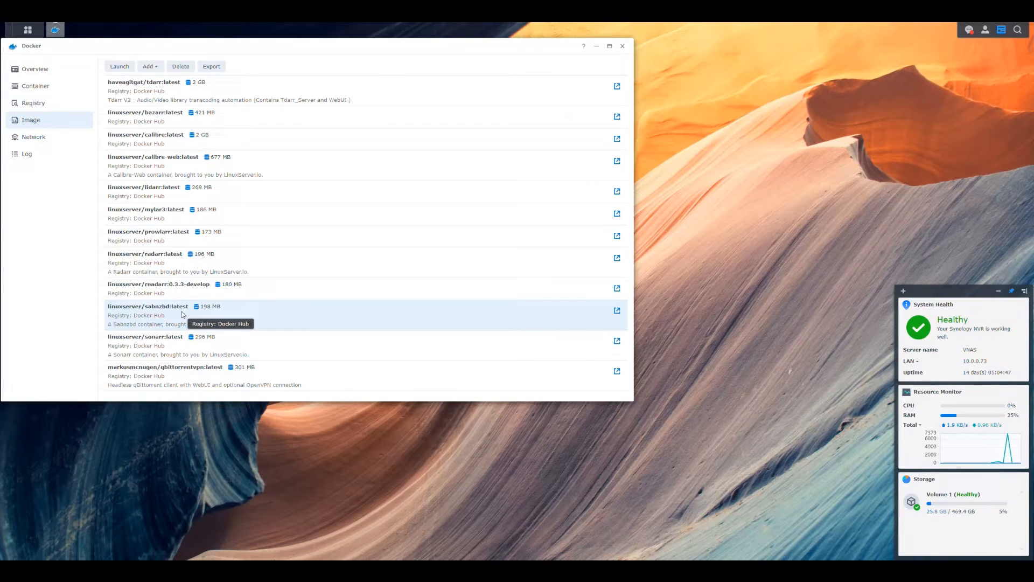
mouse_move(99, 195)
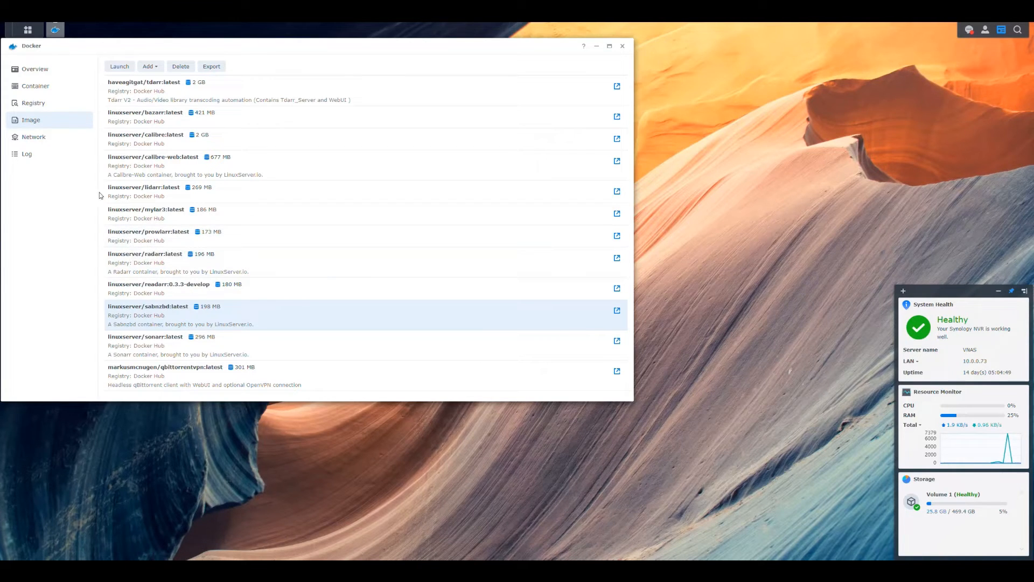
Choose Reset from the stopped SABnzbd container's Action menu
click(35, 86)
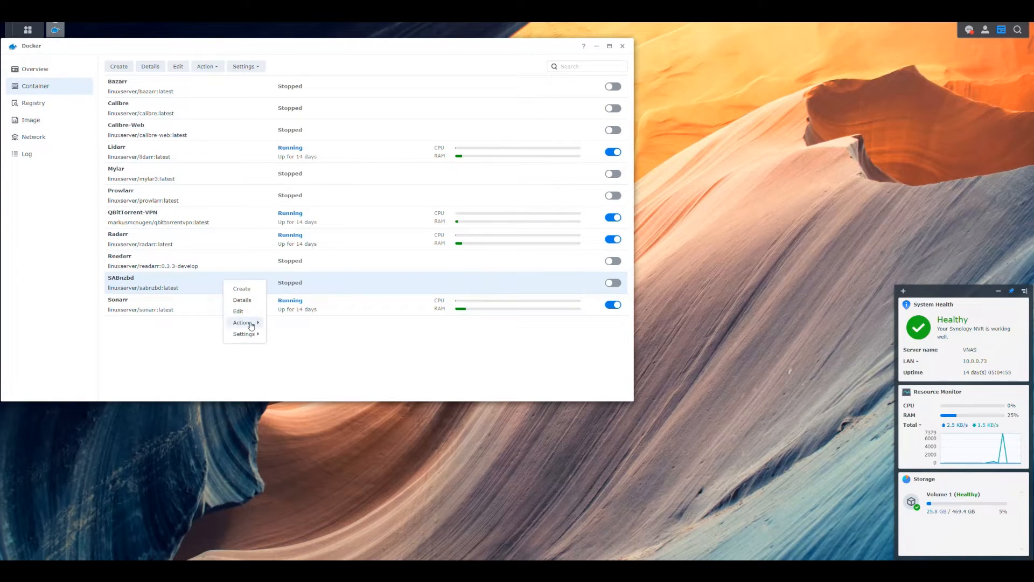
click(241, 322)
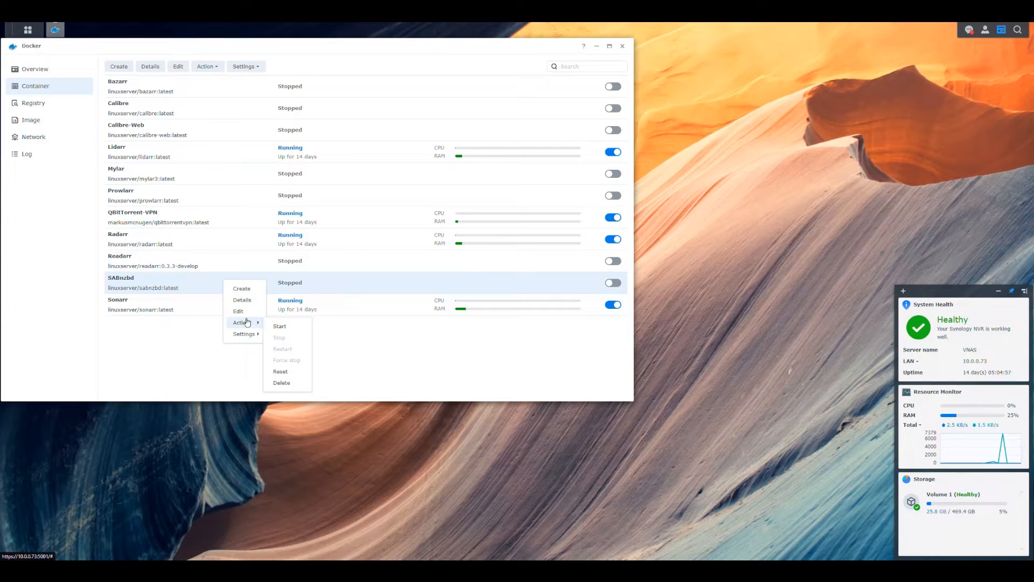
mouse_move(285, 373)
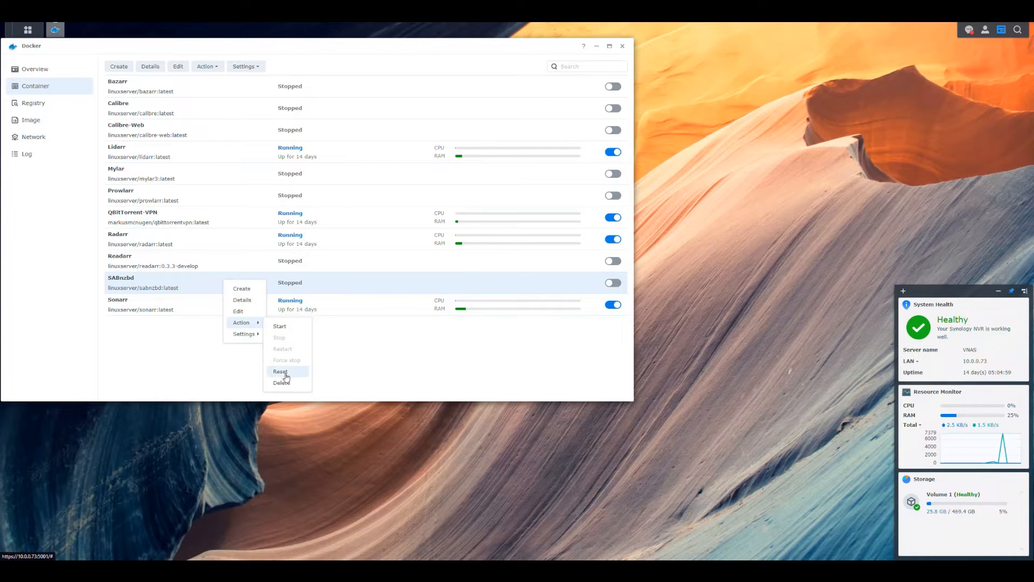
click(281, 372)
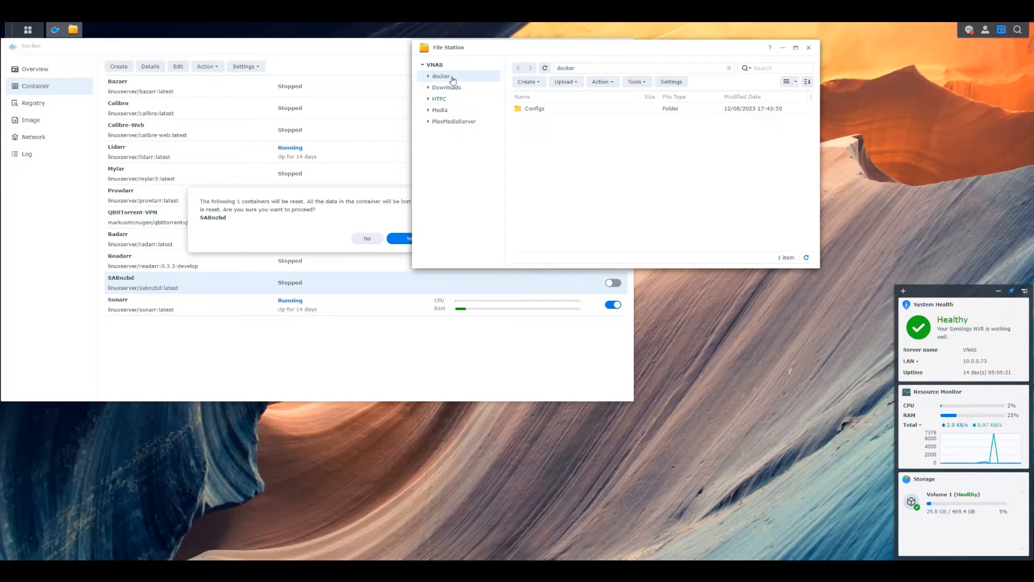
Browse to docker/Configs/sabnzbd in File Station to confirm the config files remain
double_click(536, 108)
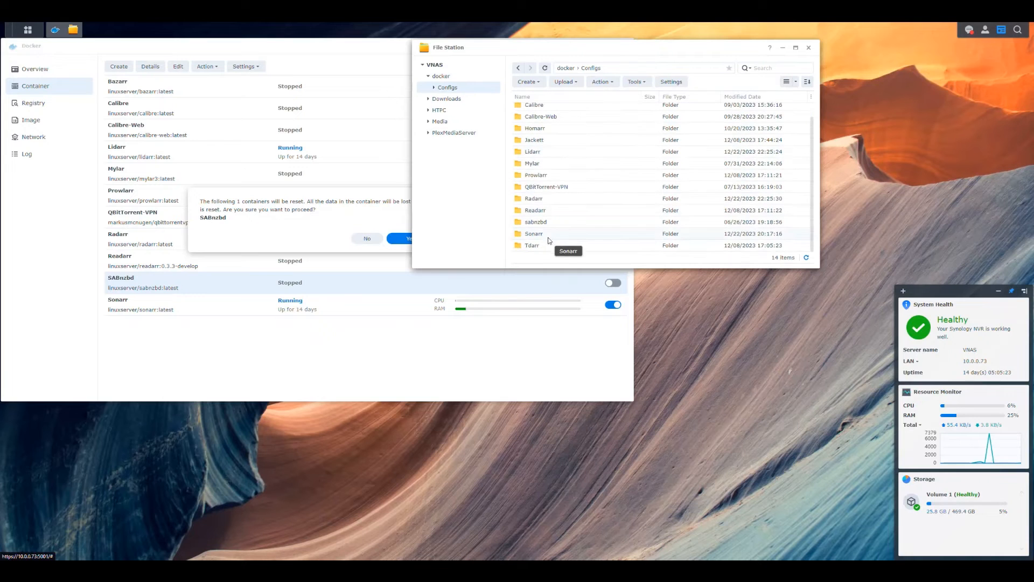
double_click(536, 221)
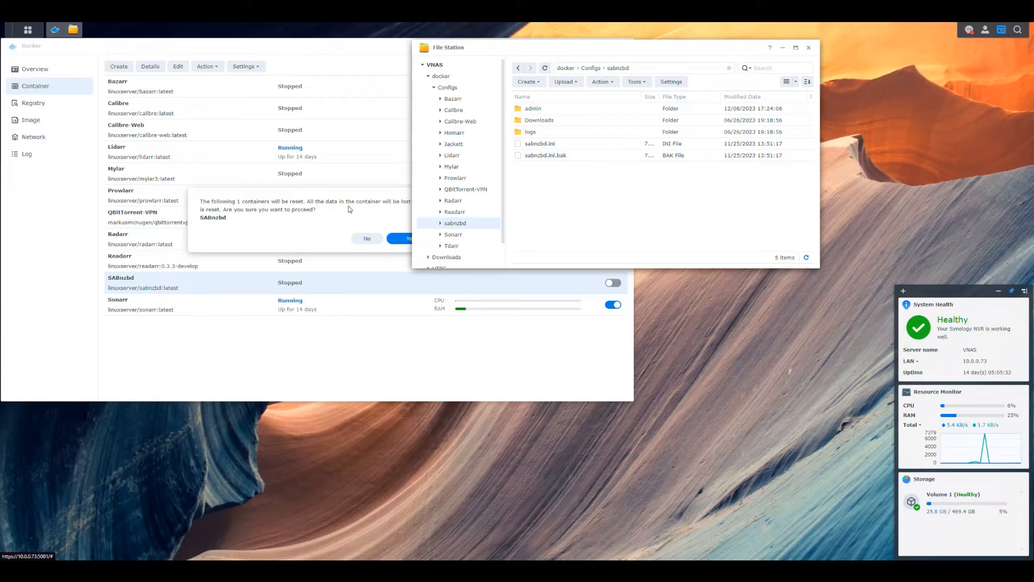
mouse_move(552, 165)
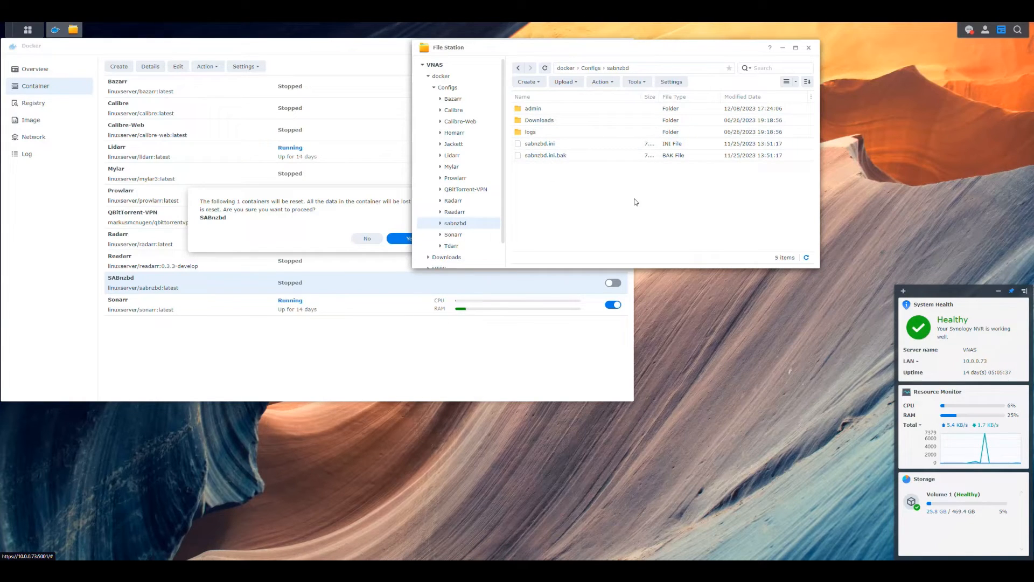
mouse_move(327, 212)
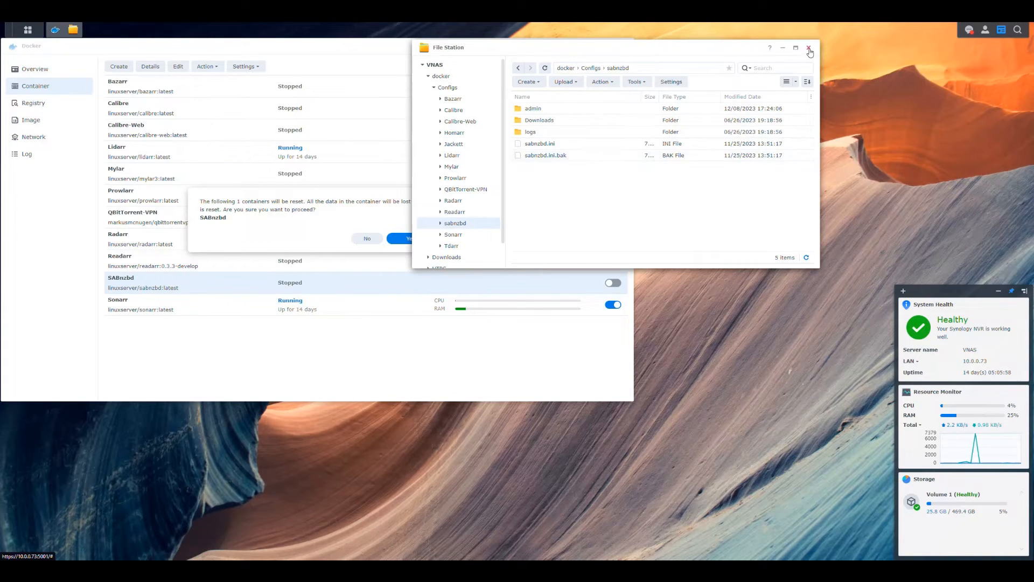
Close File Station, confirm the reset, clear notifications, and select the running SABnzbd container
click(809, 48)
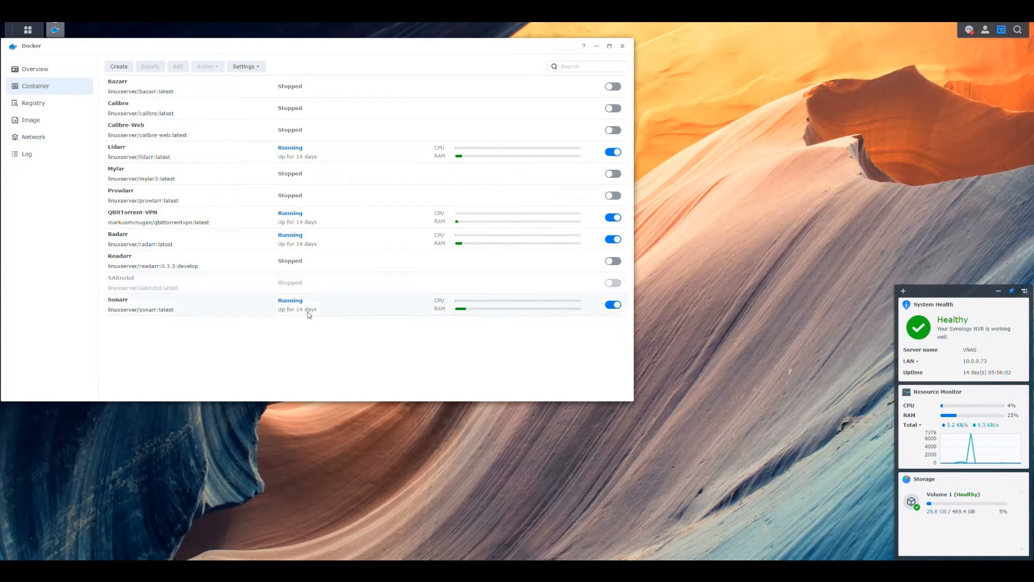
mouse_move(562, 287)
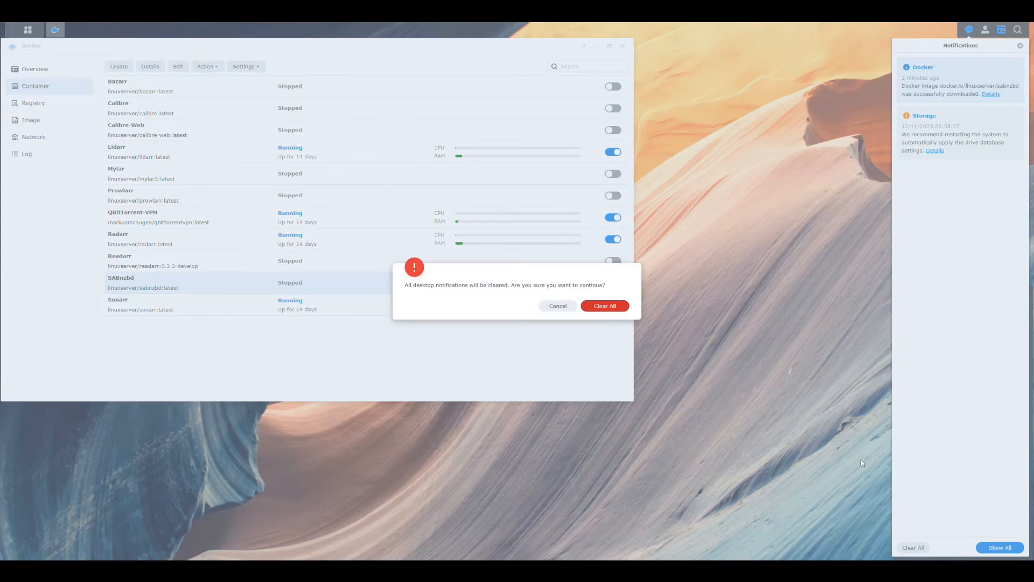
click(605, 305)
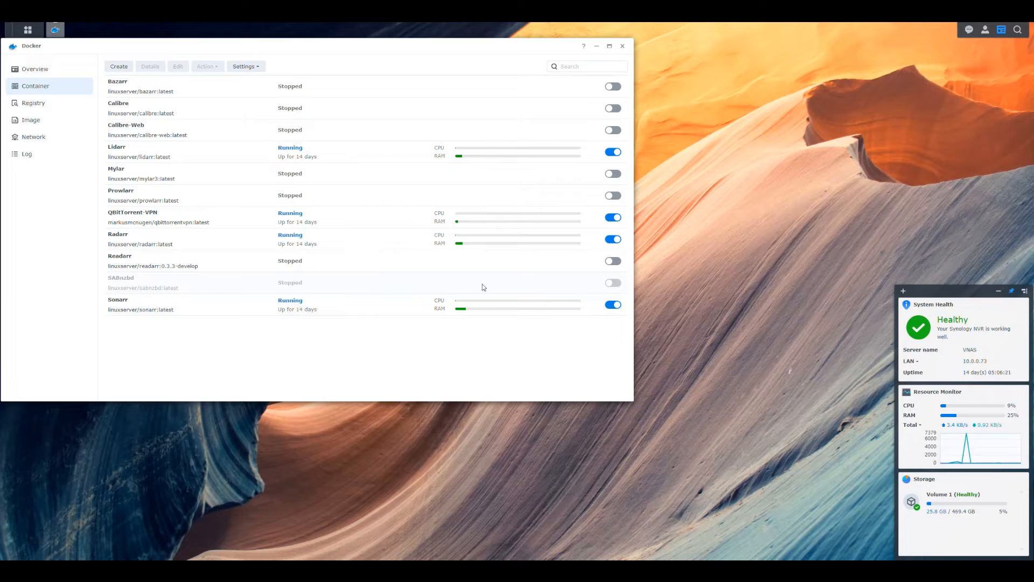
click(613, 283)
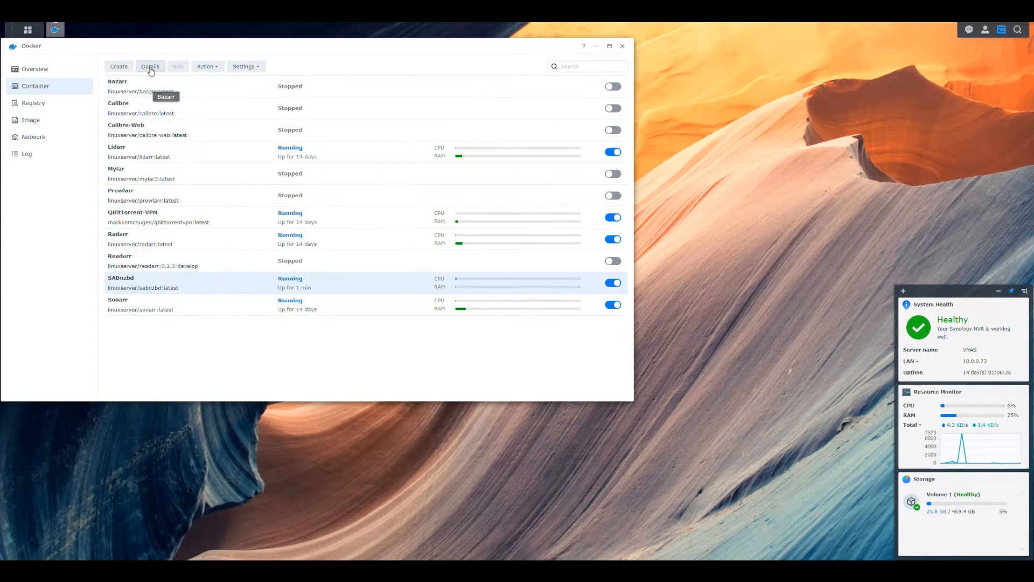
Refresh SABnzbd's container log until SABnzbd 4.1.0 startup on port 8080 appears
click(150, 66)
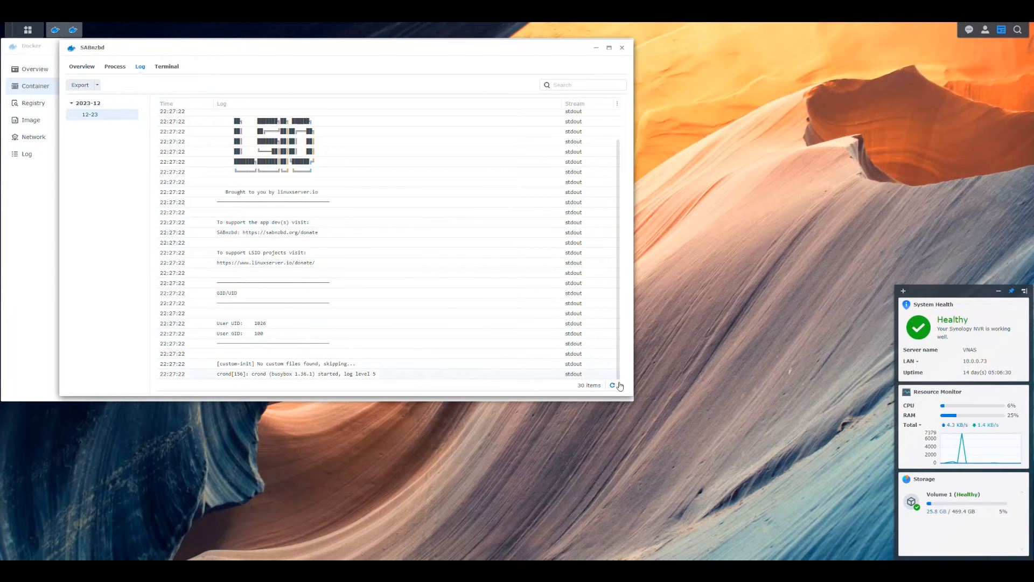
mouse_move(612, 386)
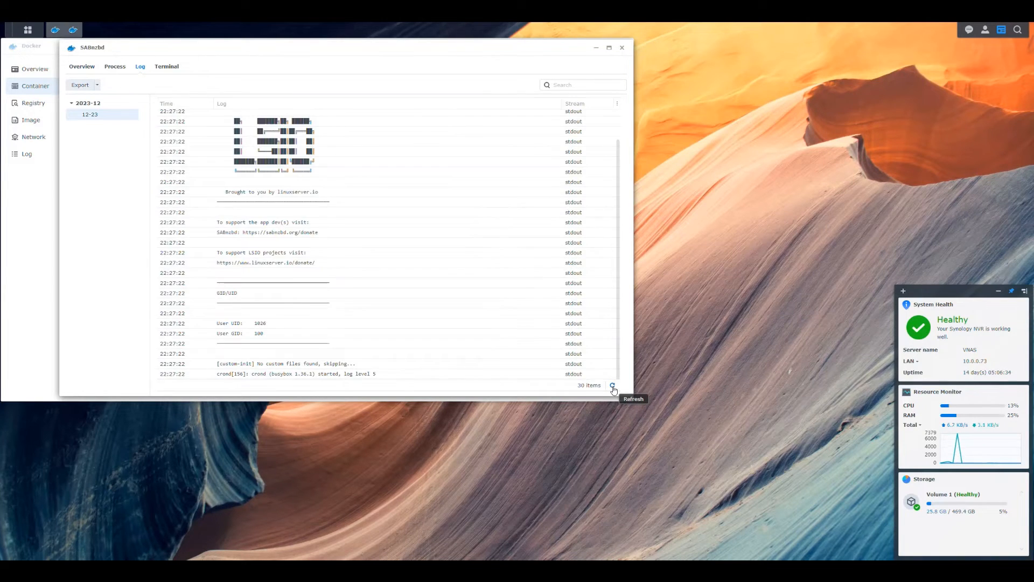
click(613, 387)
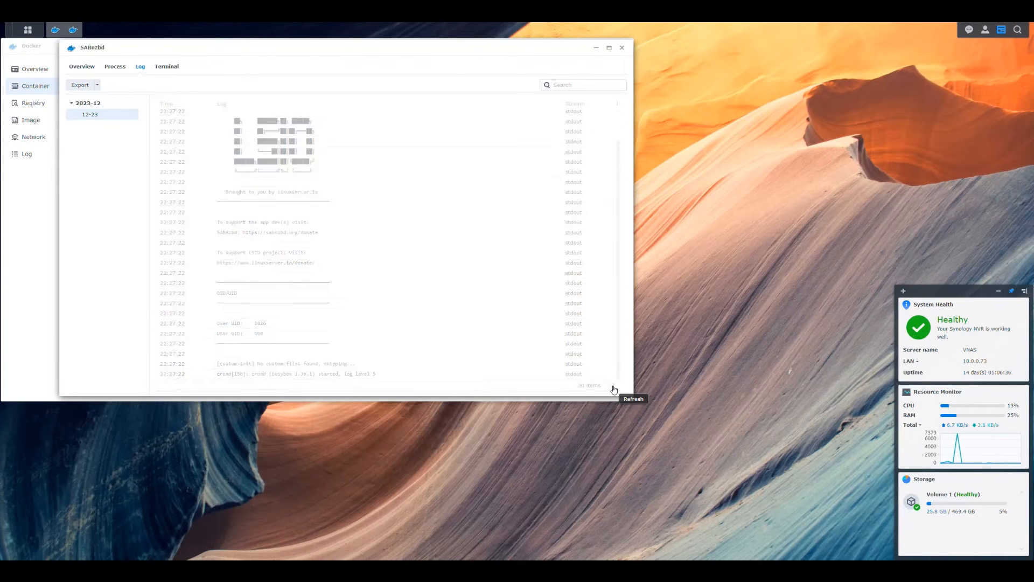
click(613, 385)
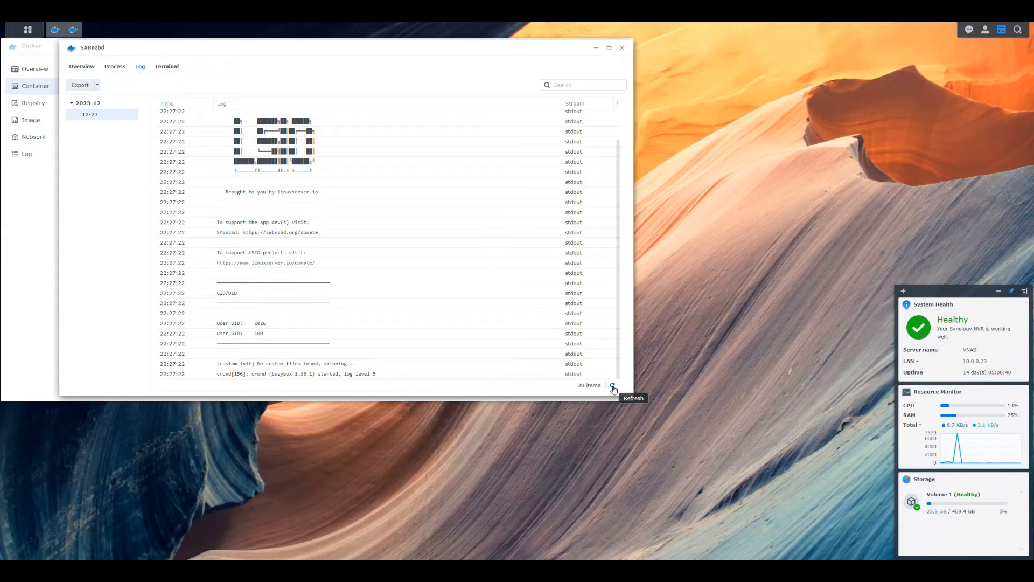
click(613, 386)
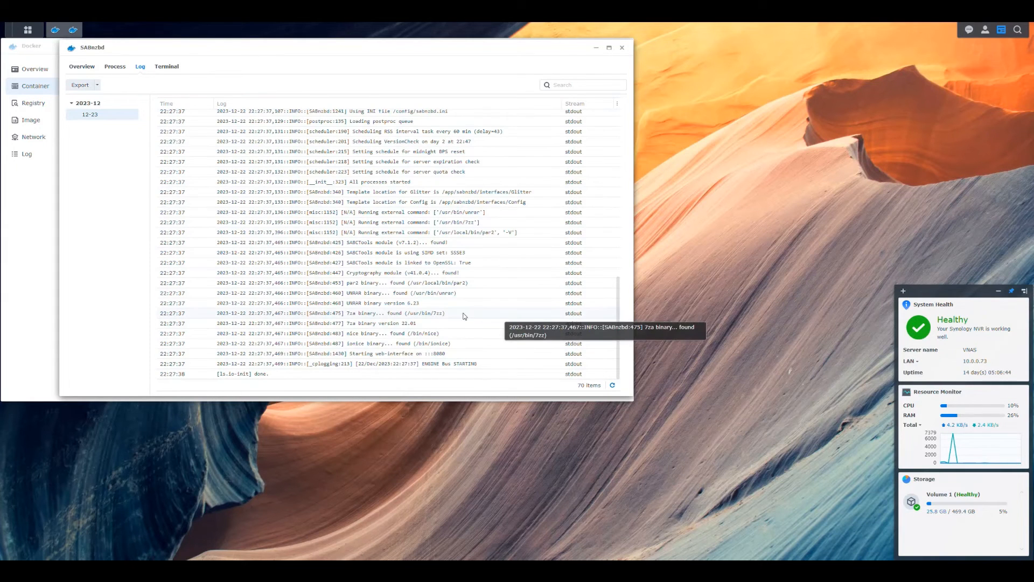
mouse_move(487, 380)
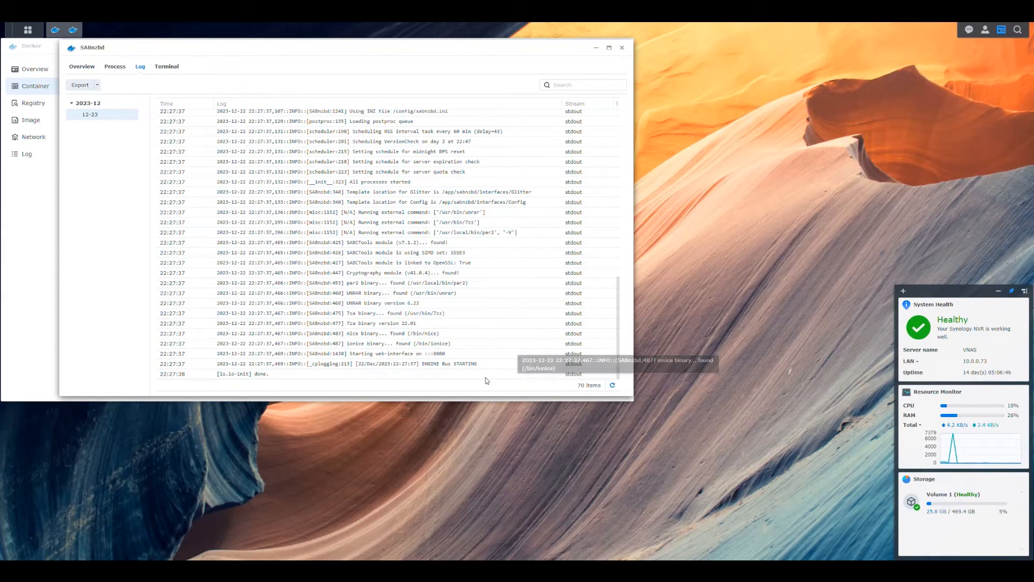
mouse_move(426, 359)
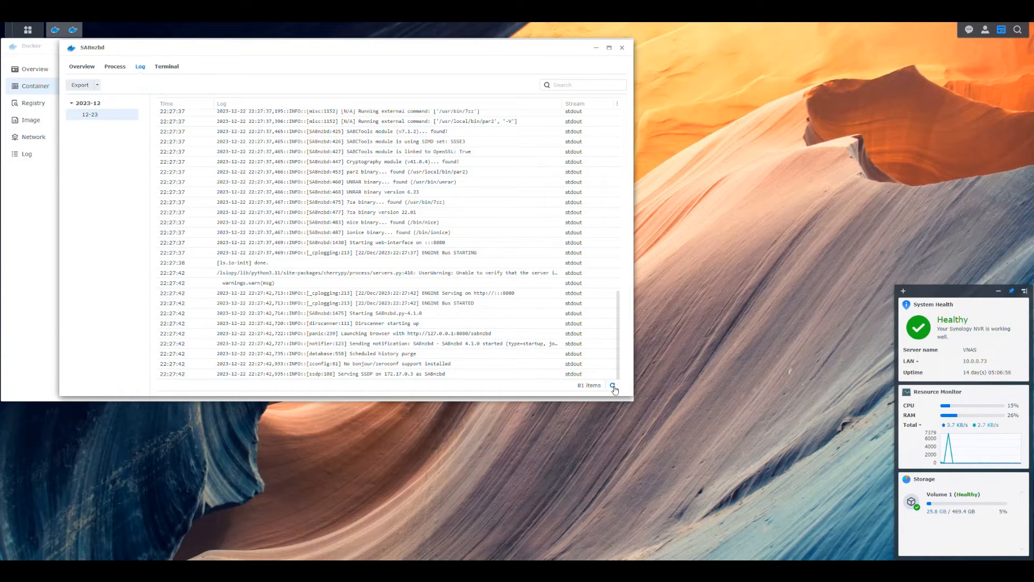
click(622, 48)
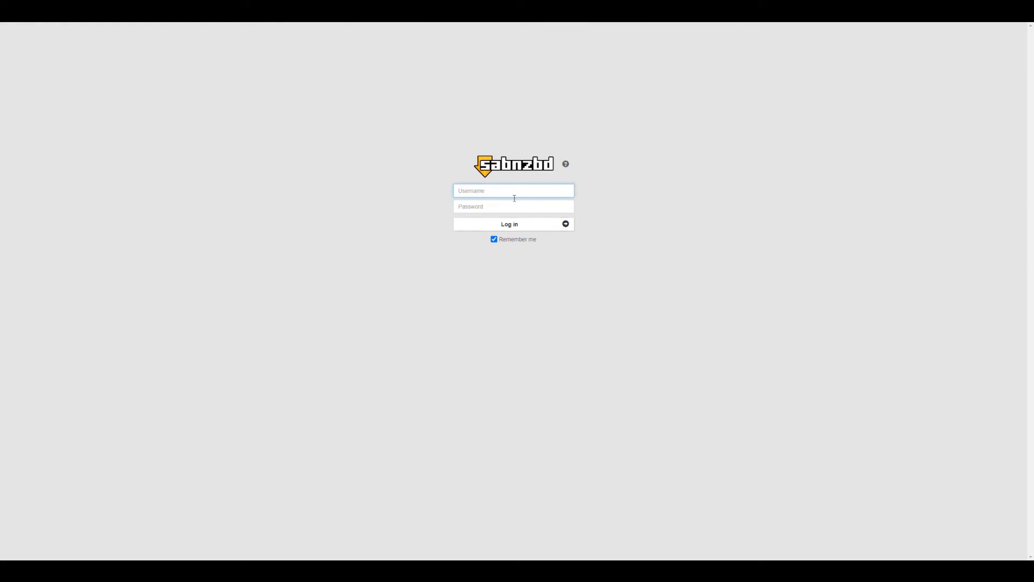
text(sabnzbd)
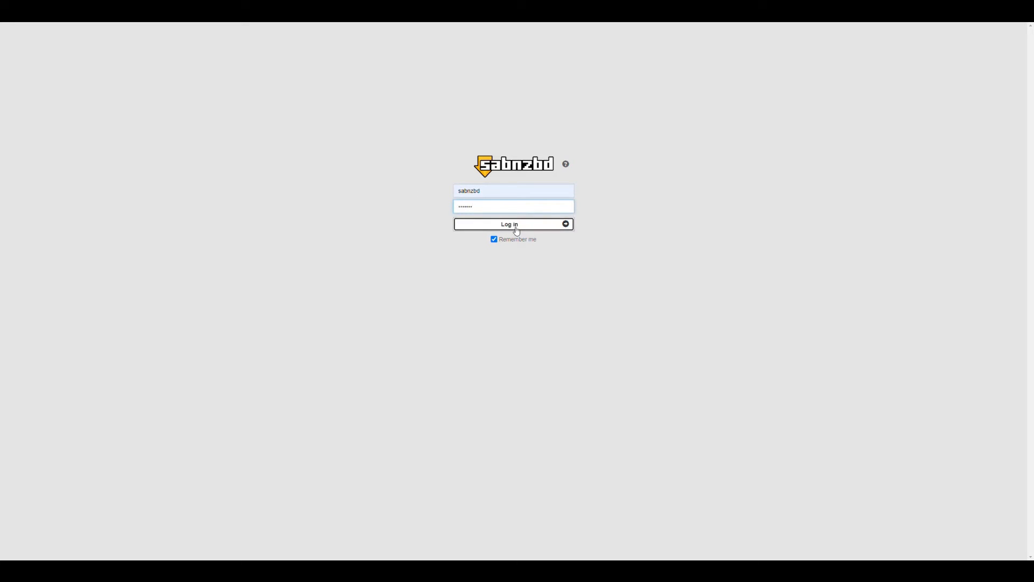
click(514, 224)
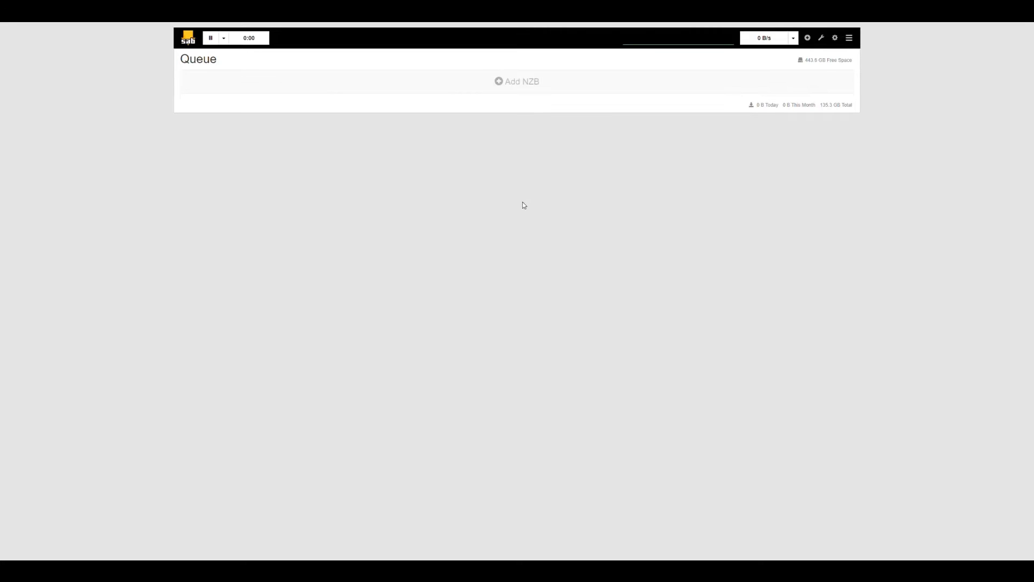
mouse_move(539, 171)
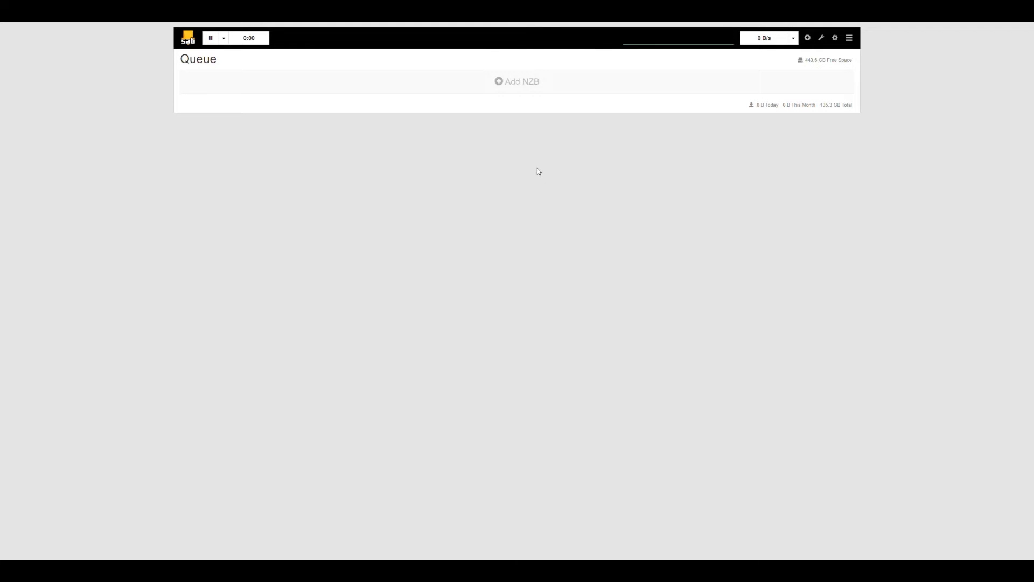
mouse_move(396, 172)
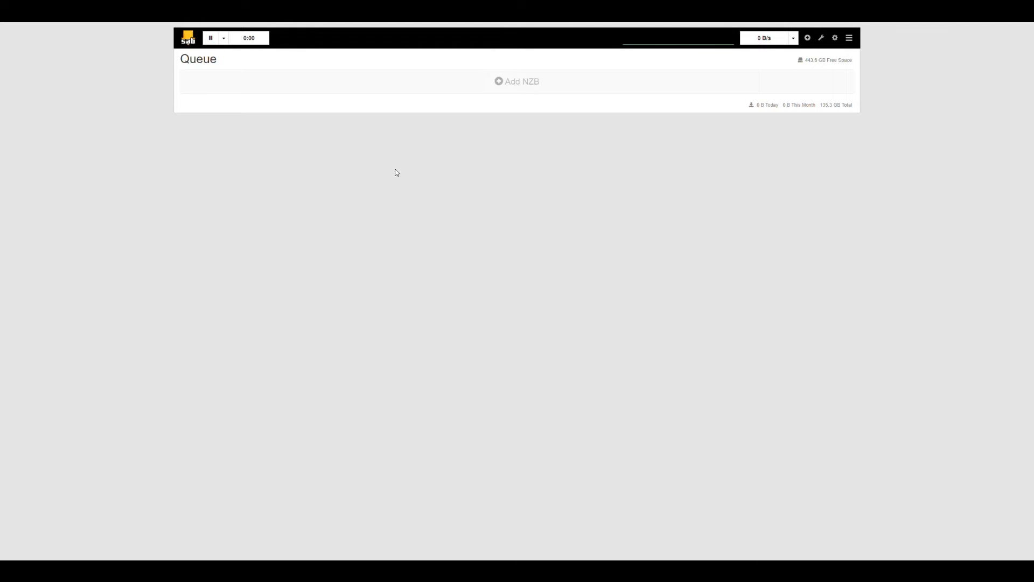
mouse_move(370, 137)
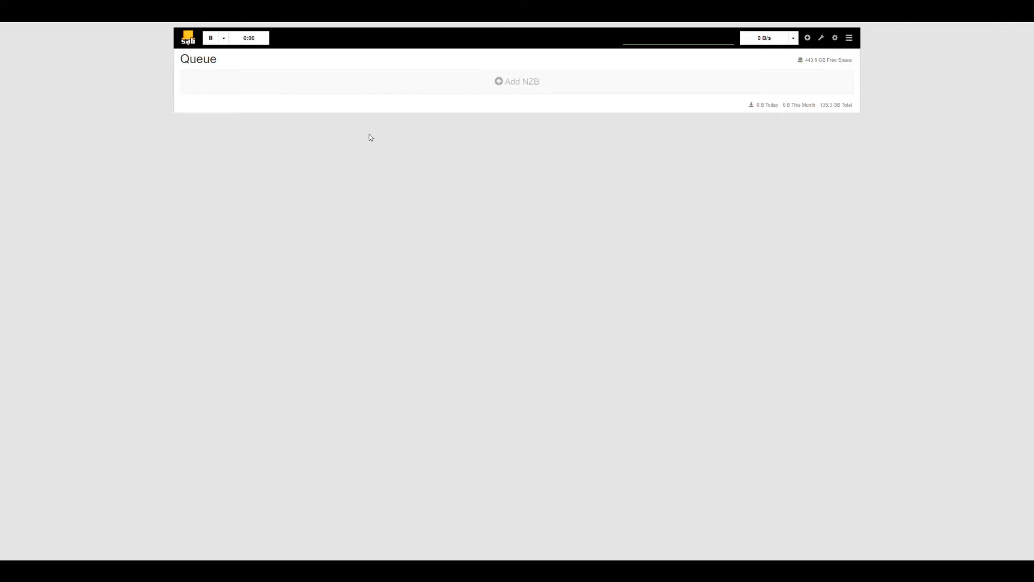
mouse_move(192, 121)
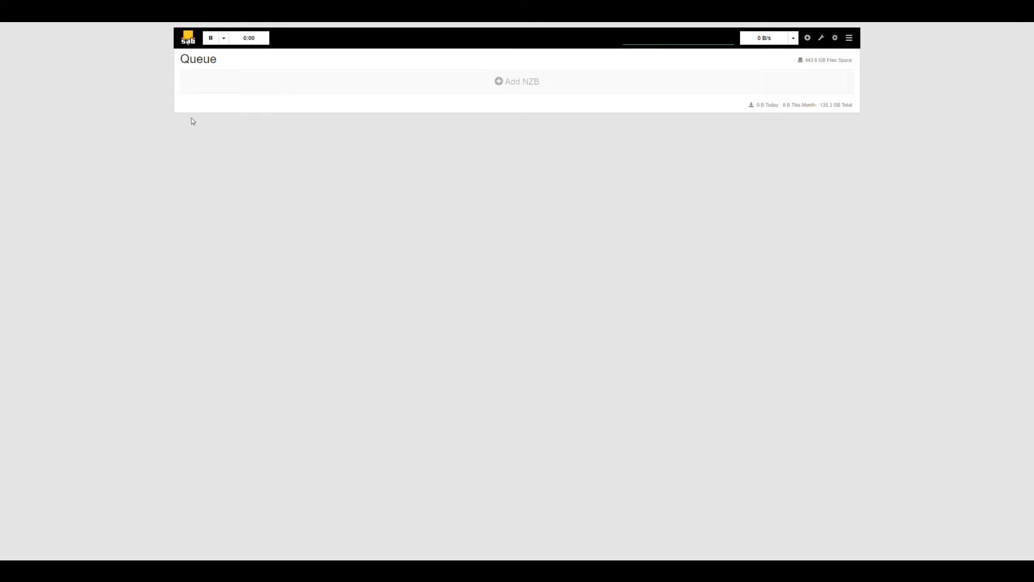
mouse_move(204, 110)
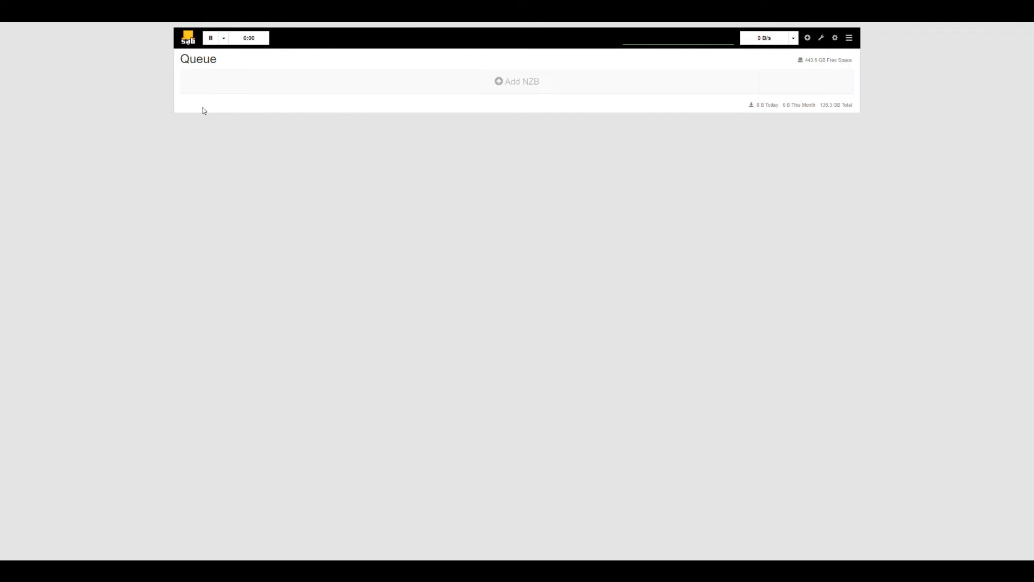
mouse_move(210, 109)
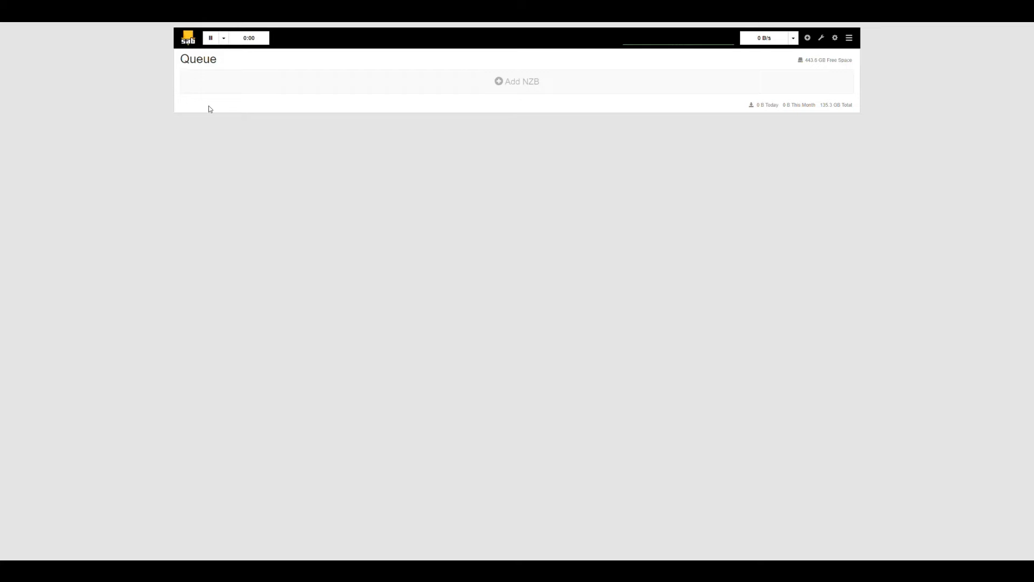
mouse_move(228, 122)
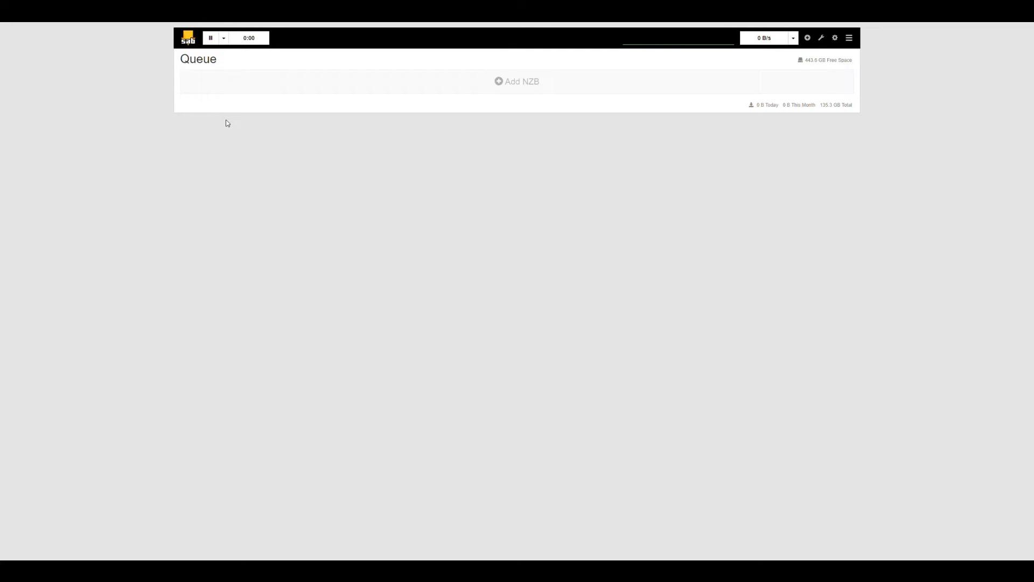
mouse_move(191, 102)
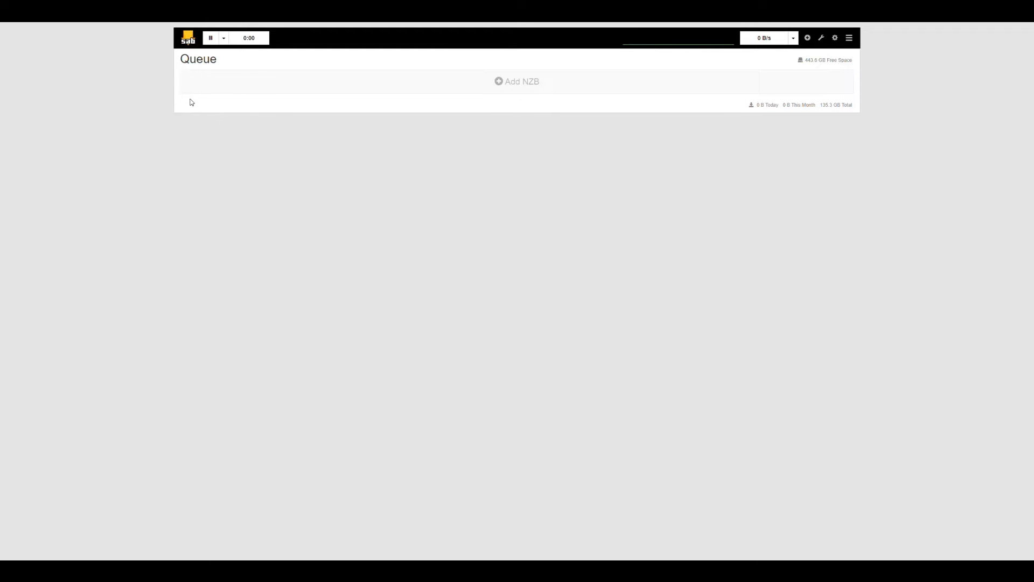
mouse_move(257, 140)
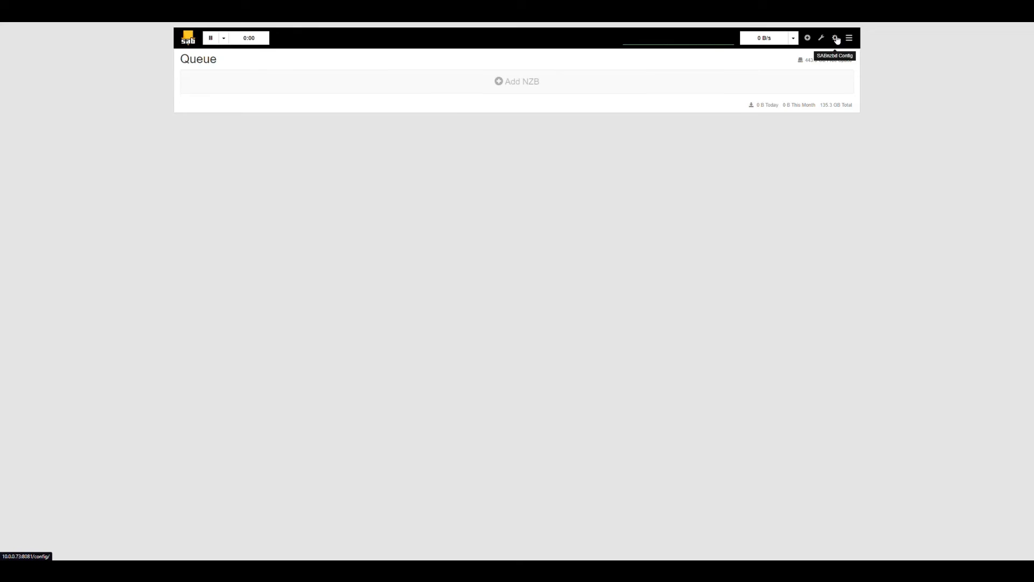
Confirm SABnzbd version 4.1.0 in Config and open its GitHub build commit
click(840, 37)
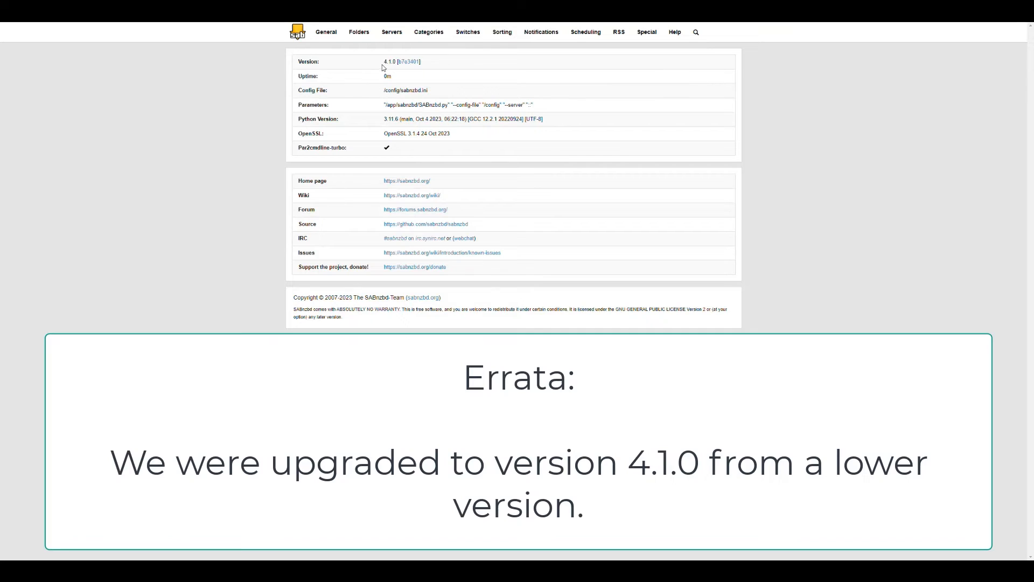
double_click(390, 61)
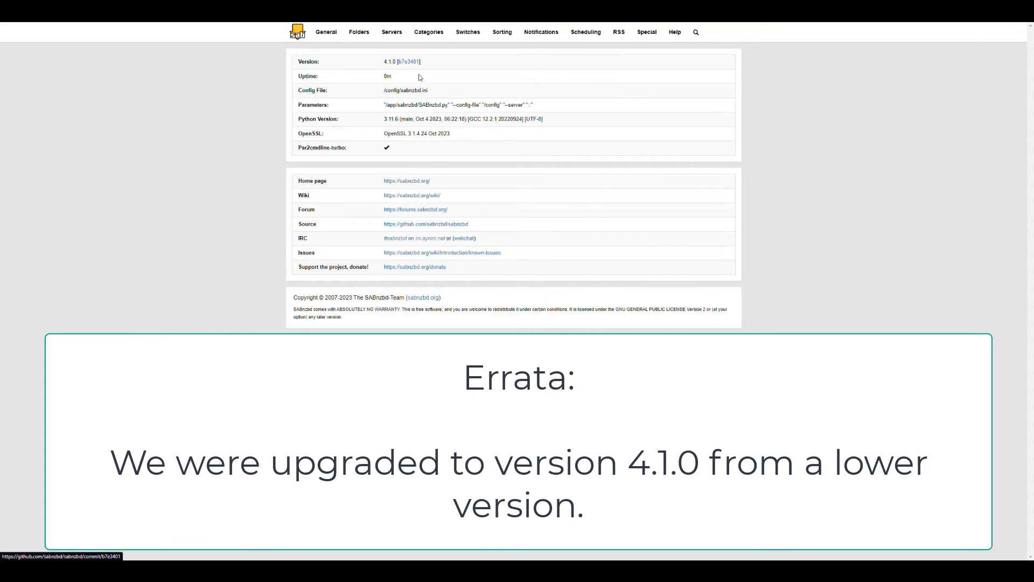
click(410, 61)
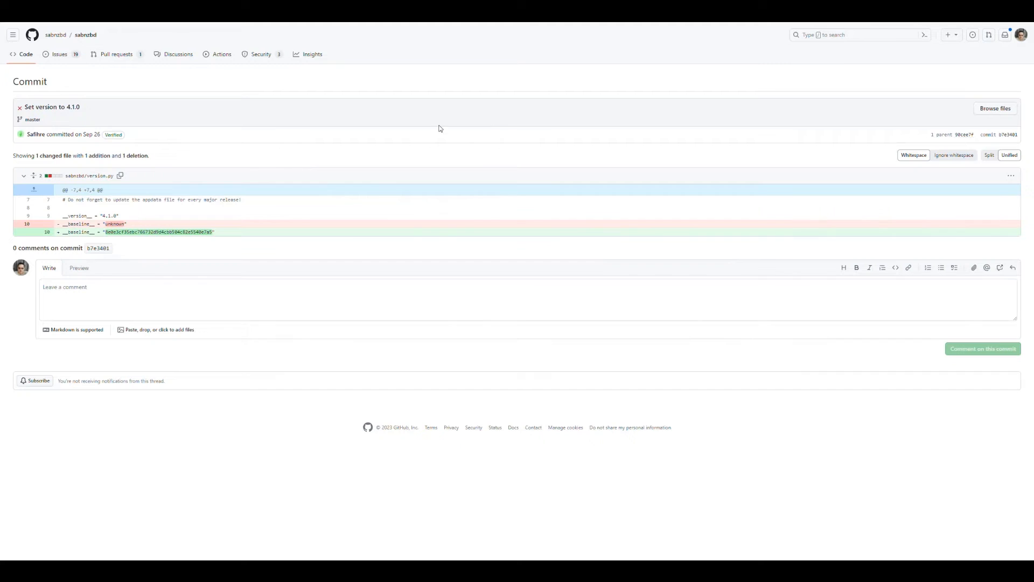
mouse_move(97, 155)
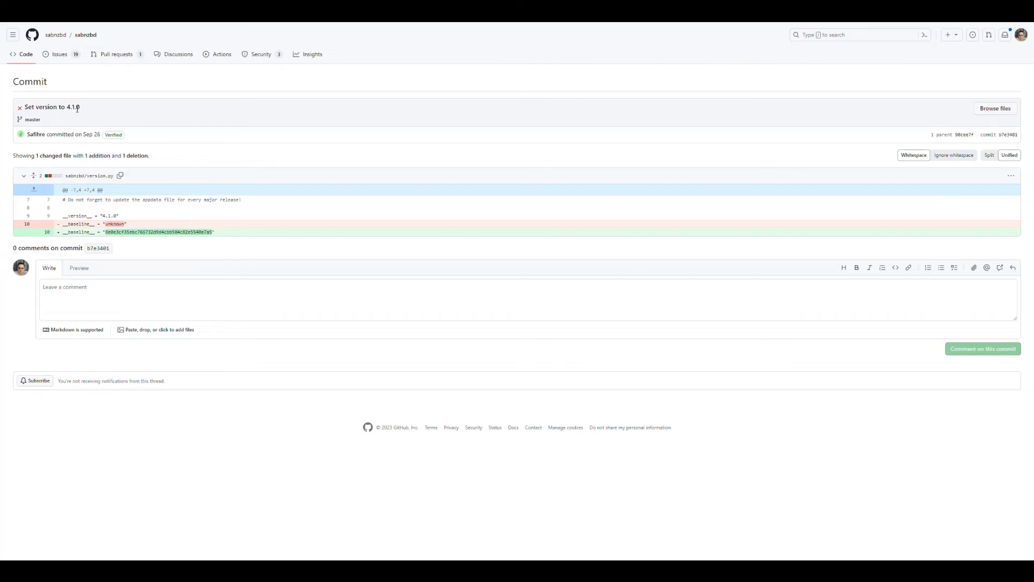
mouse_move(221, 189)
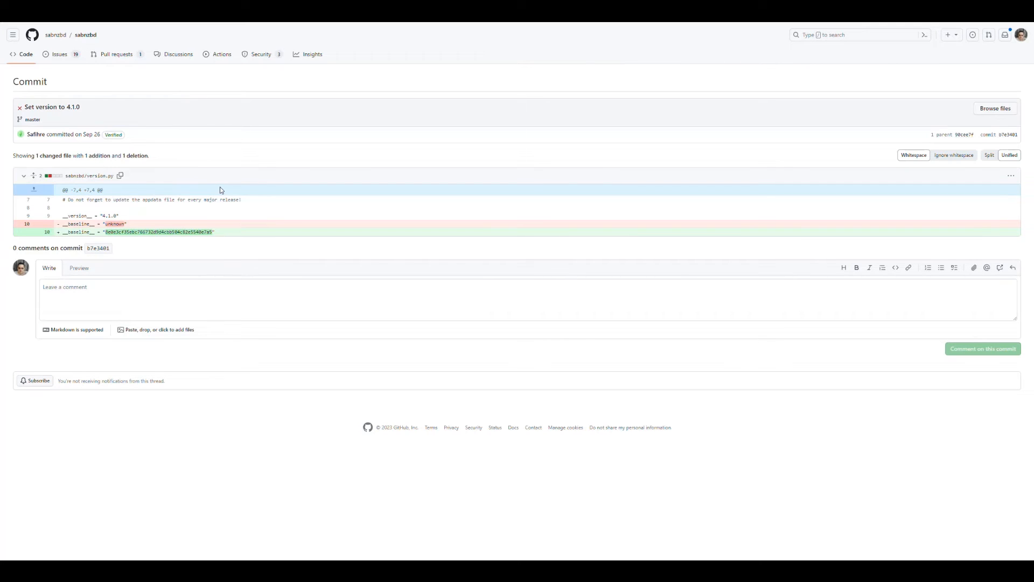
mouse_move(772, 160)
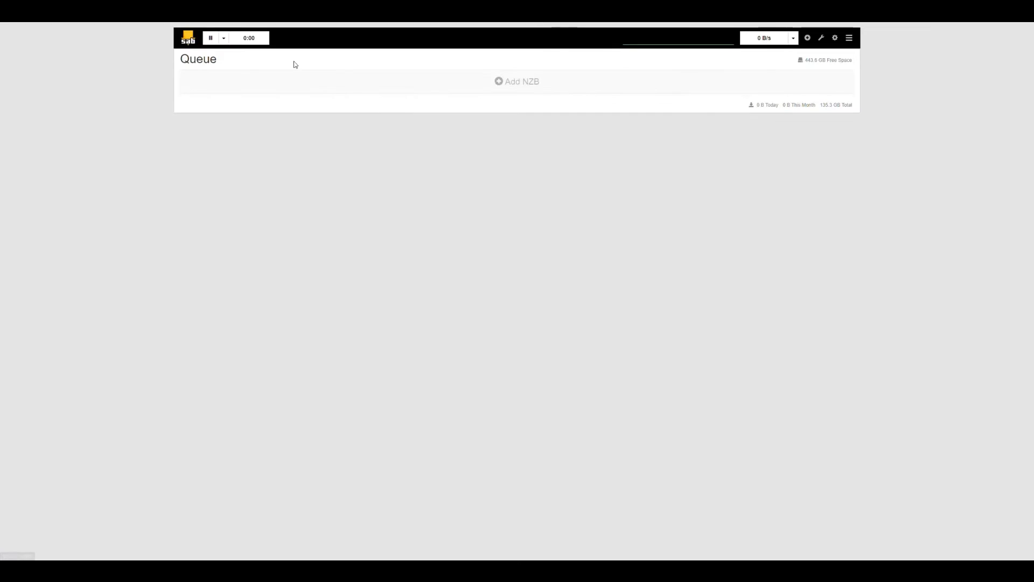
mouse_move(735, 102)
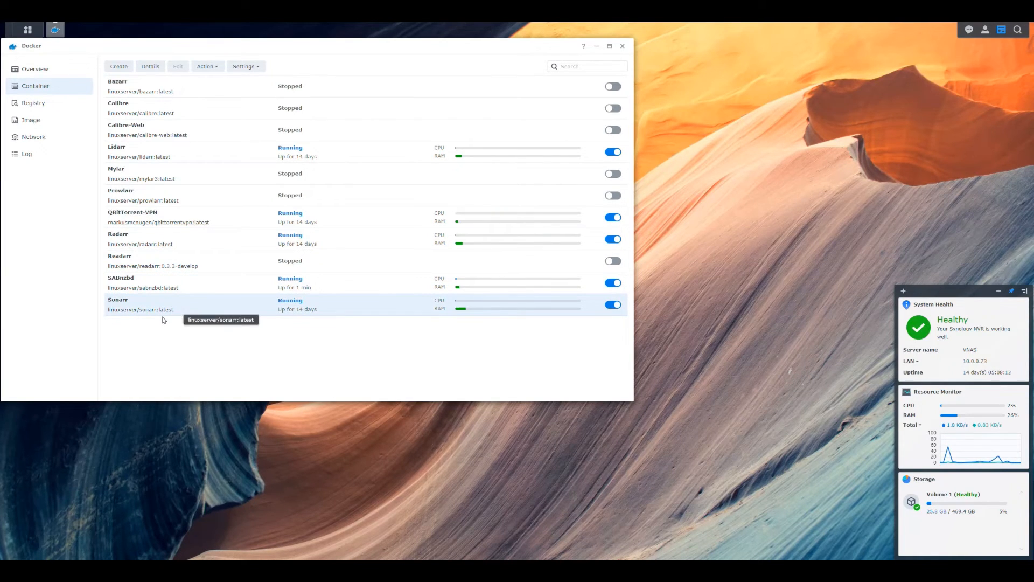
mouse_move(170, 314)
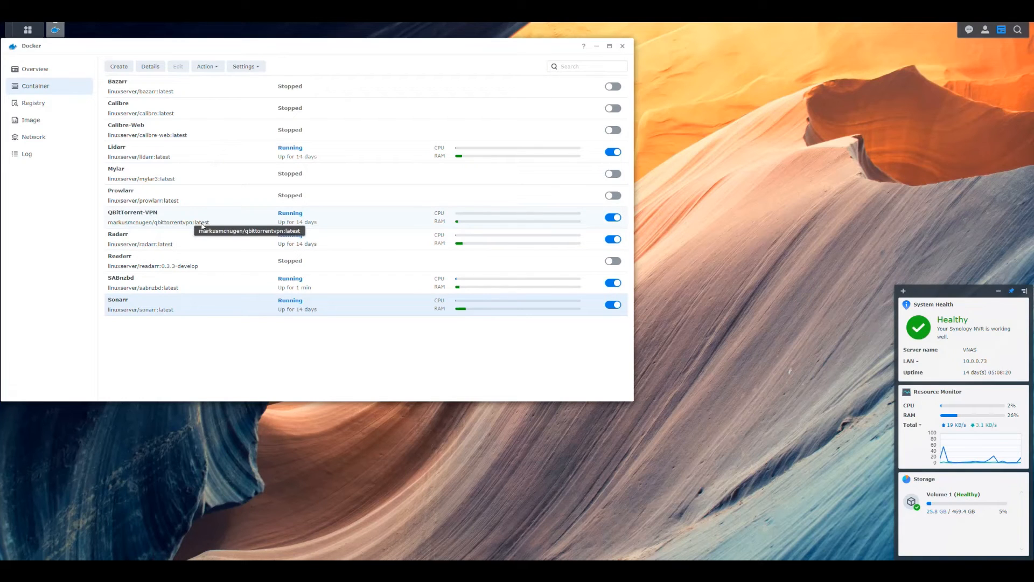
mouse_move(120, 172)
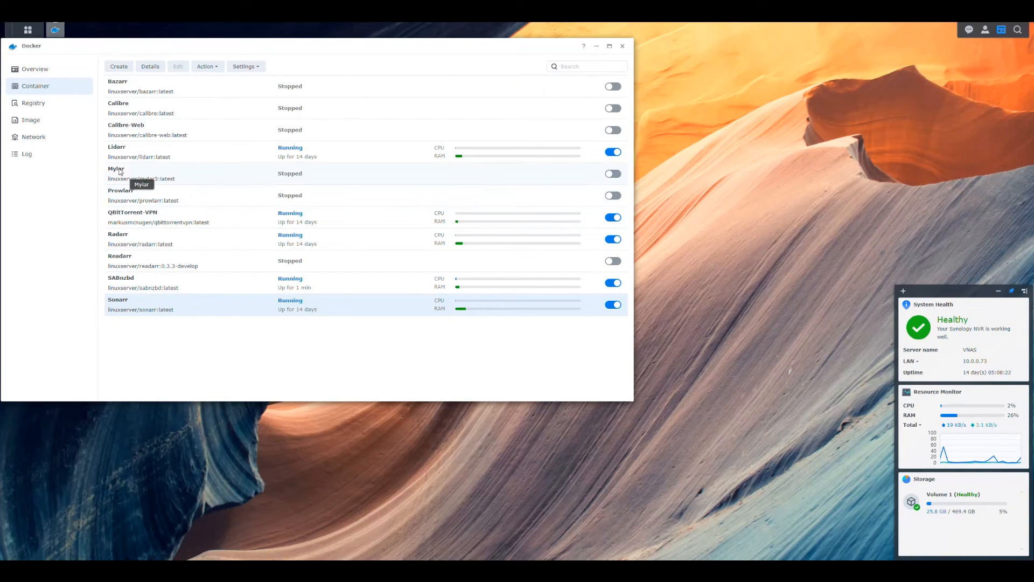
mouse_move(135, 153)
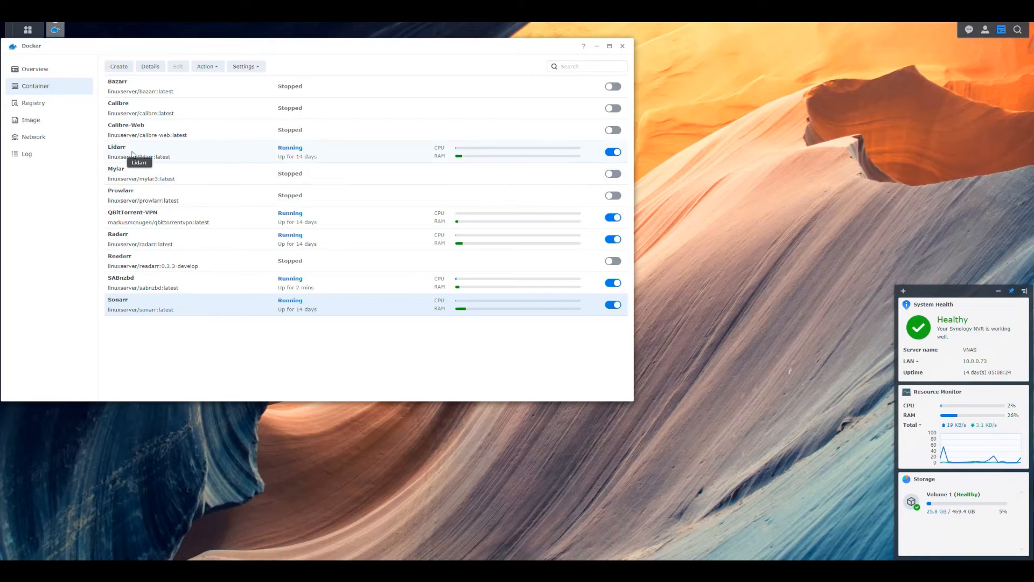
mouse_move(164, 102)
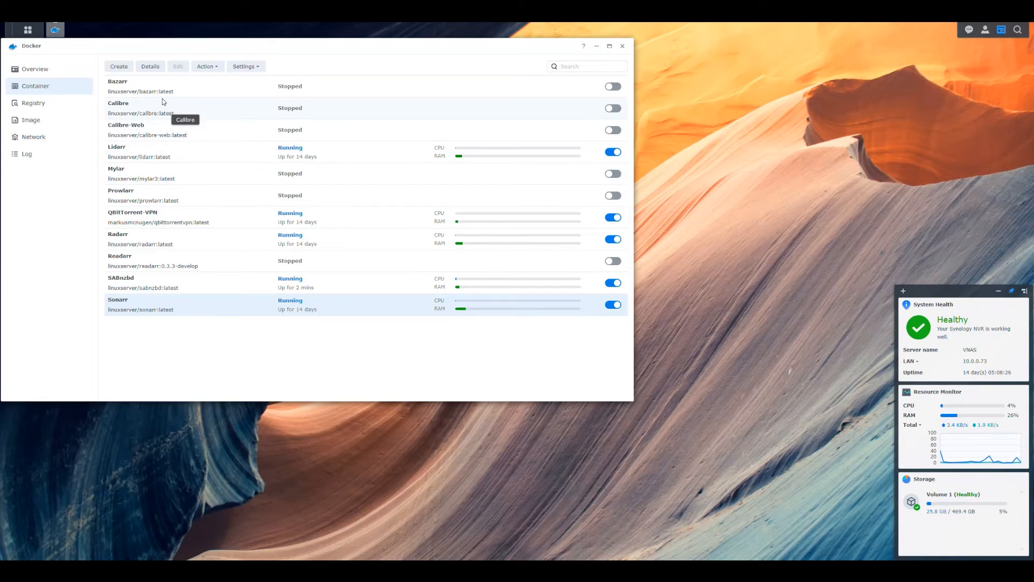
Select the stopped Readarr container to check its 0.3.3-develop image tag
click(186, 260)
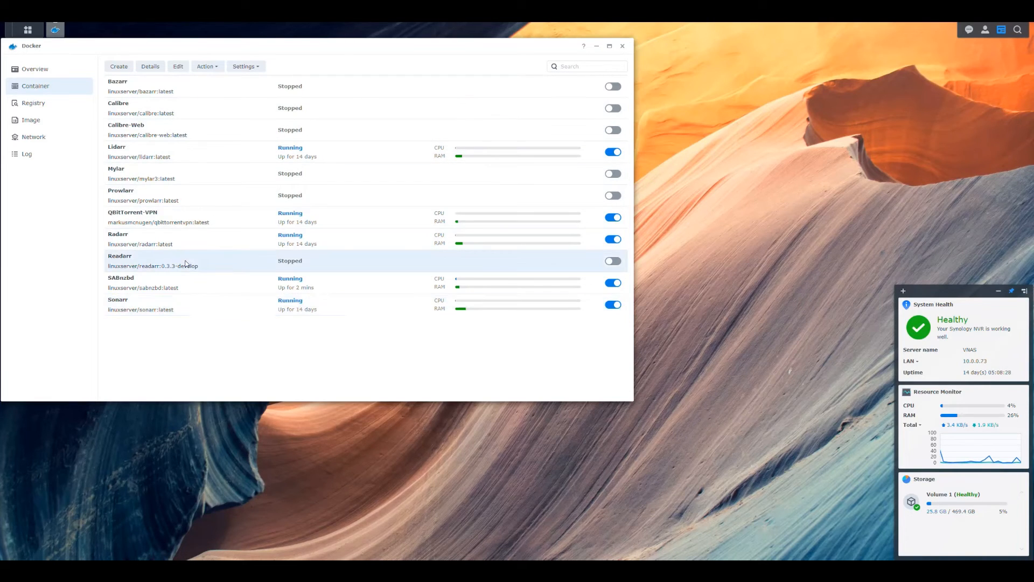
mouse_move(190, 262)
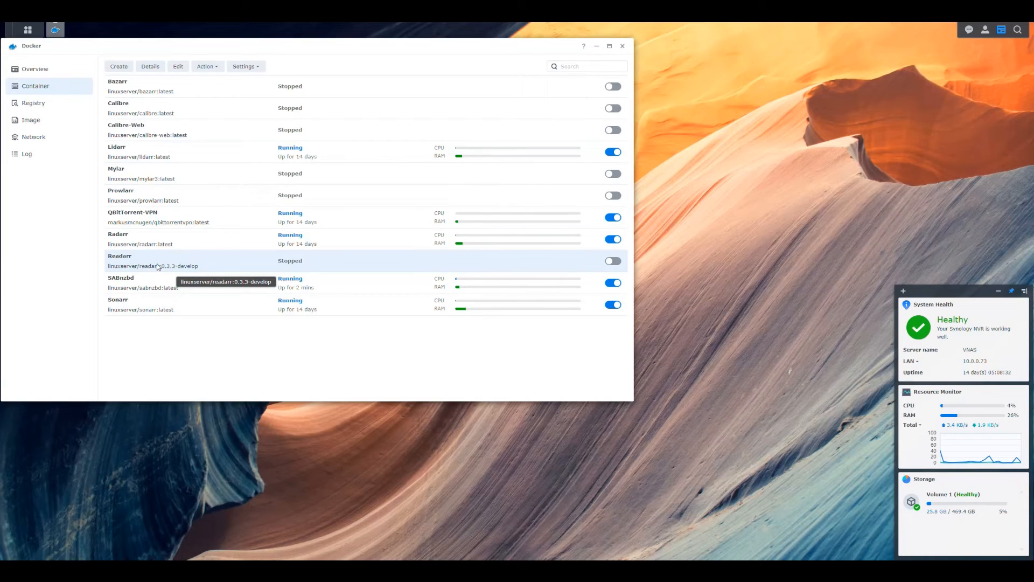
mouse_move(150, 238)
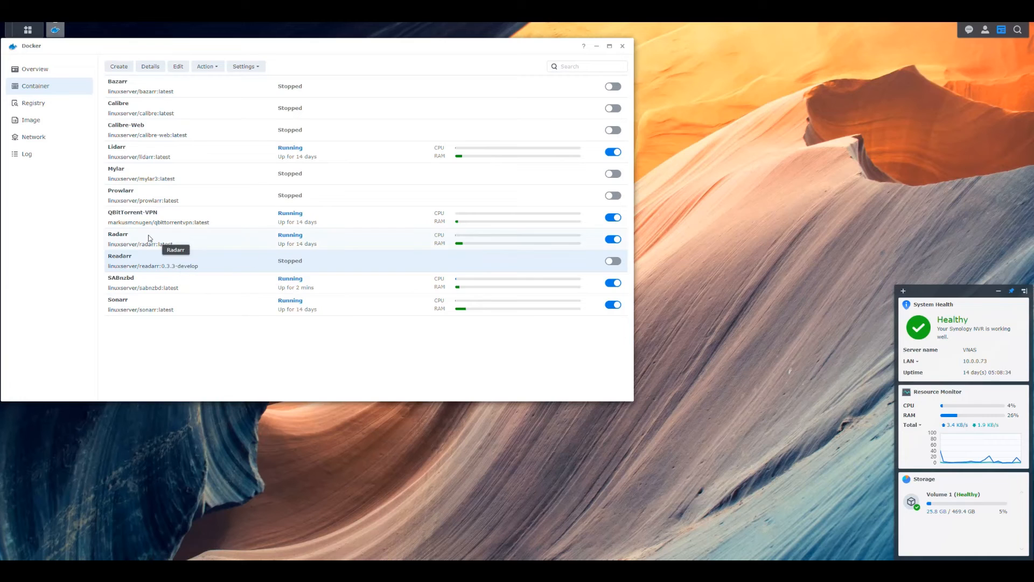
Search the registry for readarr and browse linuxserver/readarr tags, picking 0.1.2-nightly
click(33, 102)
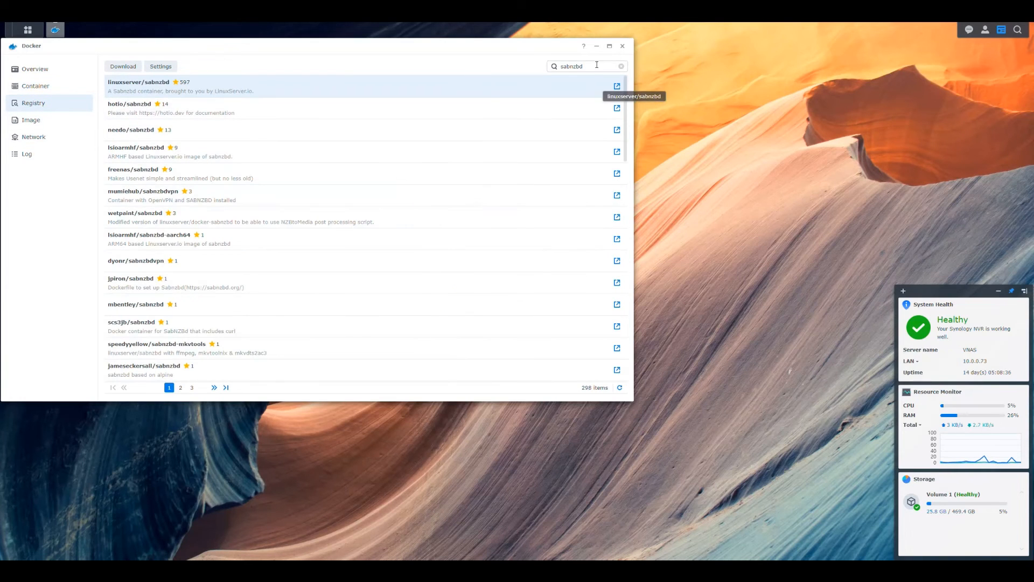
text(readarr)
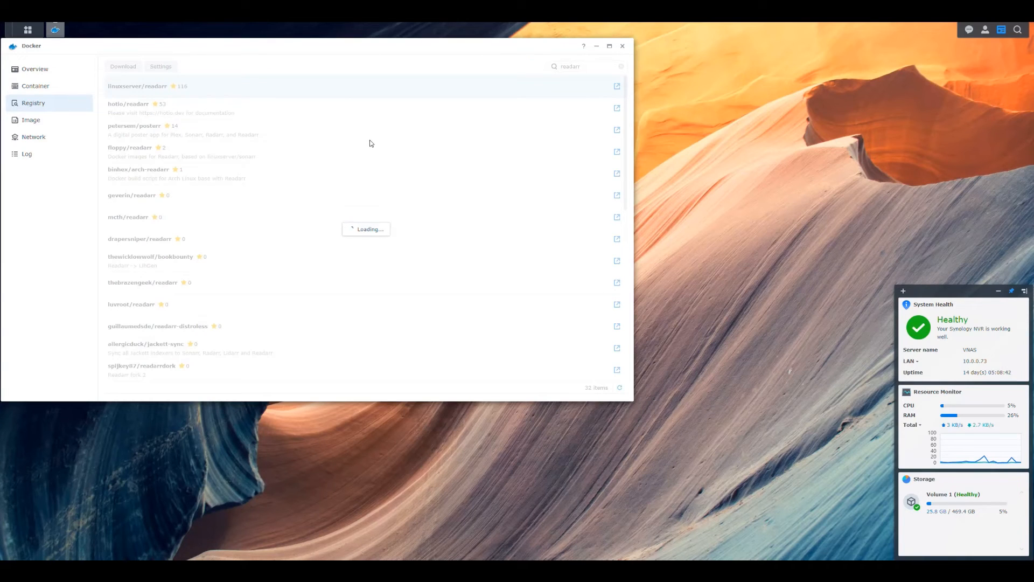
mouse_move(375, 180)
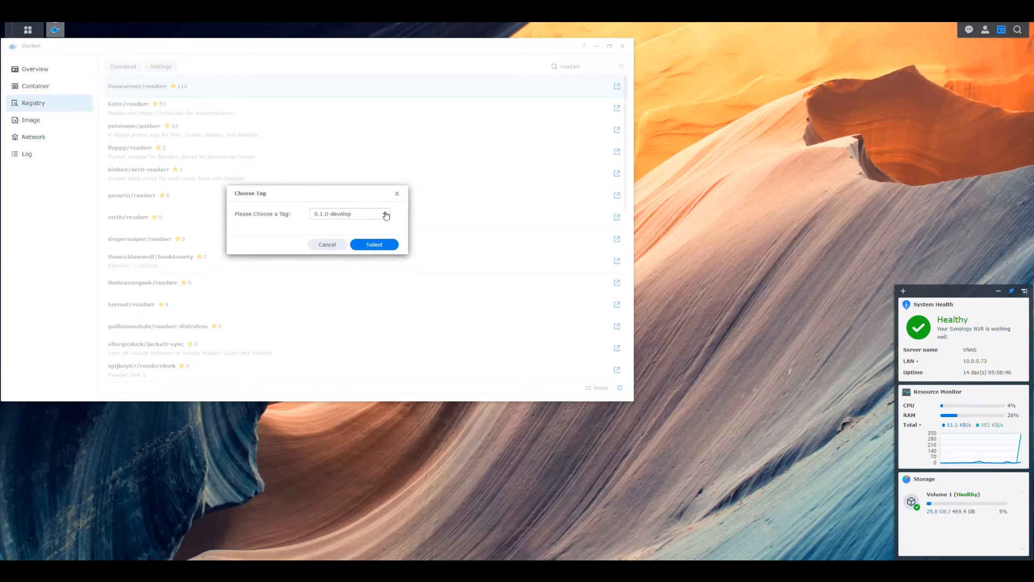
click(384, 214)
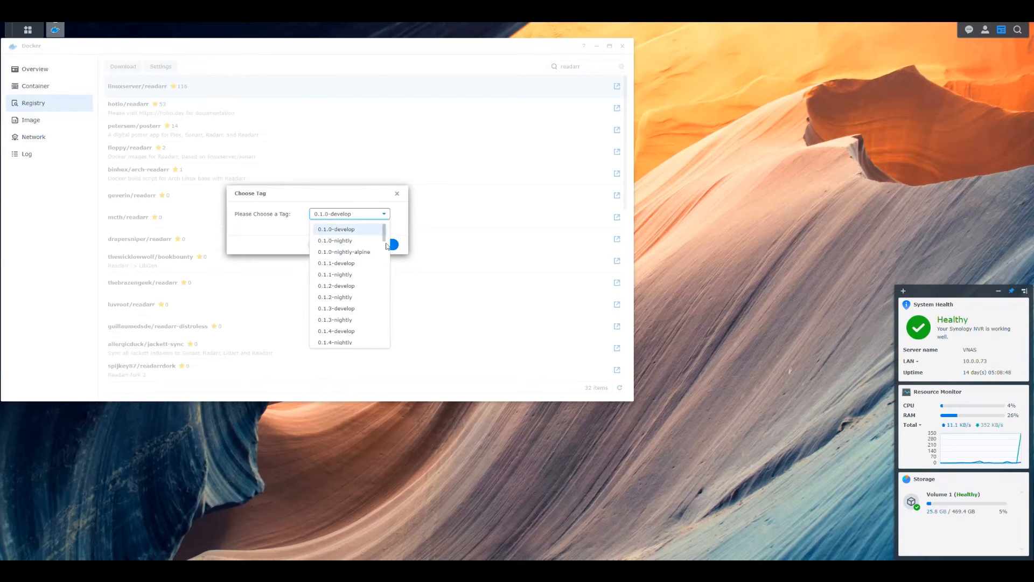
click(335, 297)
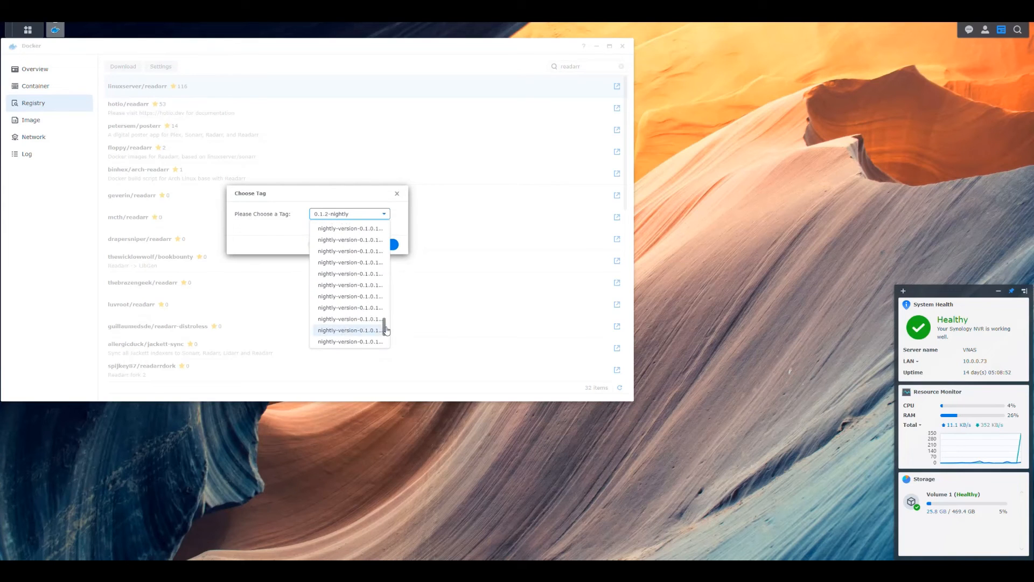
scroll(down, 3)
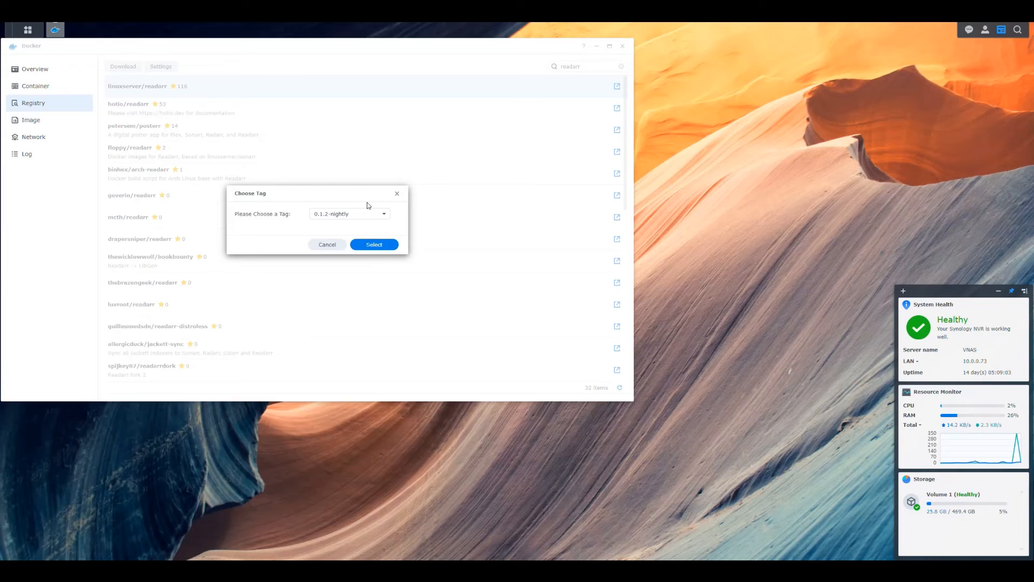
mouse_move(358, 195)
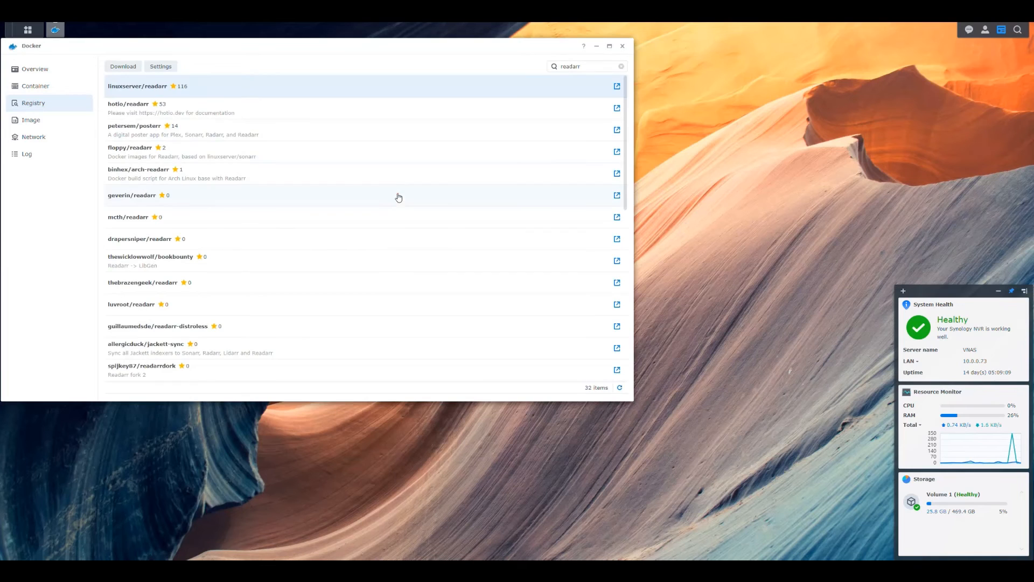
mouse_move(261, 162)
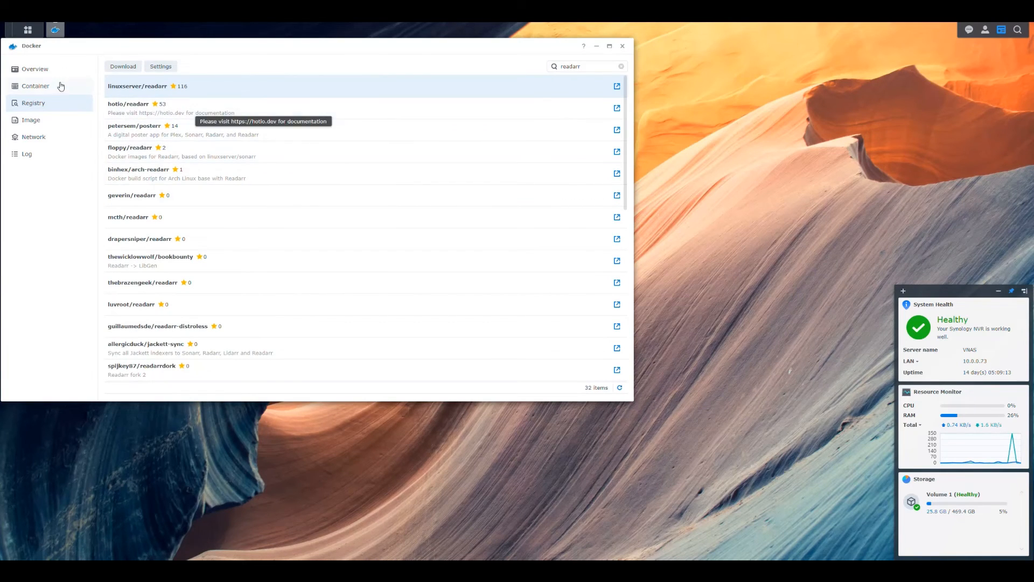
Browse Configs > Readarr in File Station, then close it
click(36, 68)
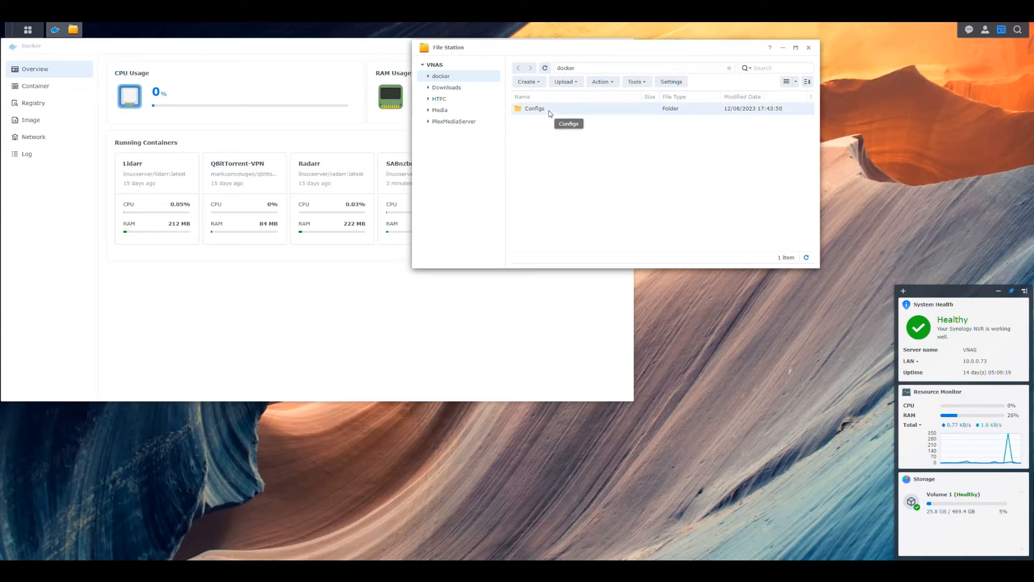
double_click(534, 108)
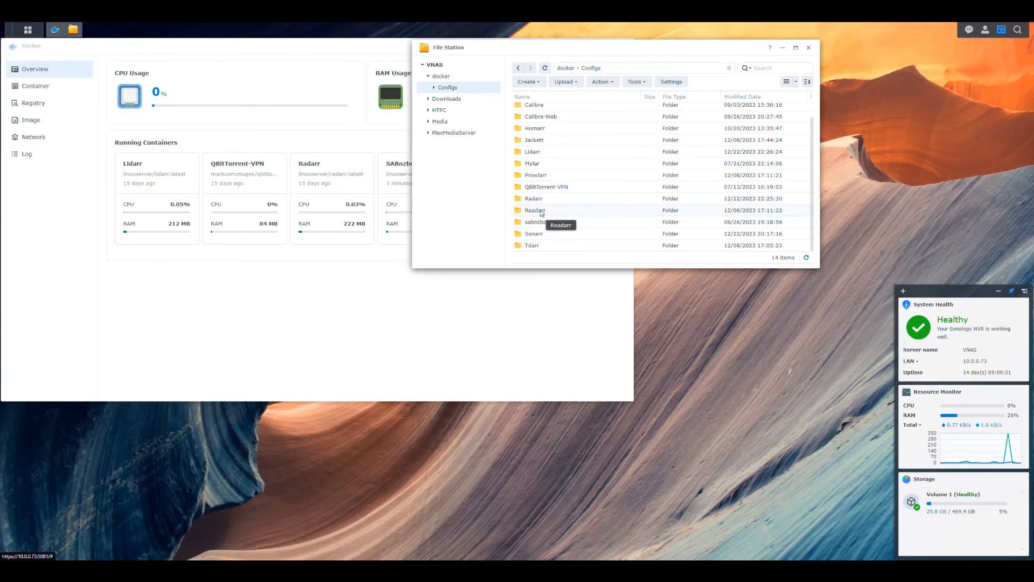
double_click(535, 210)
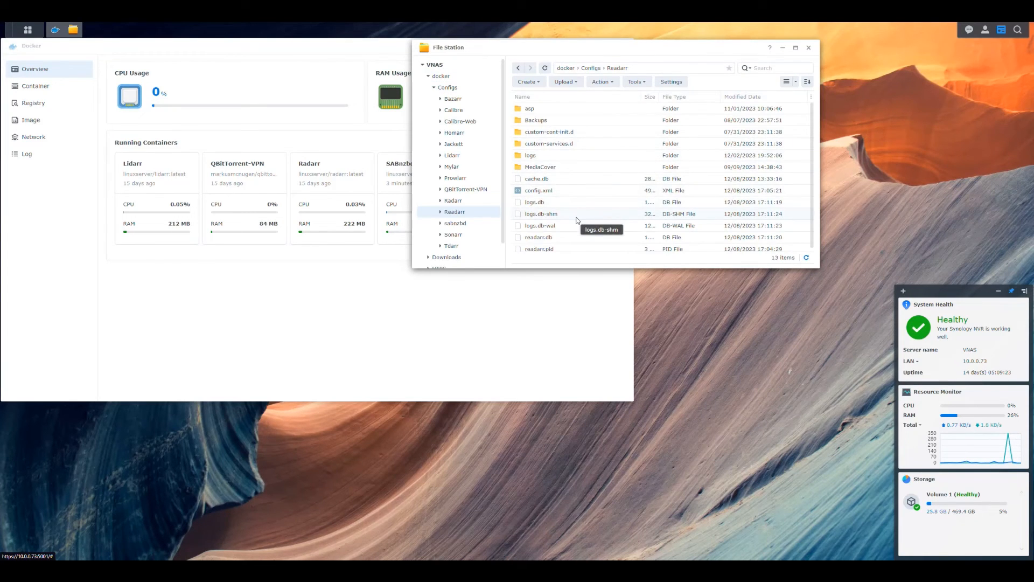
mouse_move(798, 116)
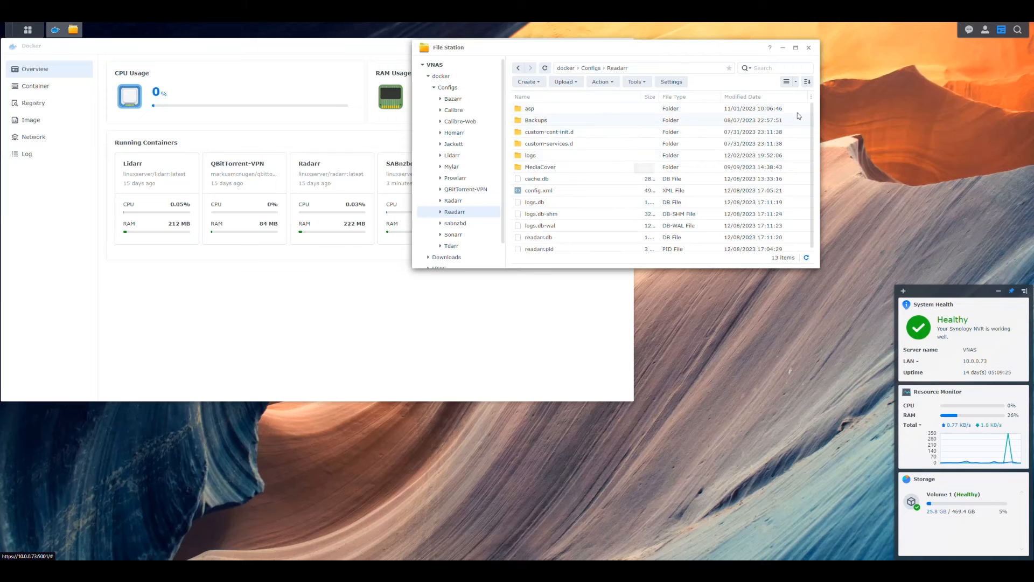
click(808, 48)
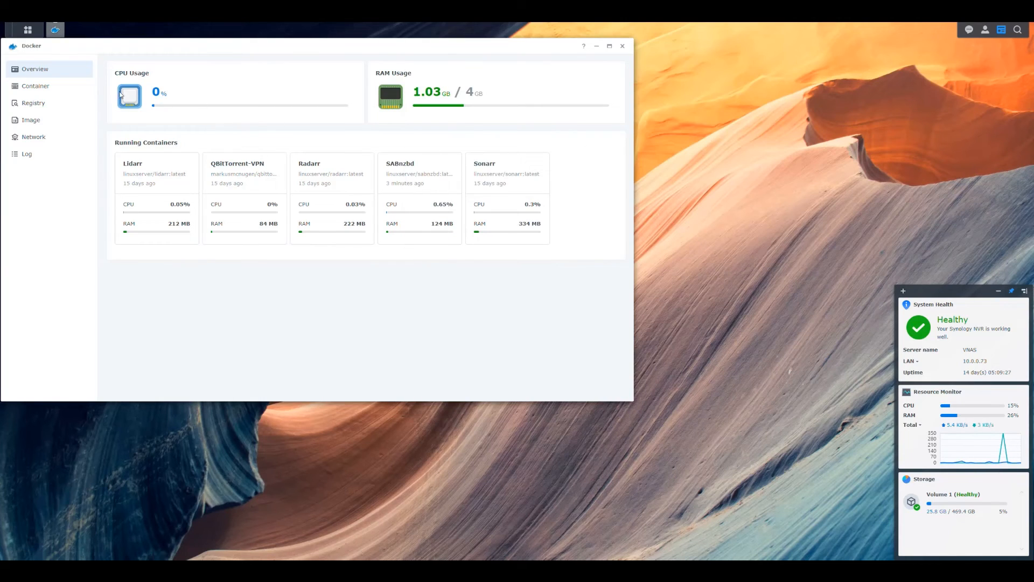
mouse_move(417, 246)
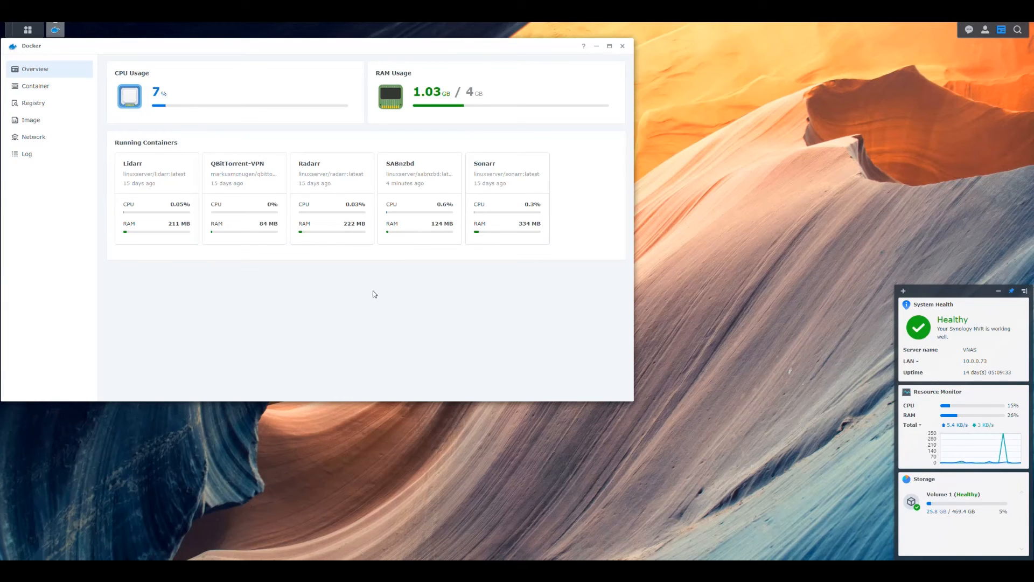
mouse_move(378, 297)
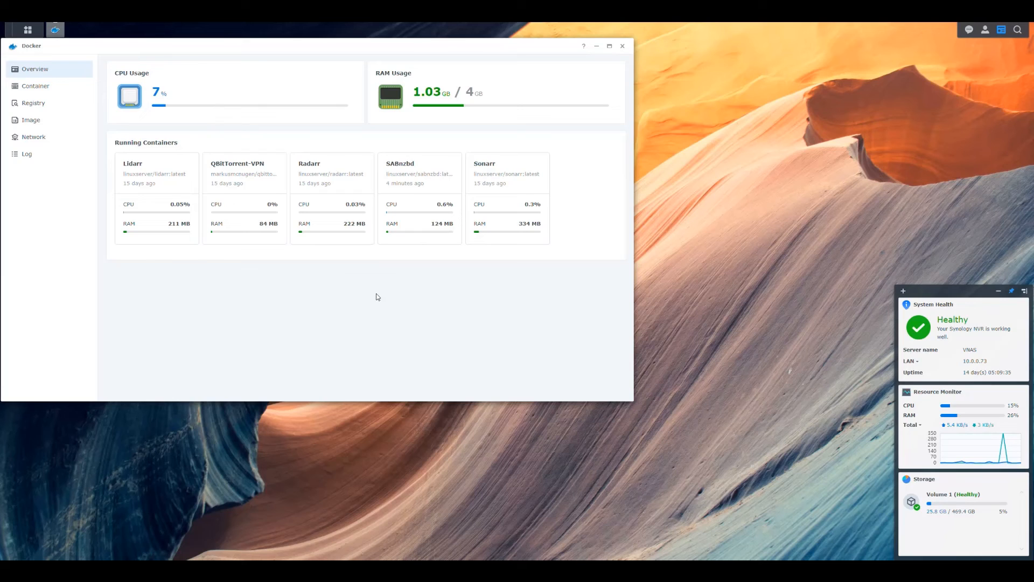
mouse_move(380, 302)
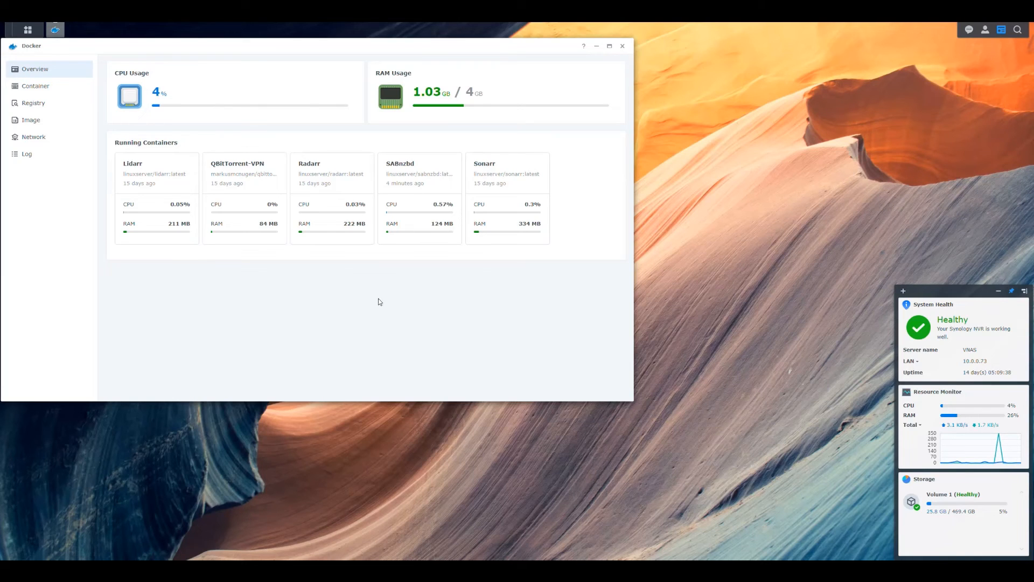
mouse_move(373, 300)
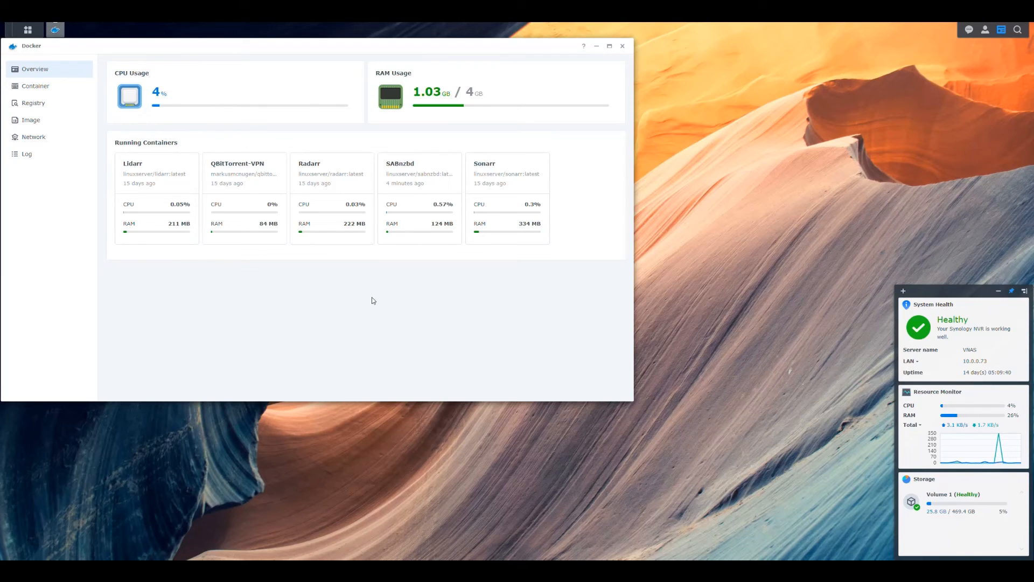
mouse_move(376, 298)
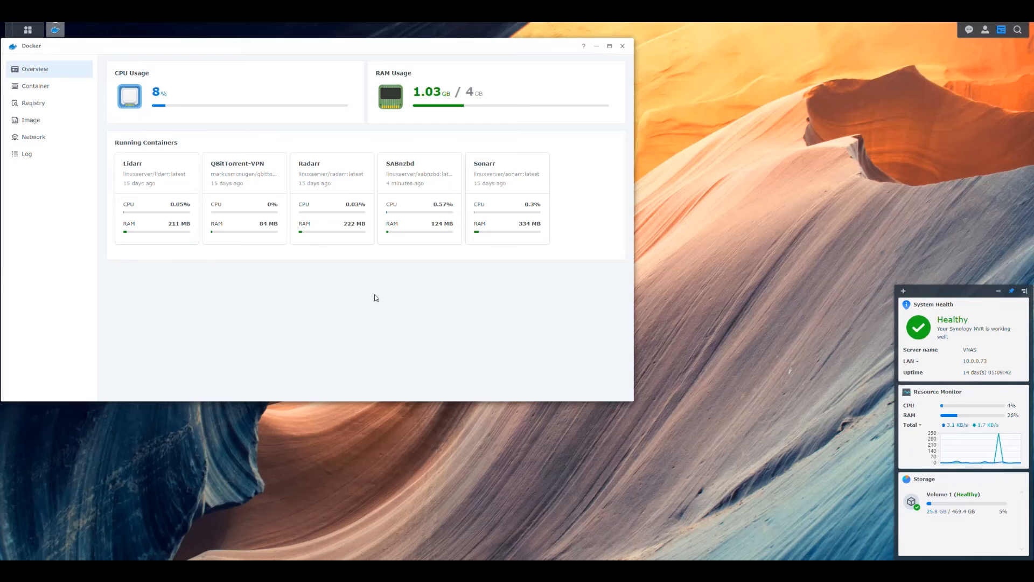
mouse_move(394, 289)
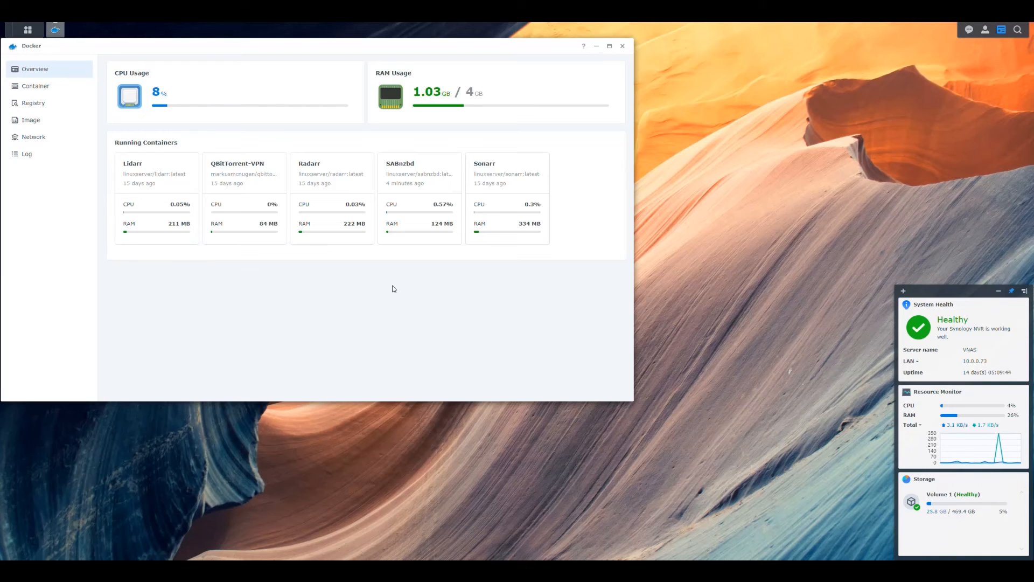
mouse_move(388, 289)
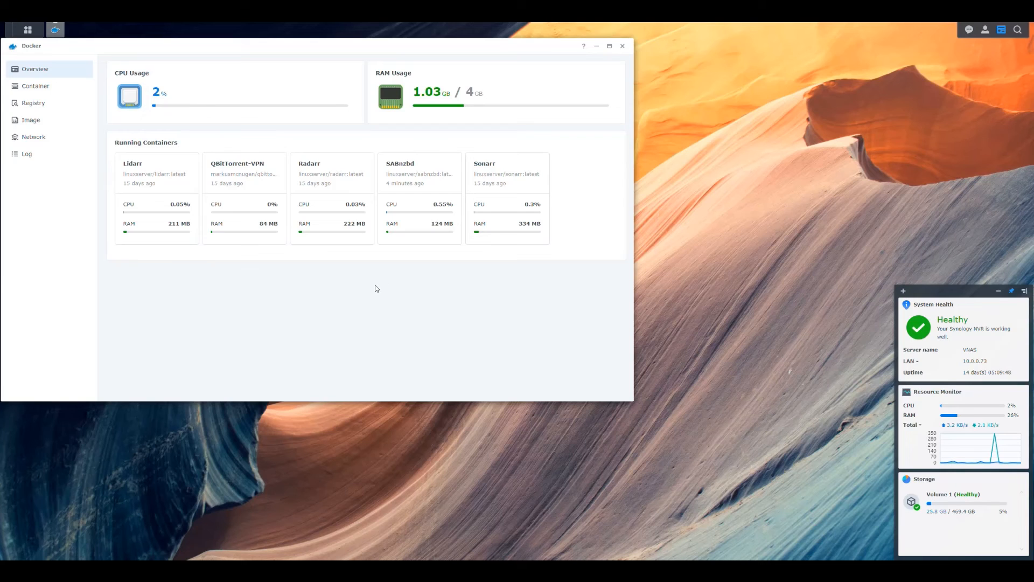
mouse_move(383, 288)
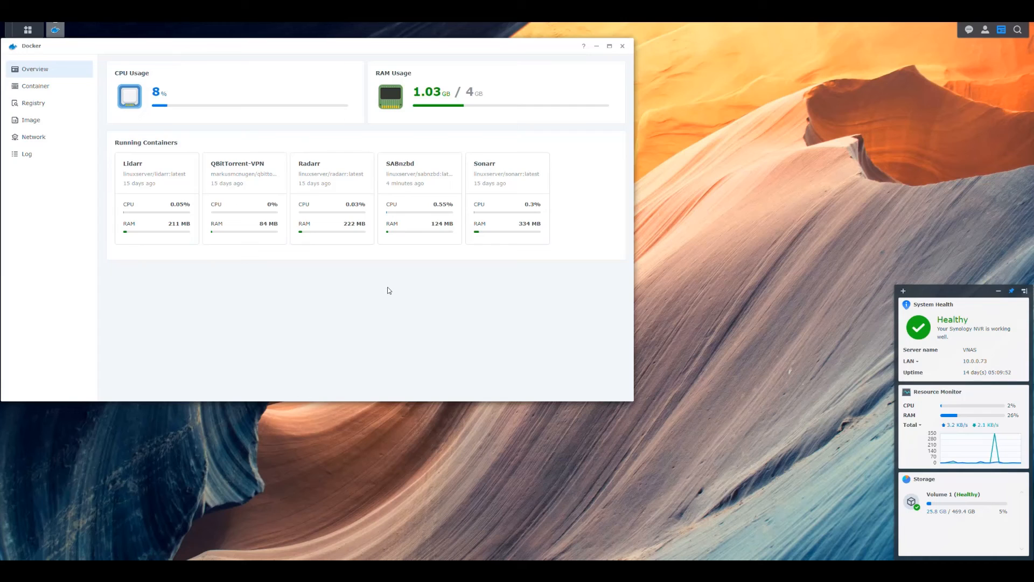
mouse_move(409, 292)
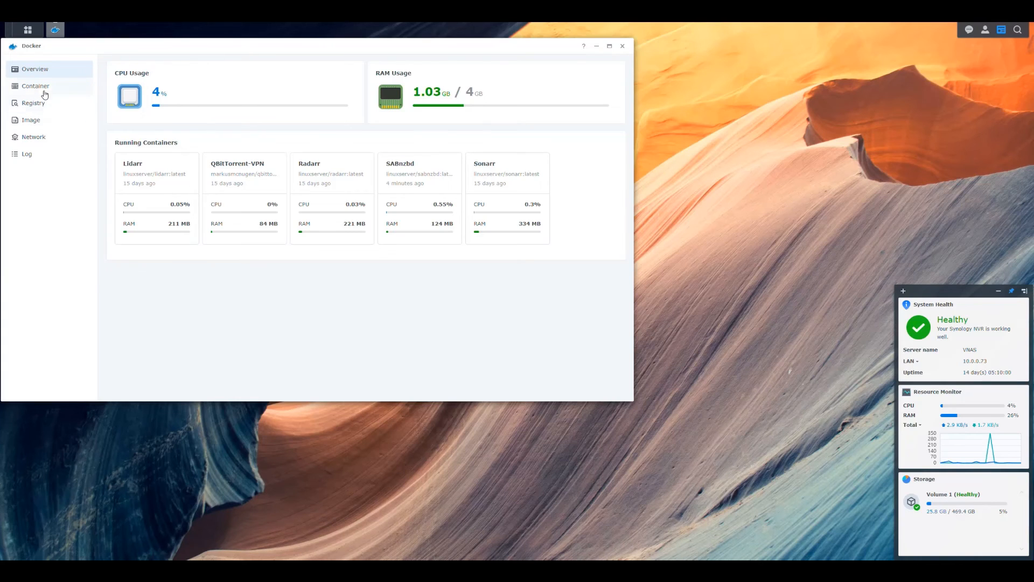
Show the container list with SABnzbd running and Readarr stopped
click(33, 103)
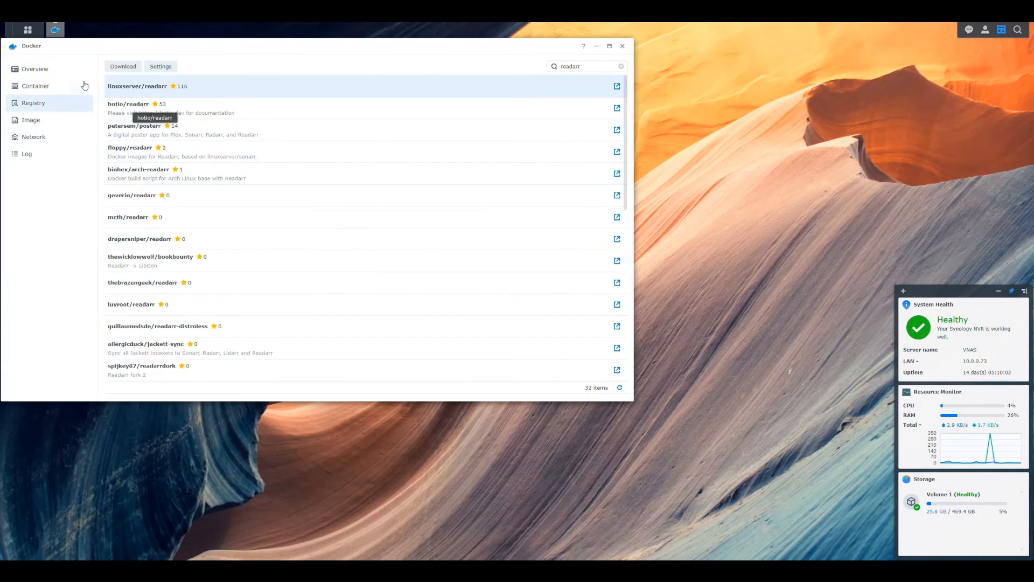
click(36, 86)
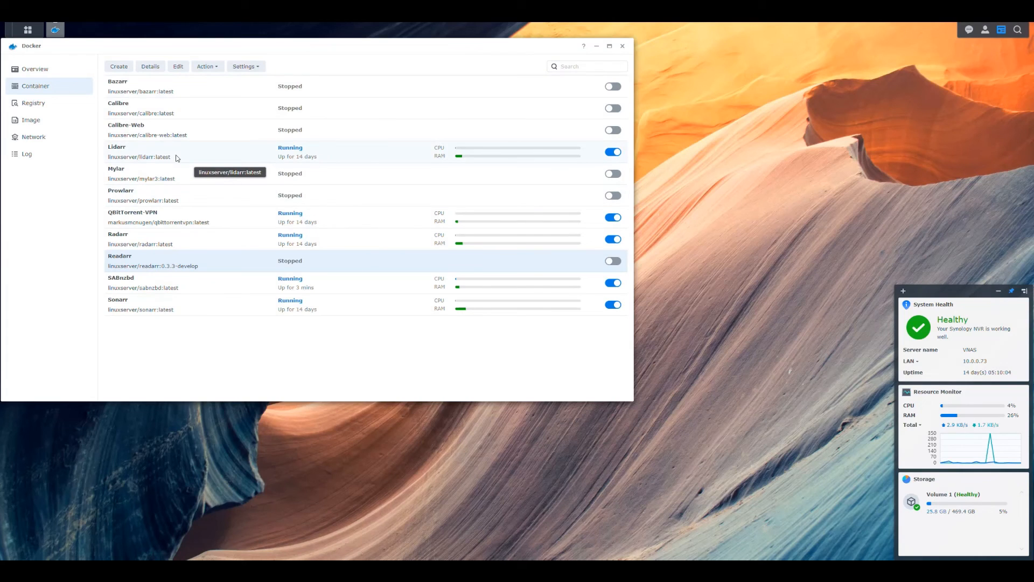
mouse_move(200, 156)
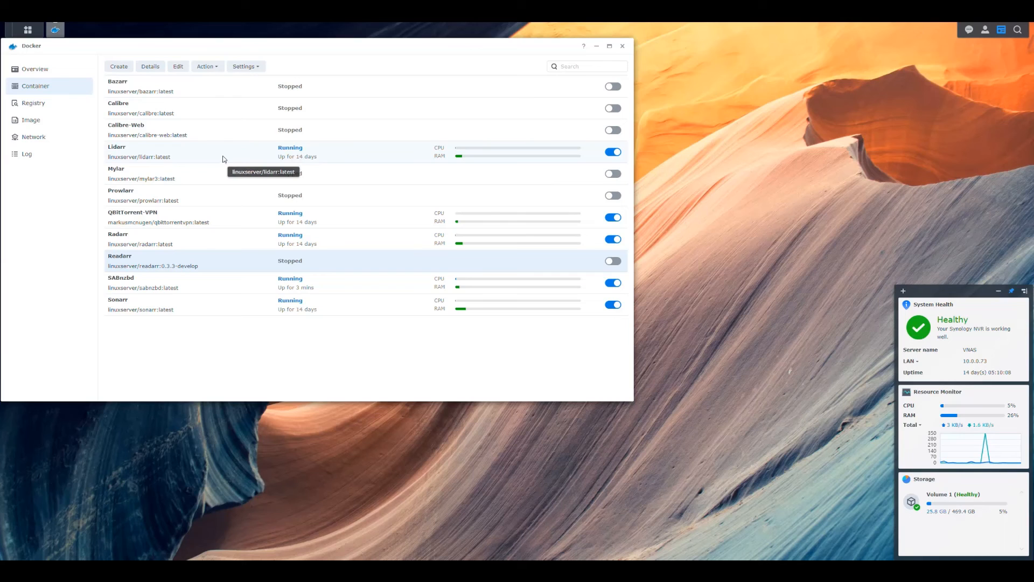
mouse_move(187, 137)
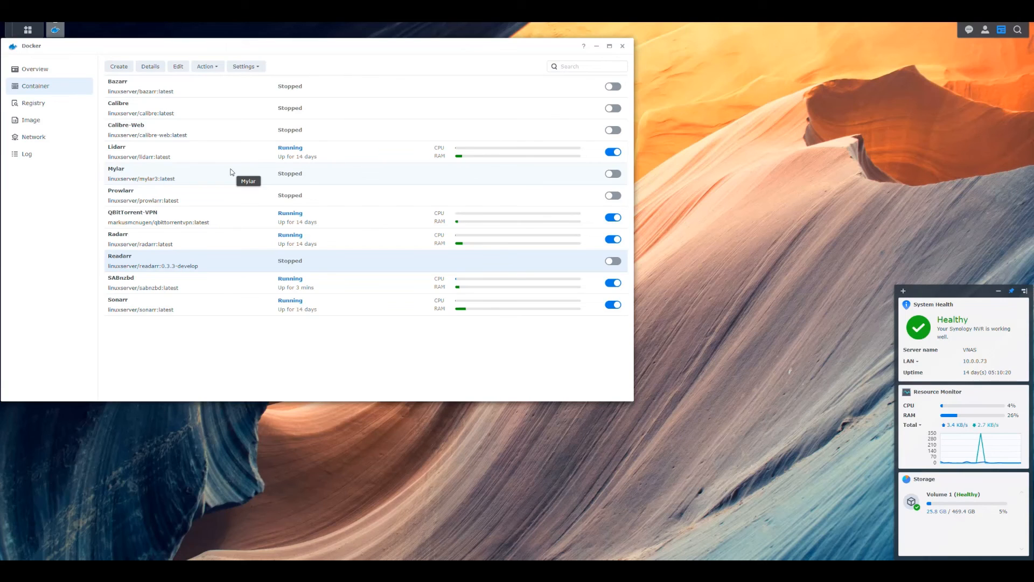
mouse_move(406, 265)
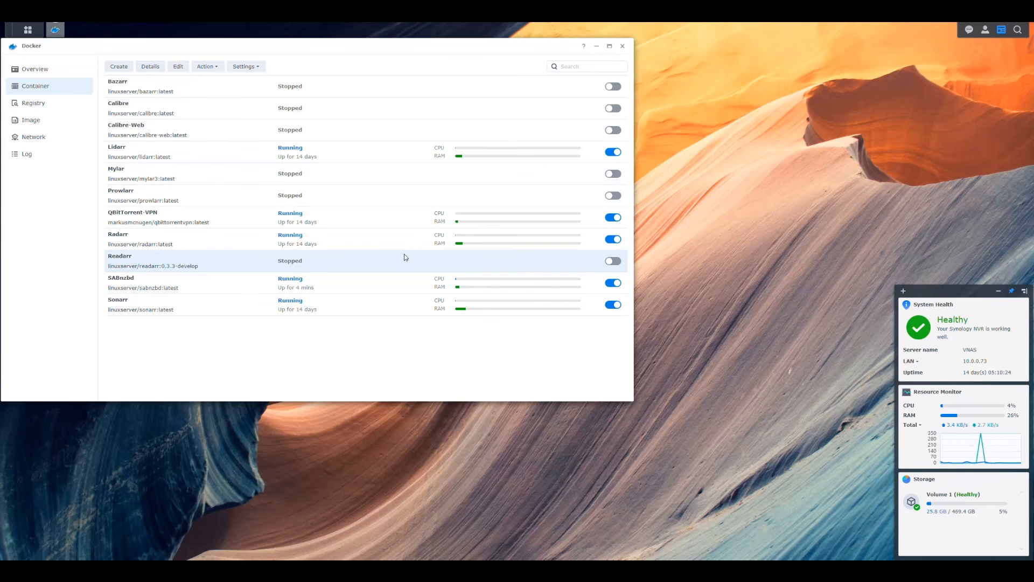
mouse_move(374, 238)
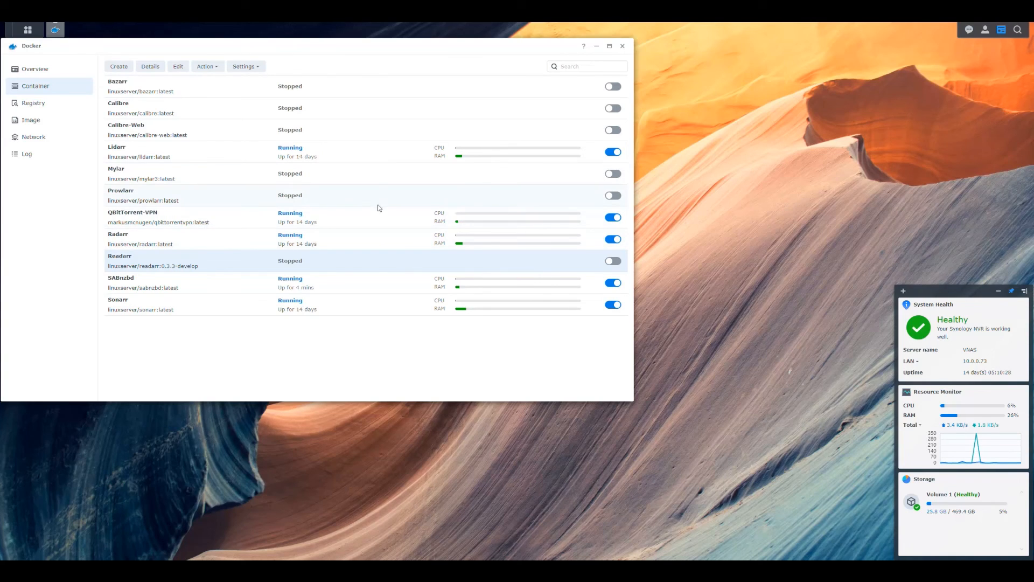
mouse_move(371, 201)
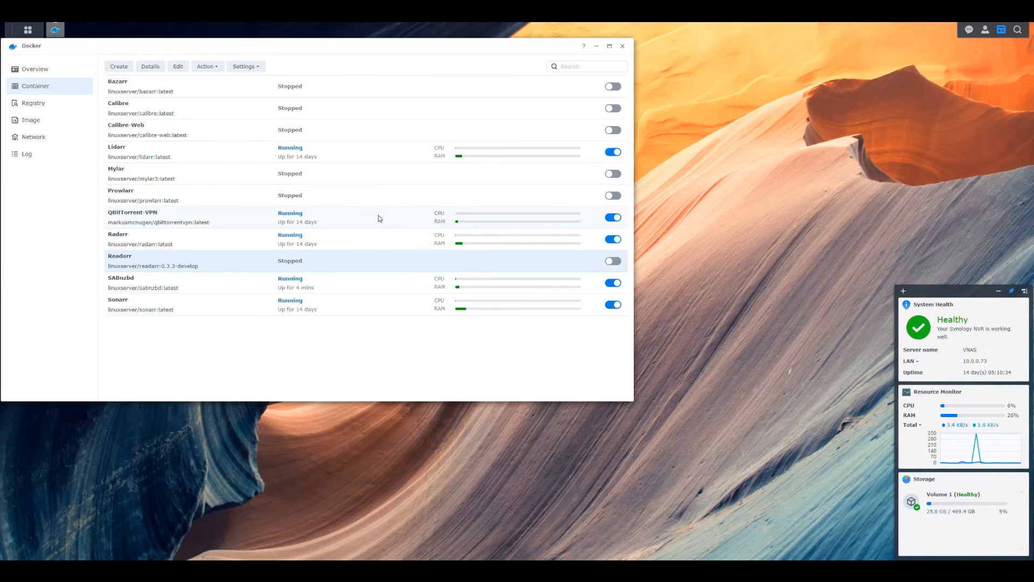
mouse_move(377, 218)
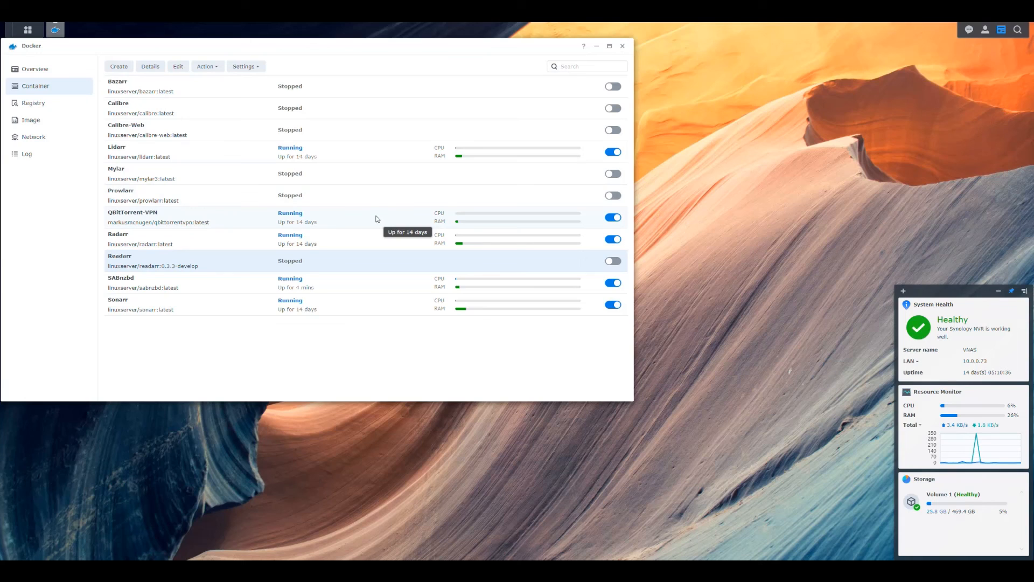
mouse_move(375, 194)
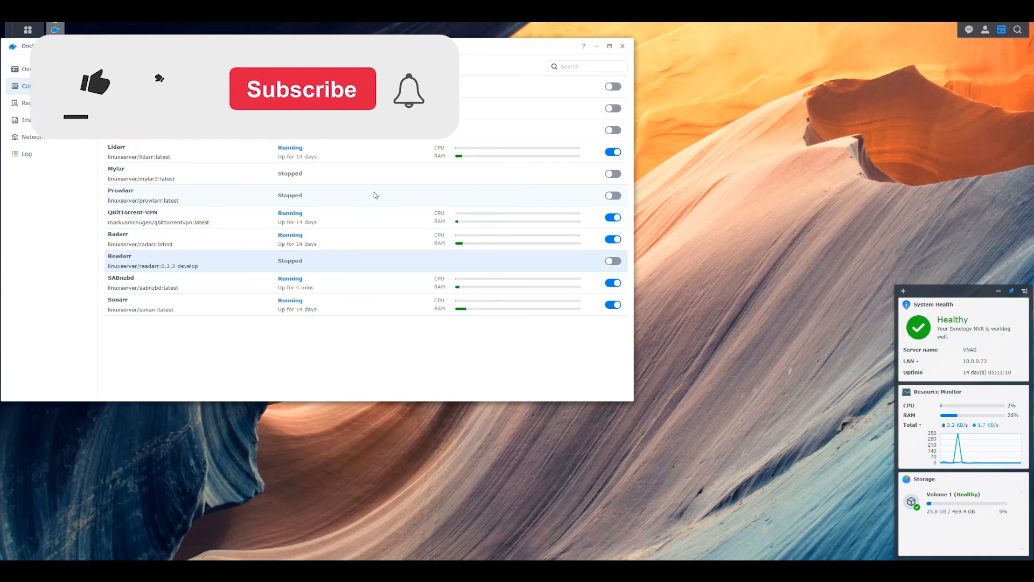
click(89, 86)
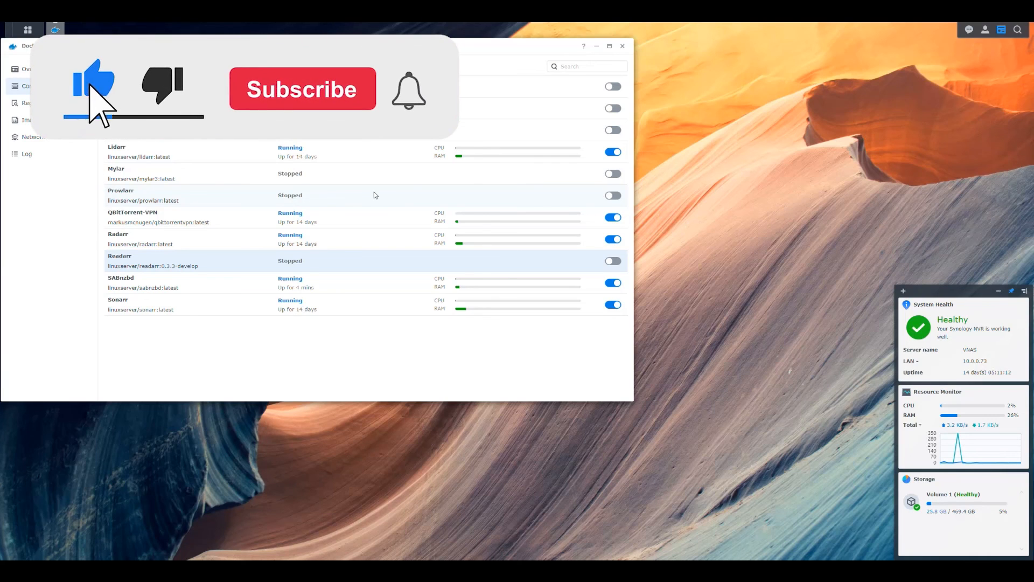
click(303, 89)
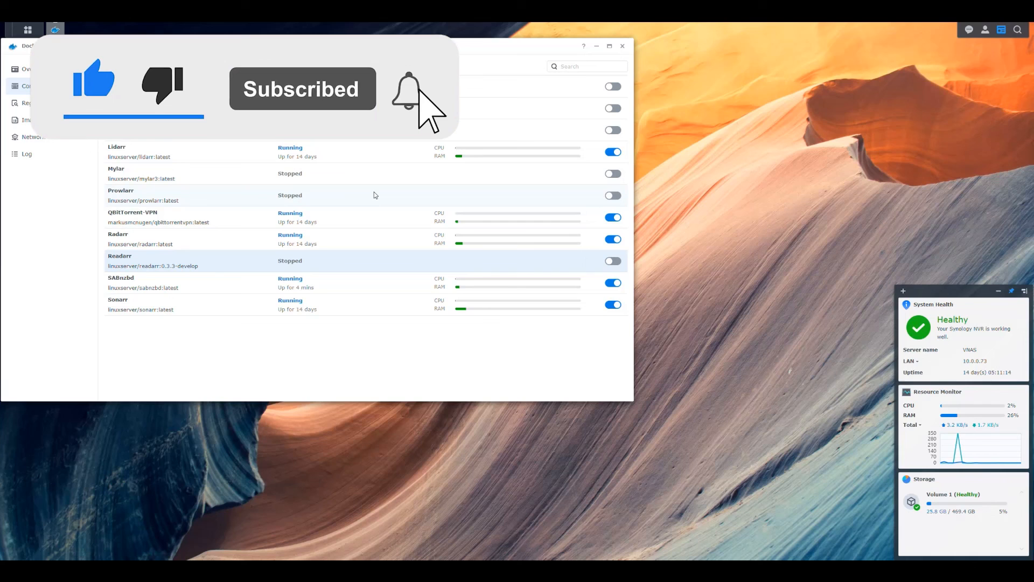